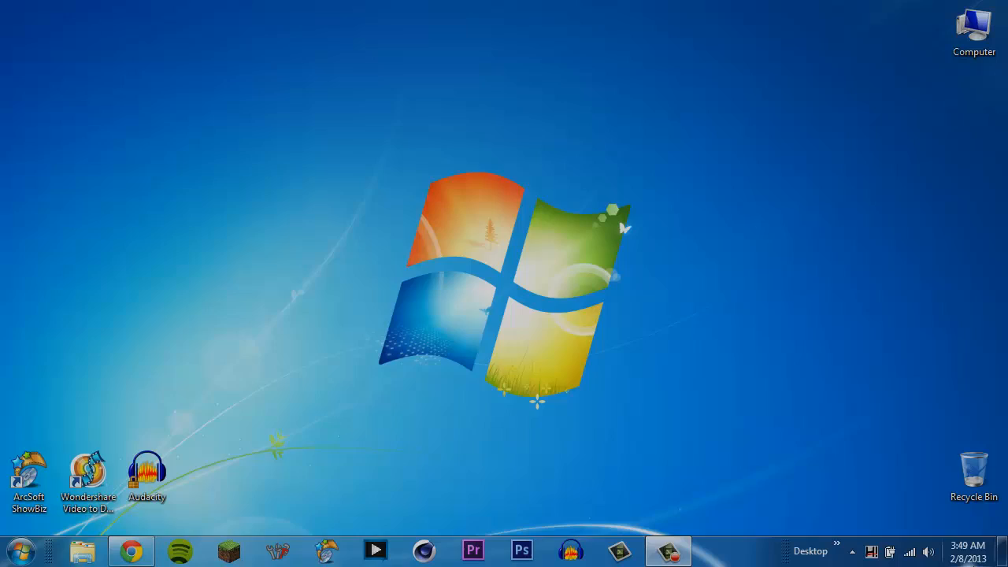
mouse_move(835, 505)
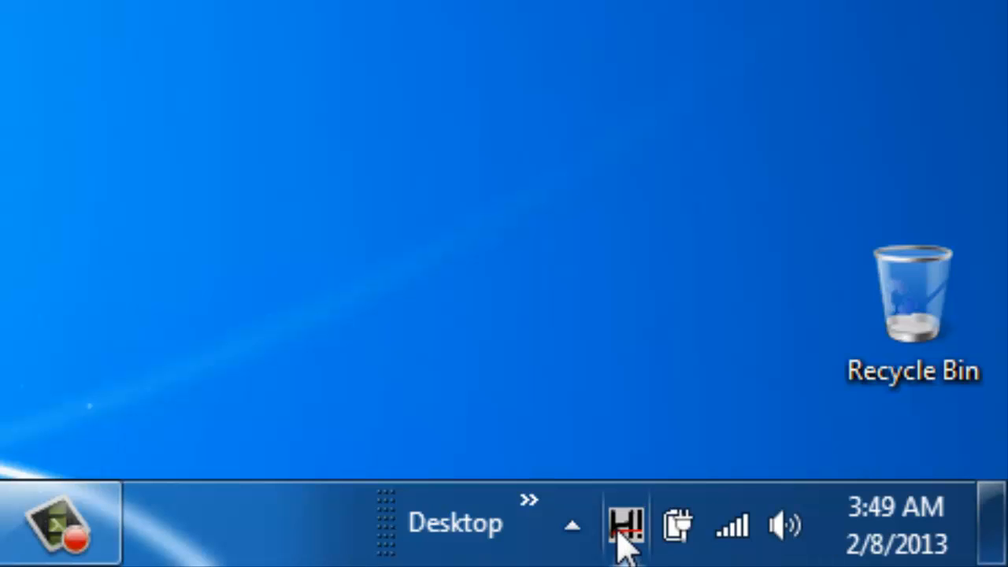
View the Hauppauge device details briefly and close that window.
left_click(627, 523)
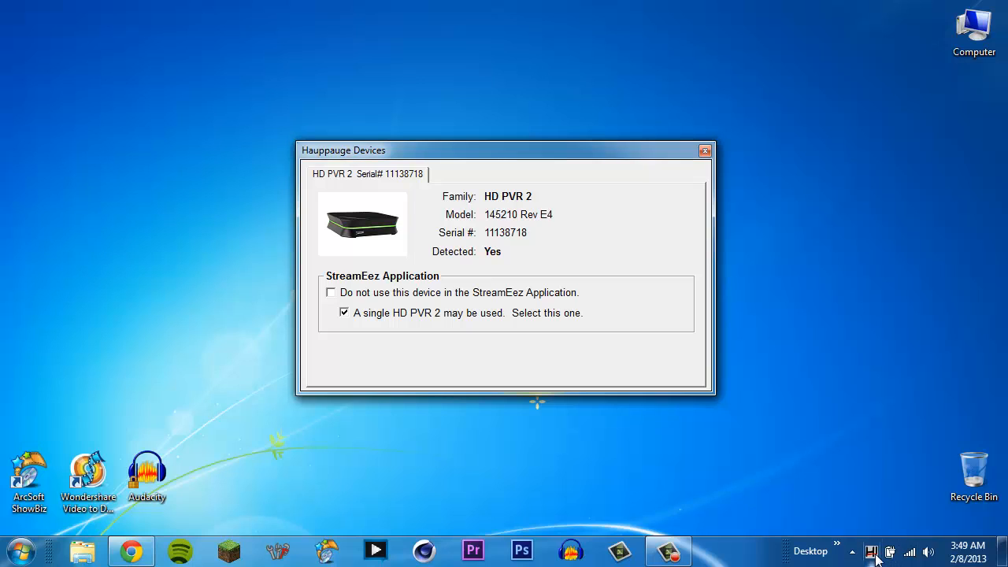
left_click(704, 151)
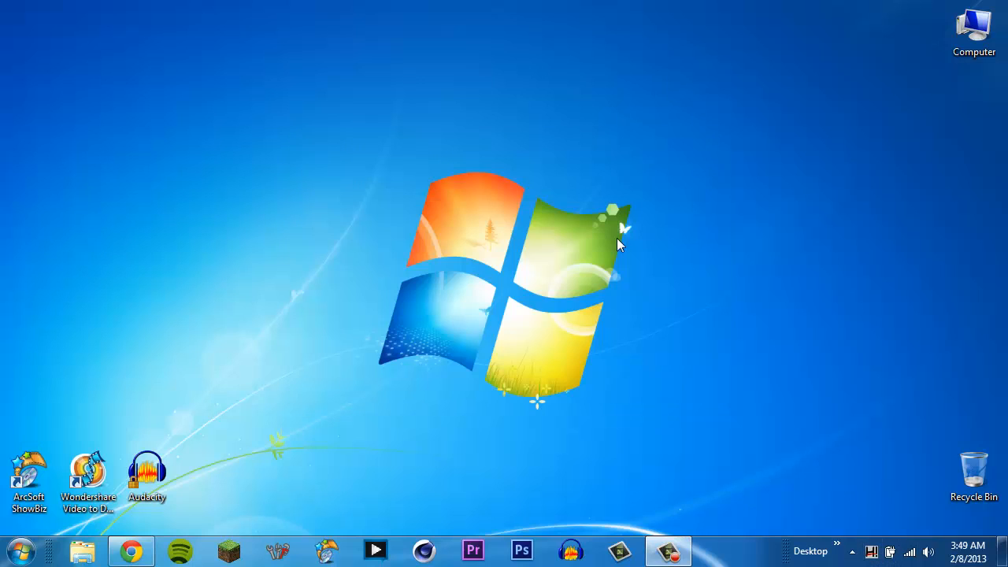
Bring up Task Manager showing the Hauppauge Device Central processes.
key("ctrl+shift+esc")
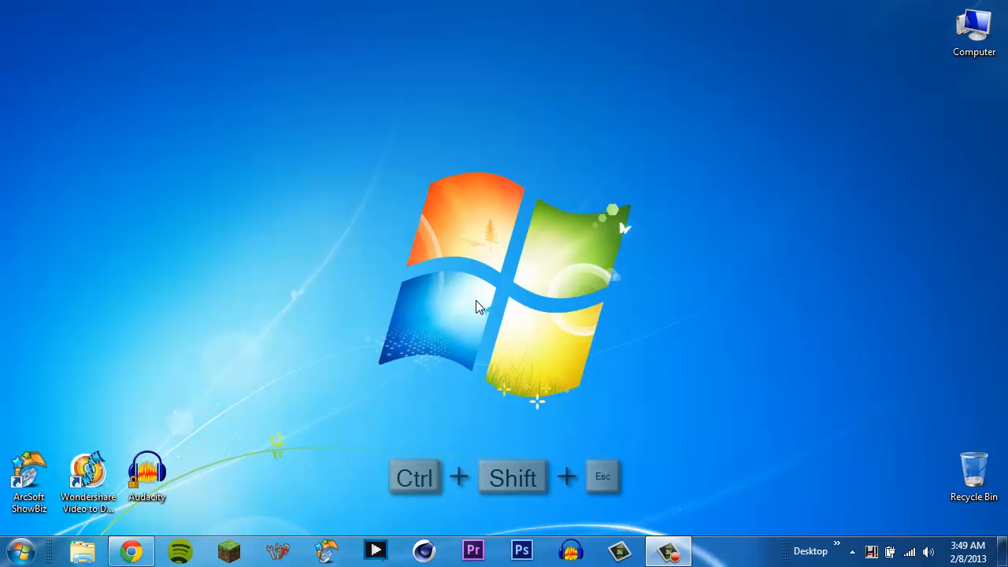
key("Ctrl+Shift+Esc")
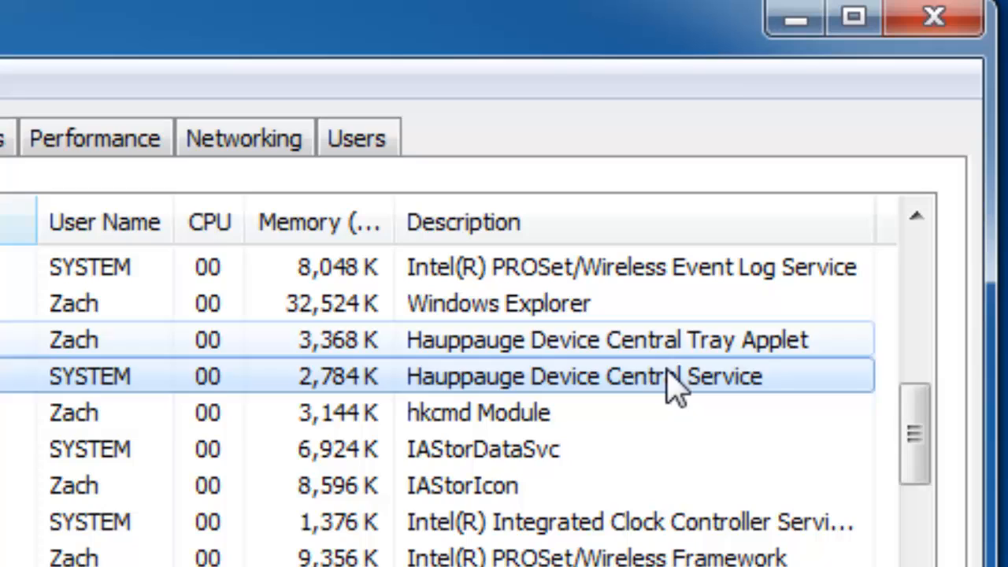
mouse_move(690, 363)
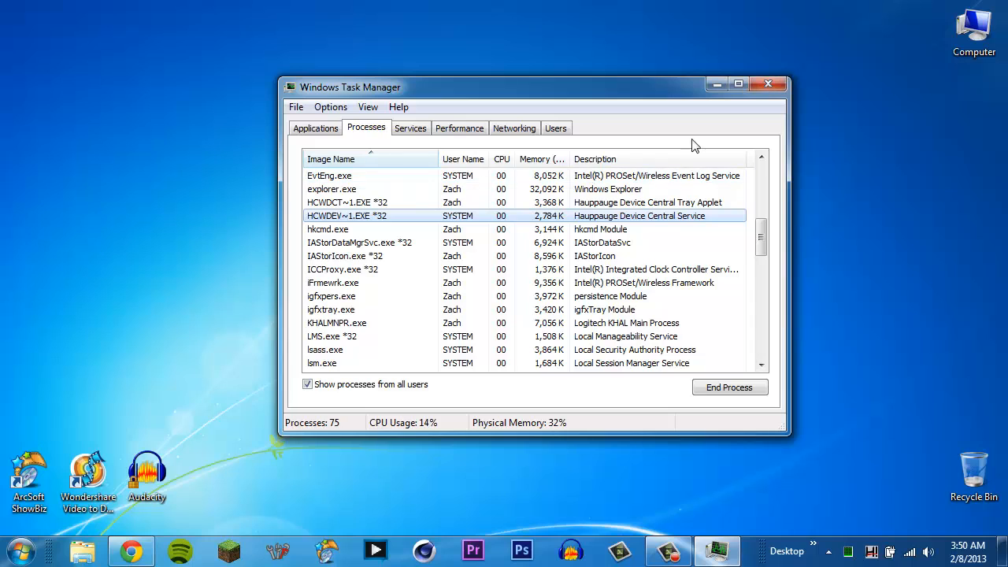
Close Task Manager, leaving the Windows desktop showing.
left_click(767, 85)
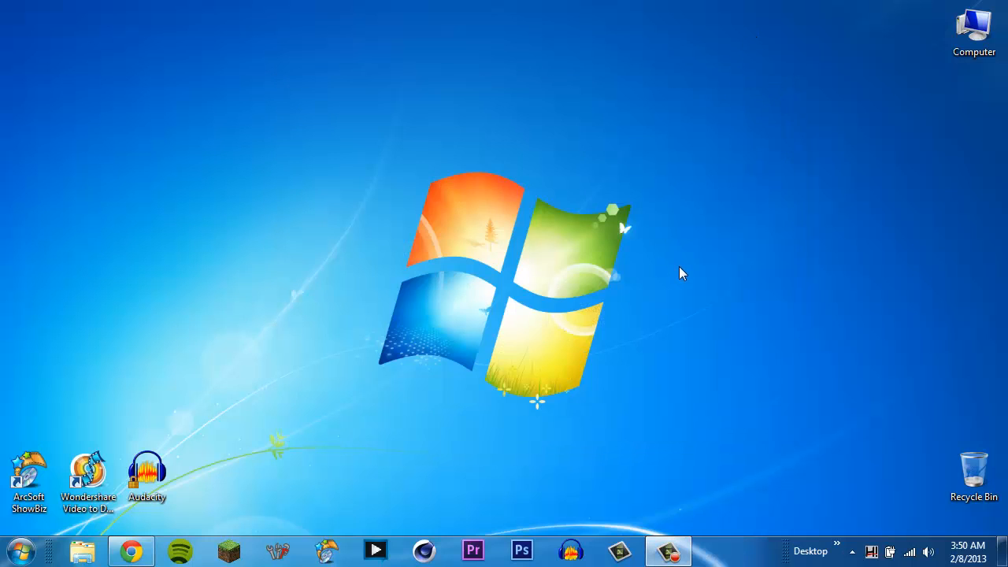
mouse_move(689, 269)
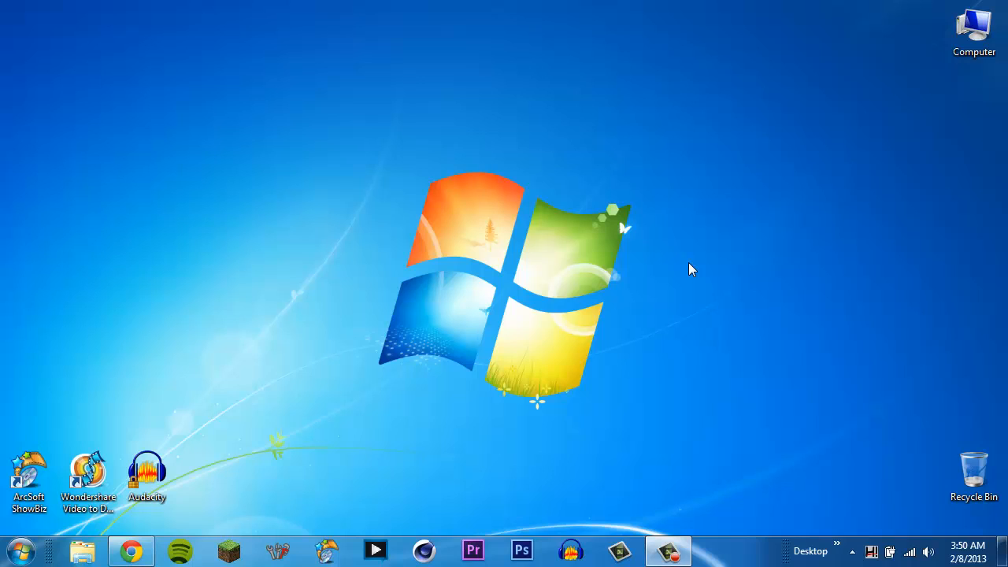
left_click(147, 473)
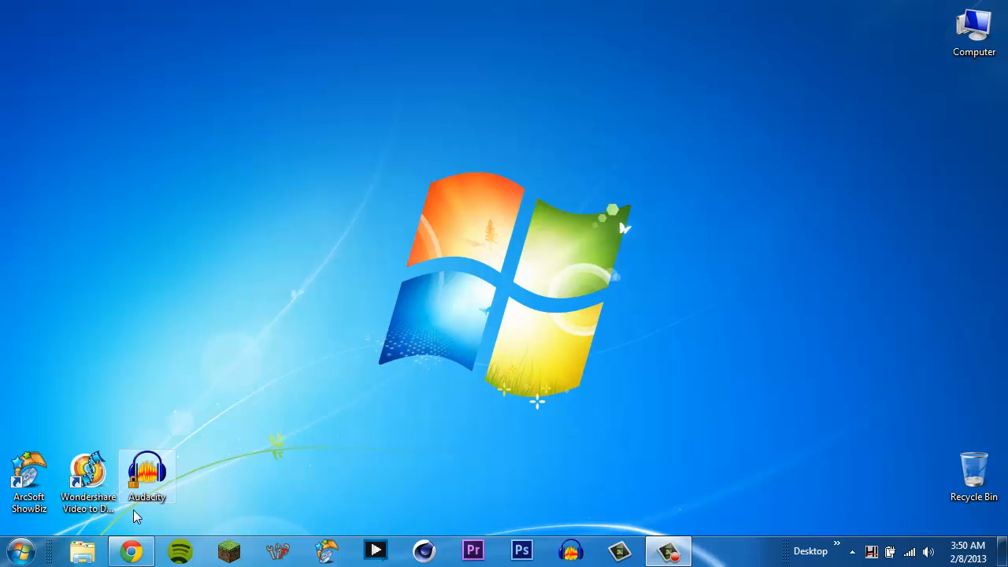
Start ShowBiz's Capture Module with the Hauppauge device as source and bring up its Properties.
left_click(29, 472)
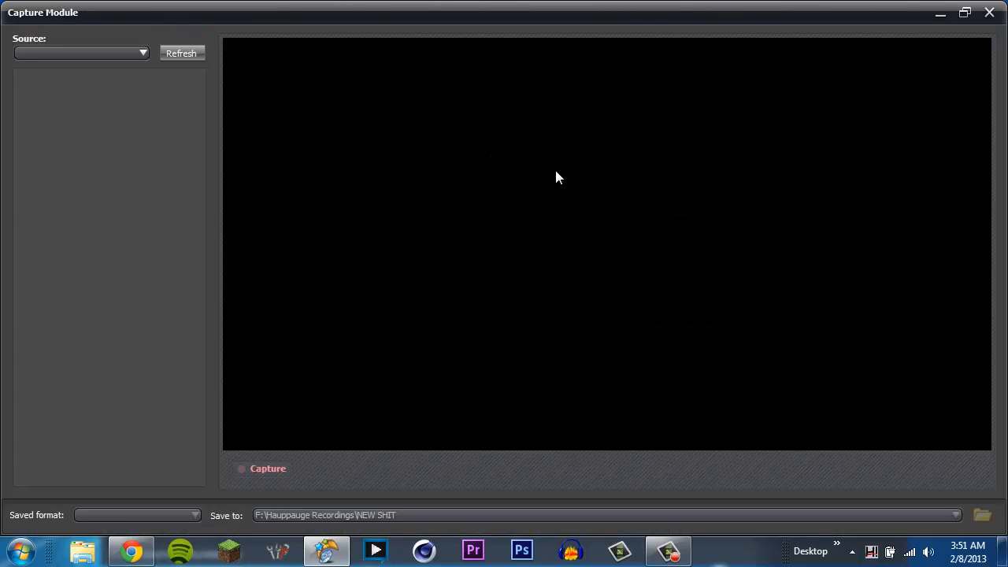
mouse_move(370, 260)
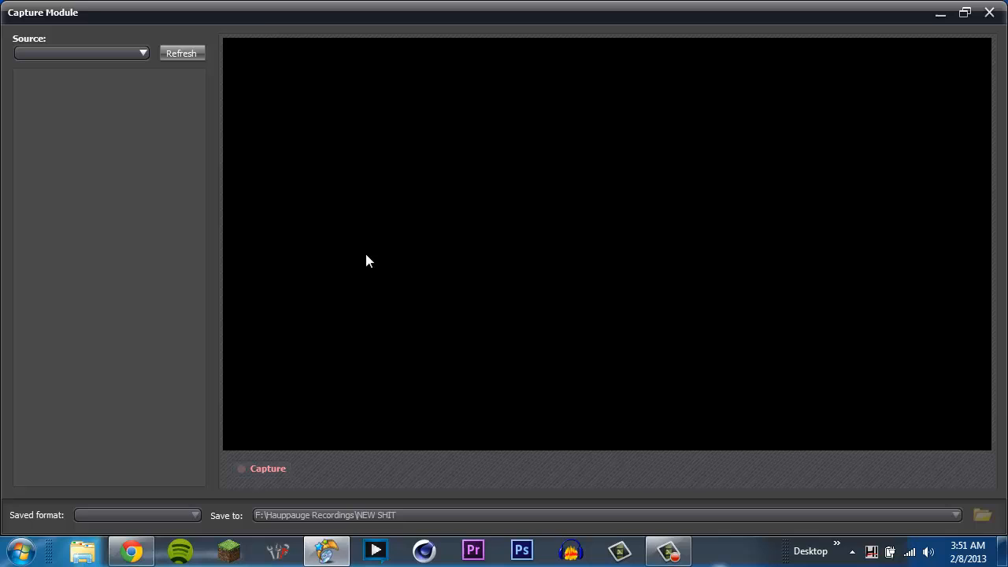
mouse_move(122, 230)
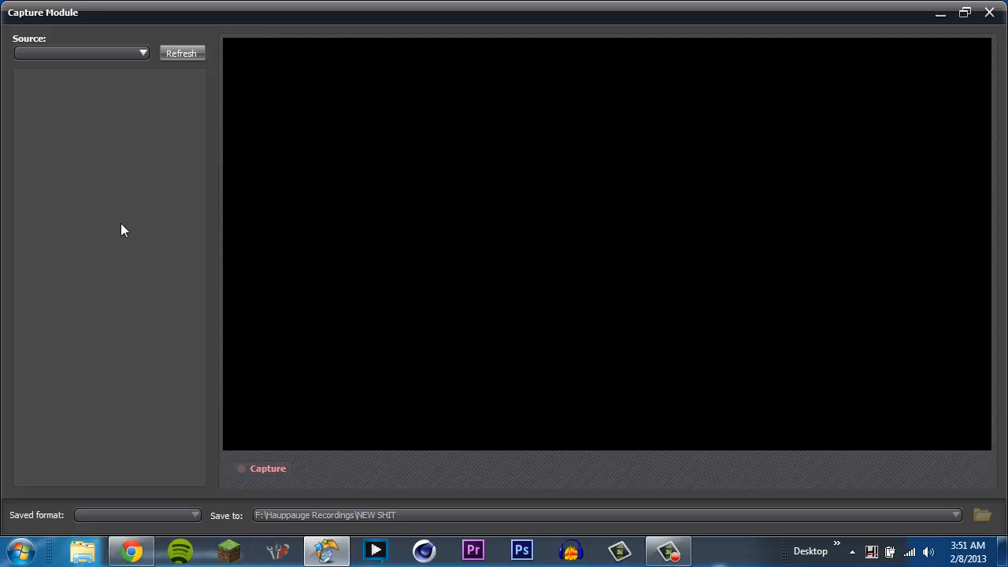
mouse_move(139, 55)
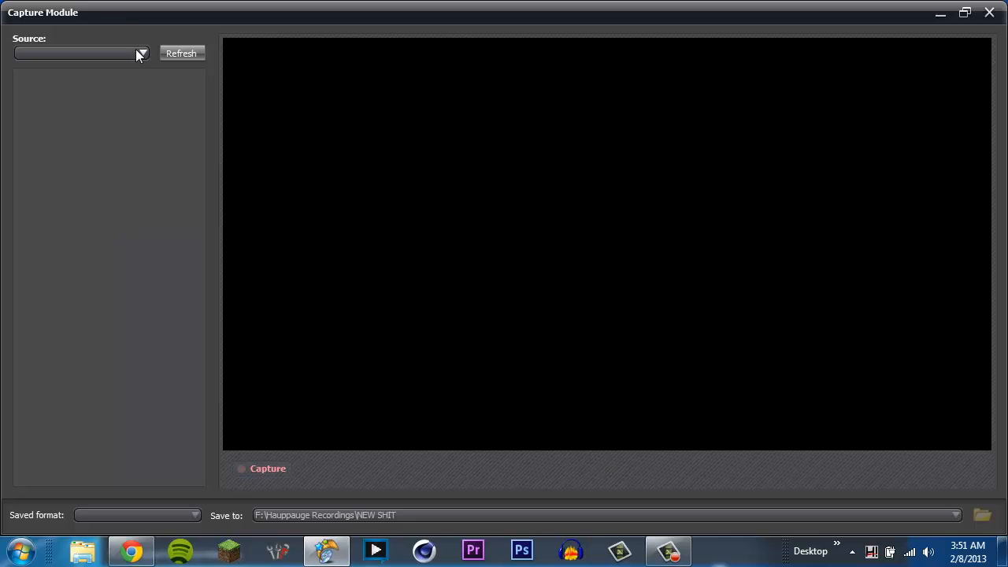
left_click(82, 53)
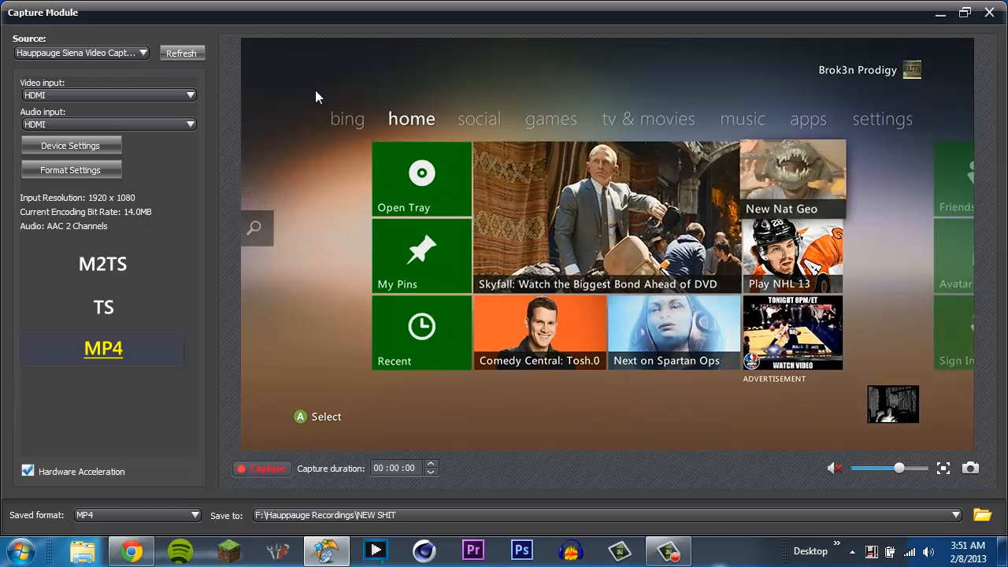
left_click(479, 120)
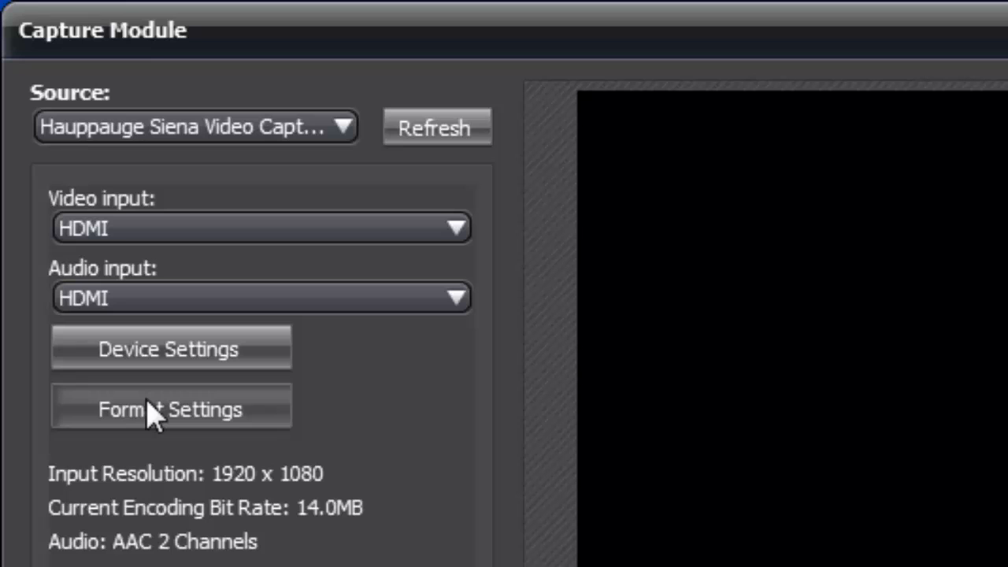
left_click(170, 348)
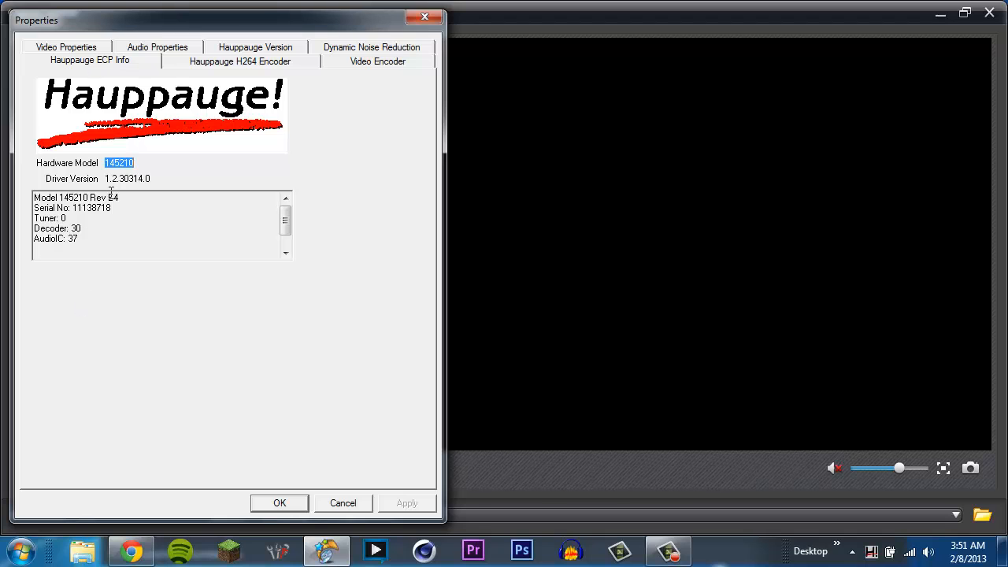
Show the Hauppauge H264 Encoder page of the device Properties.
left_click(239, 60)
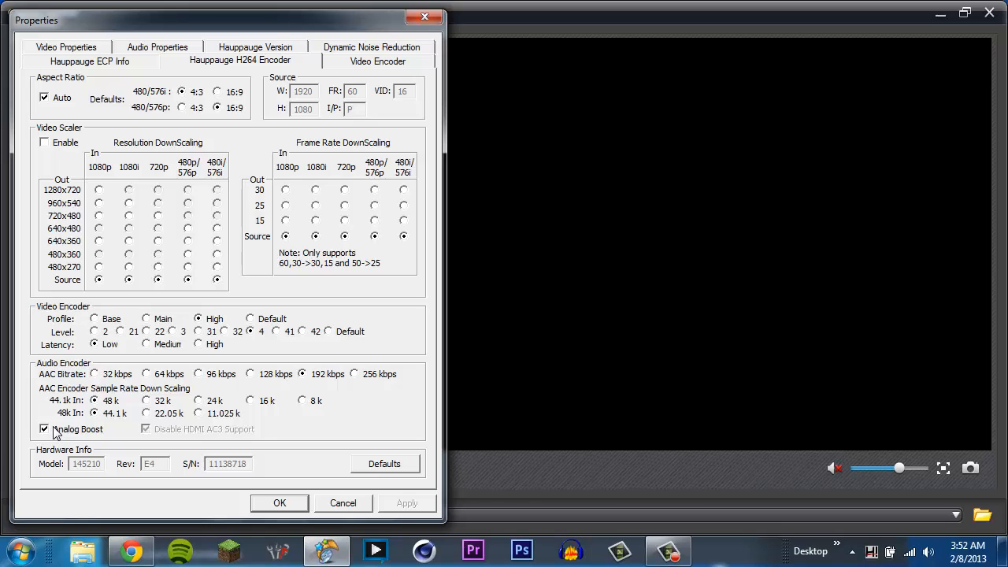
mouse_move(185, 153)
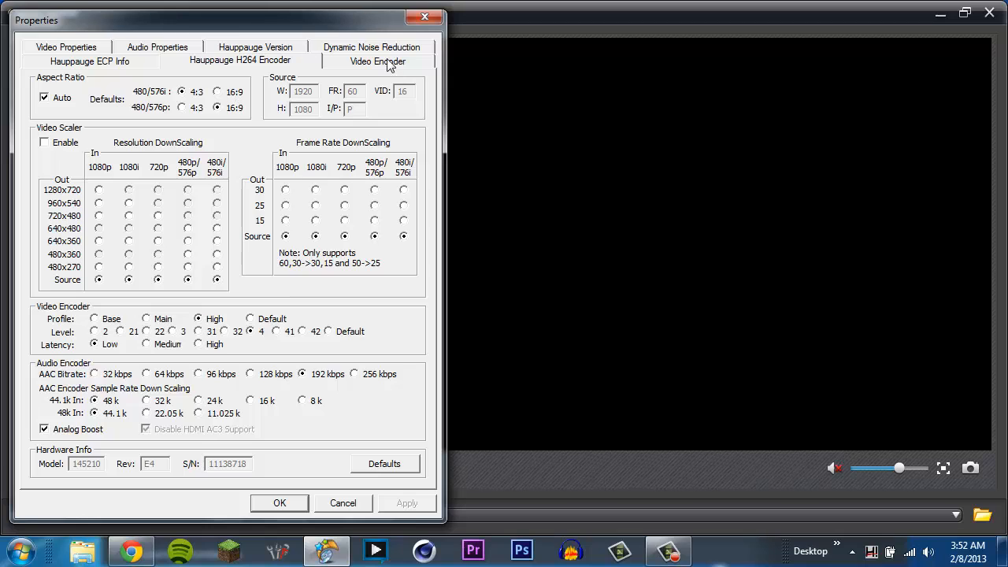
On the Video Encoder page, drag the bit rate down to about 11000000 to test lower values.
left_click(378, 61)
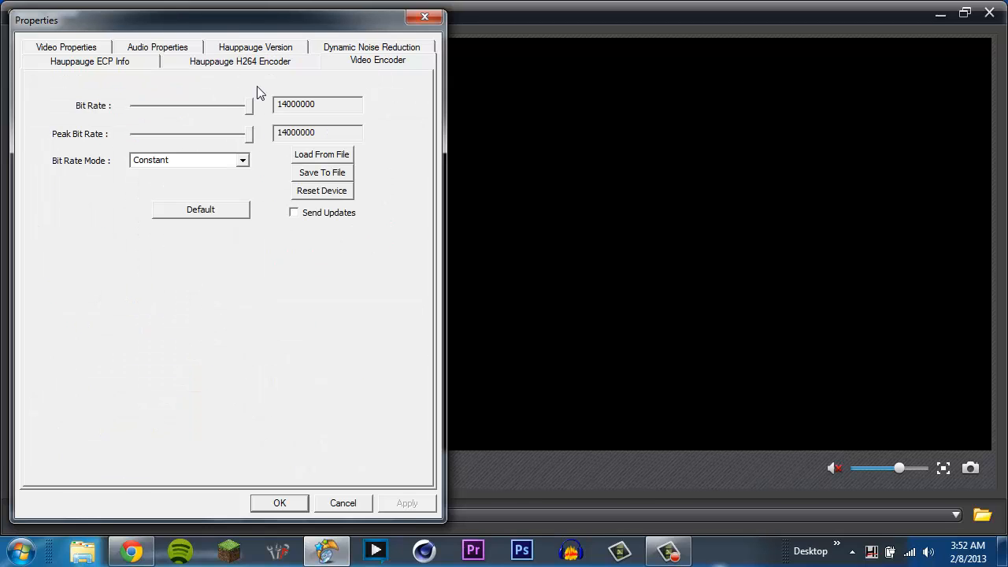
left_click(200, 209)
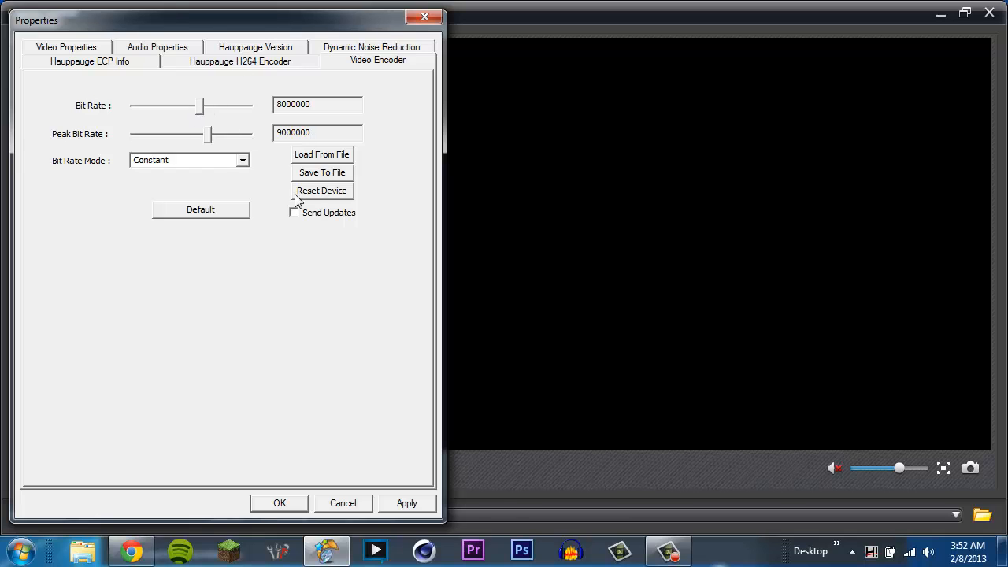
left_click_drag(201, 106, 249, 105)
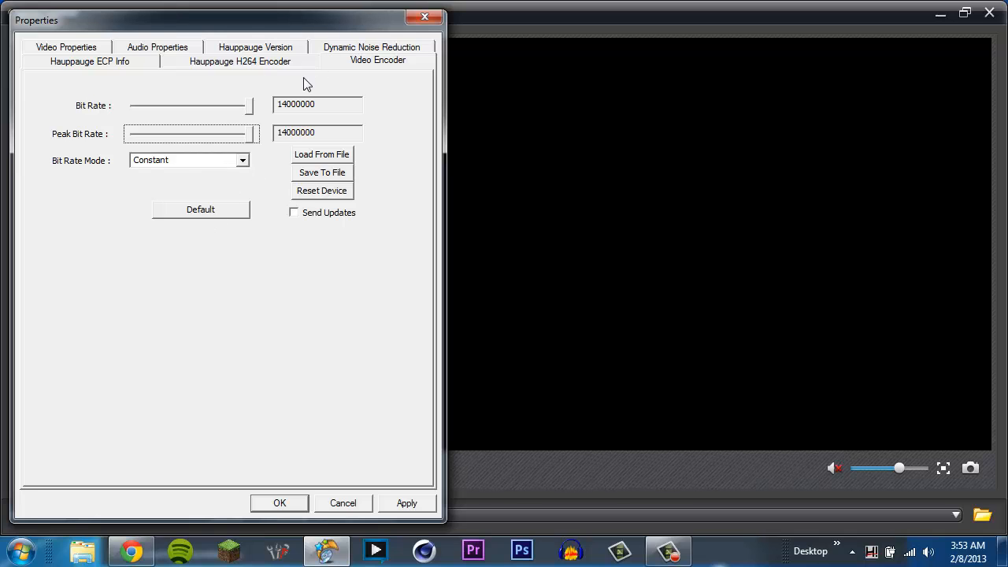
mouse_move(290, 119)
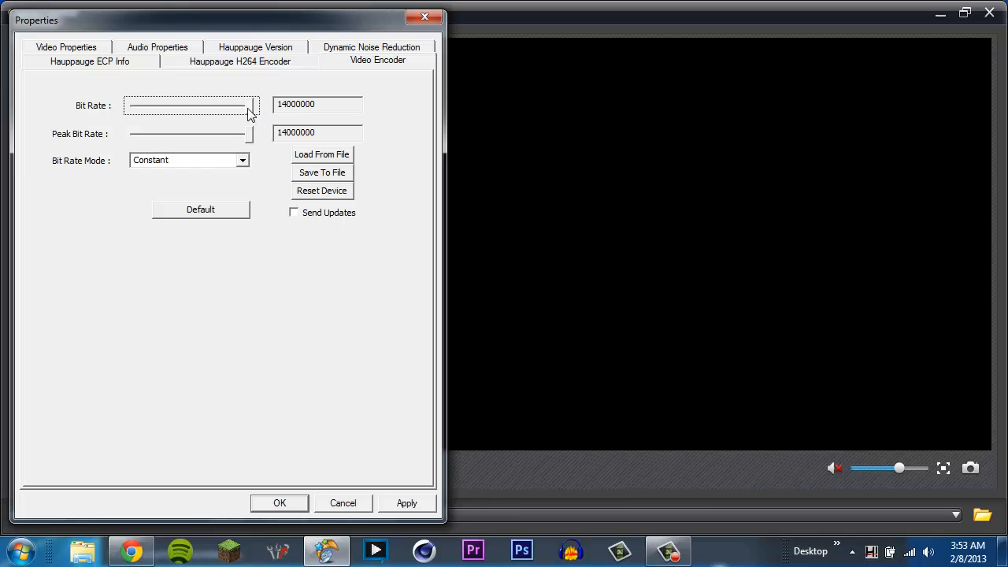
left_click_drag(248, 104, 222, 104)
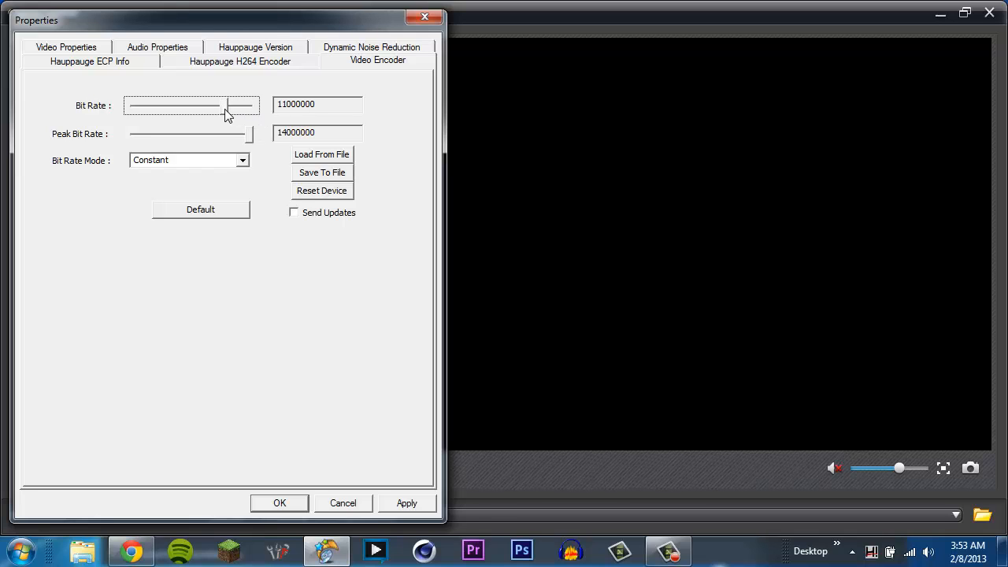
left_click_drag(227, 104, 218, 104)
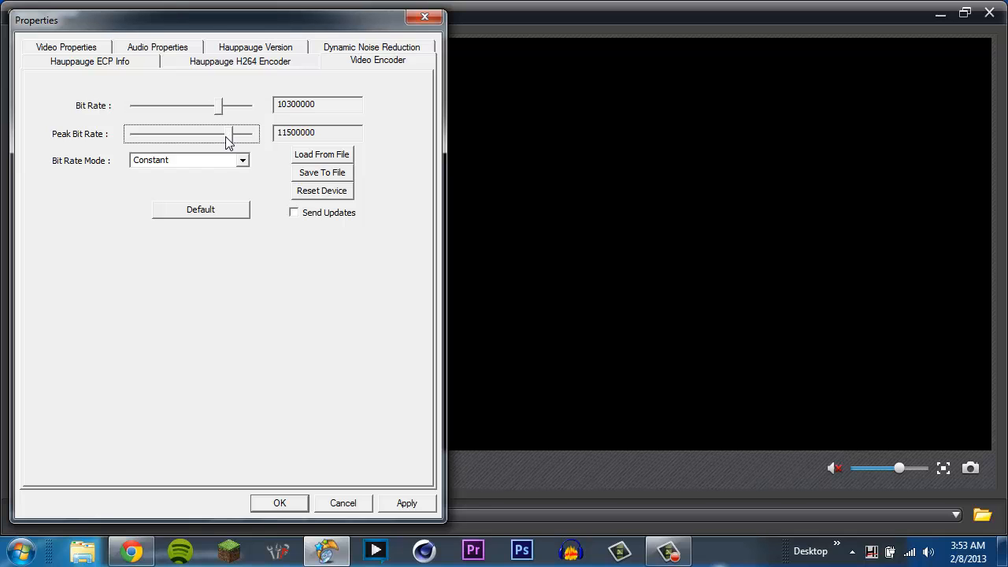
Return bit rate and peak bit rate to 14000000 and move on to Dynamic Noise Reduction.
left_click_drag(228, 132, 254, 132)
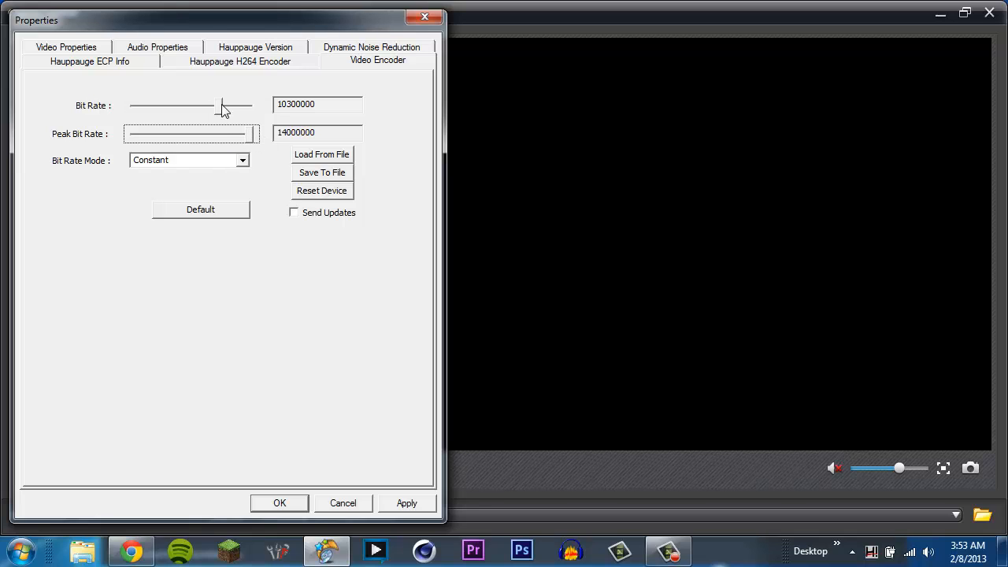
left_click_drag(213, 104, 249, 104)
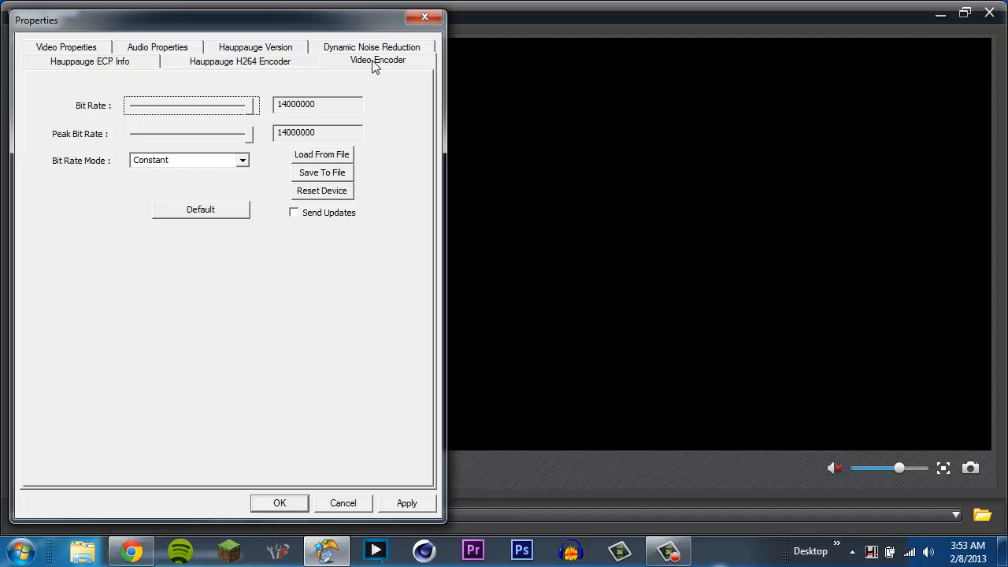
left_click(372, 60)
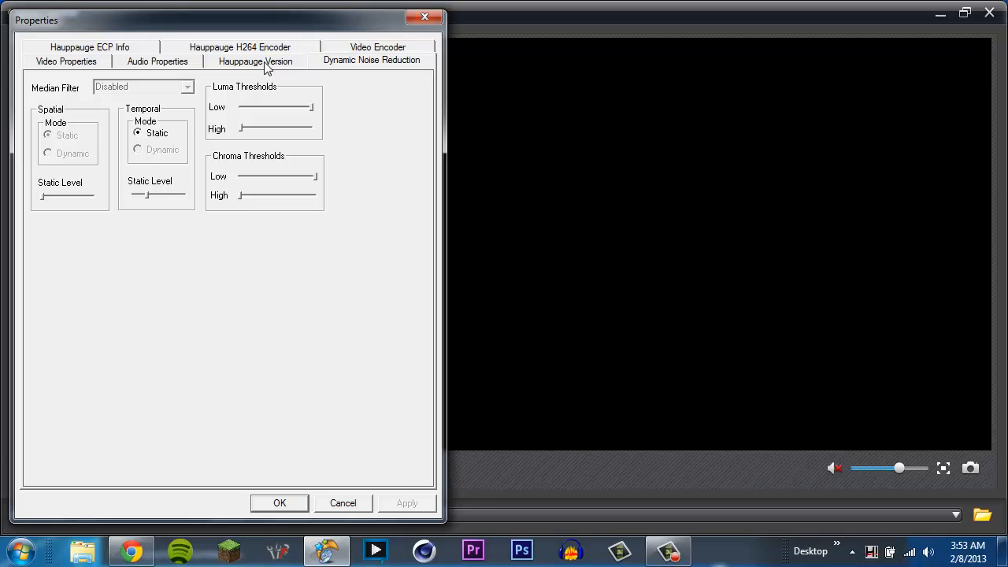
Show the Hauppauge Version page: driver 1.2.30314.0, firmware 3.0.0, audio firmware 0.0.0.
left_click(255, 60)
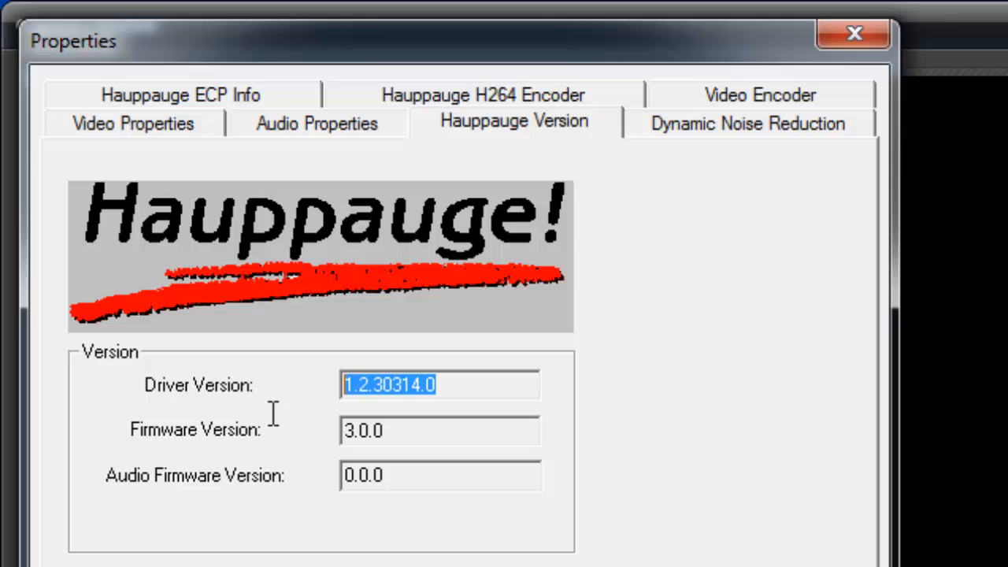
mouse_move(449, 433)
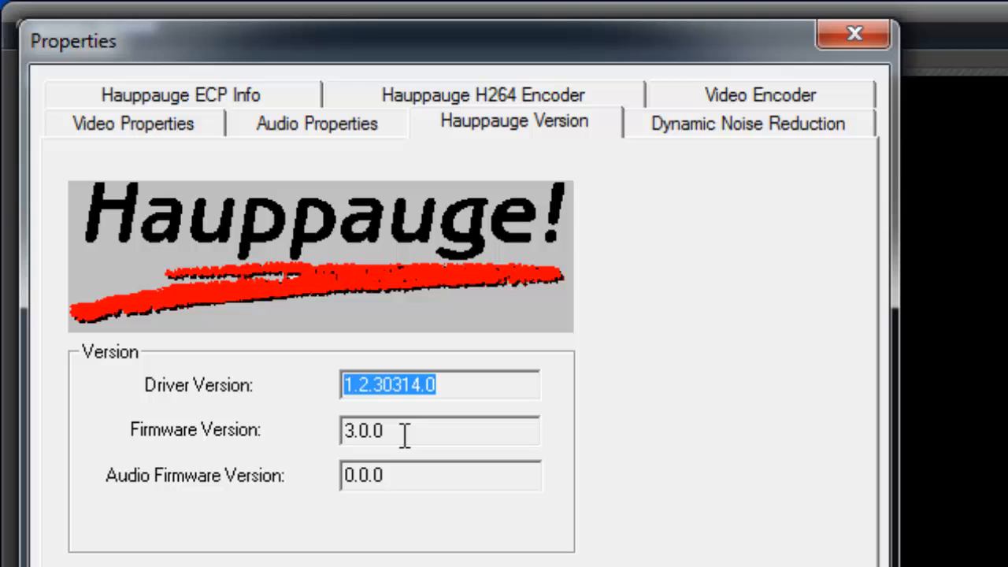
left_click(440, 475)
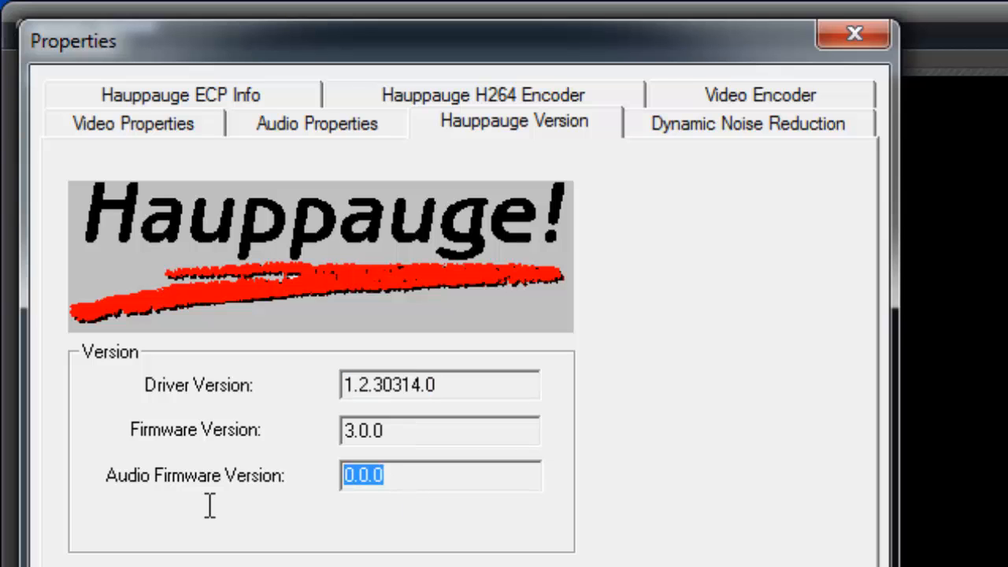
mouse_move(328, 150)
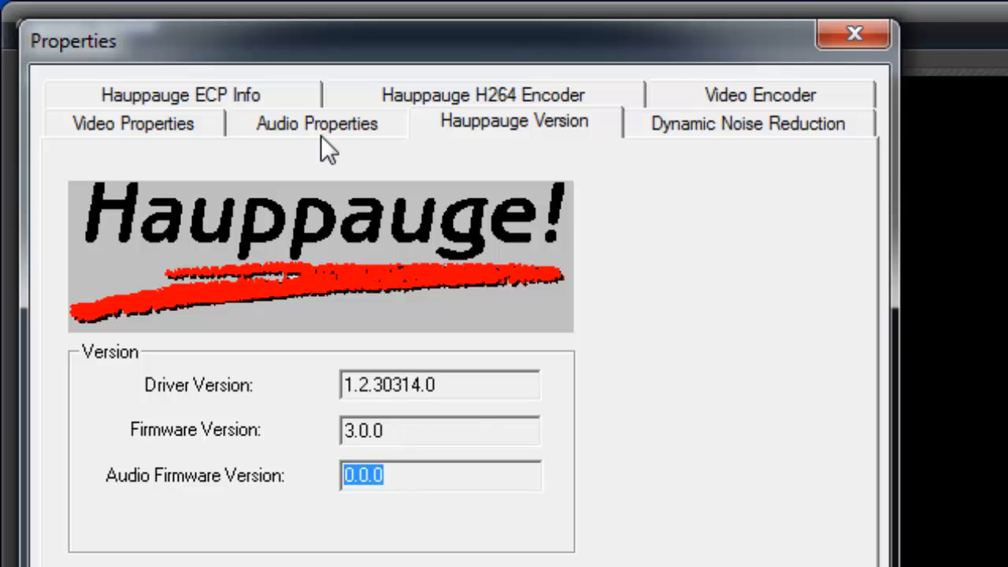
Keep 192 kbps 48 KHz audio and 14000 Kbps video with 3 B frames, then accept the properties.
left_click(316, 123)
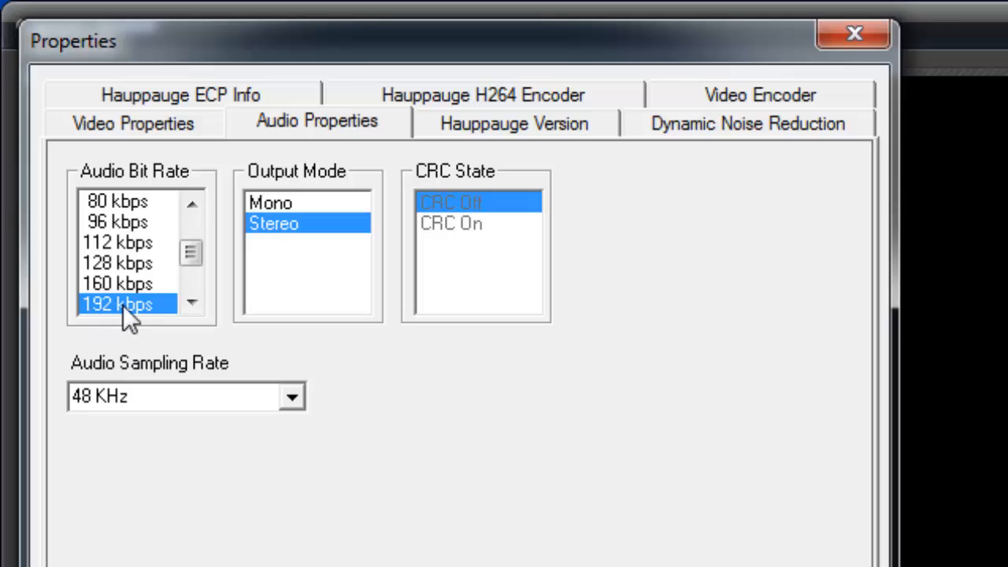
mouse_move(287, 233)
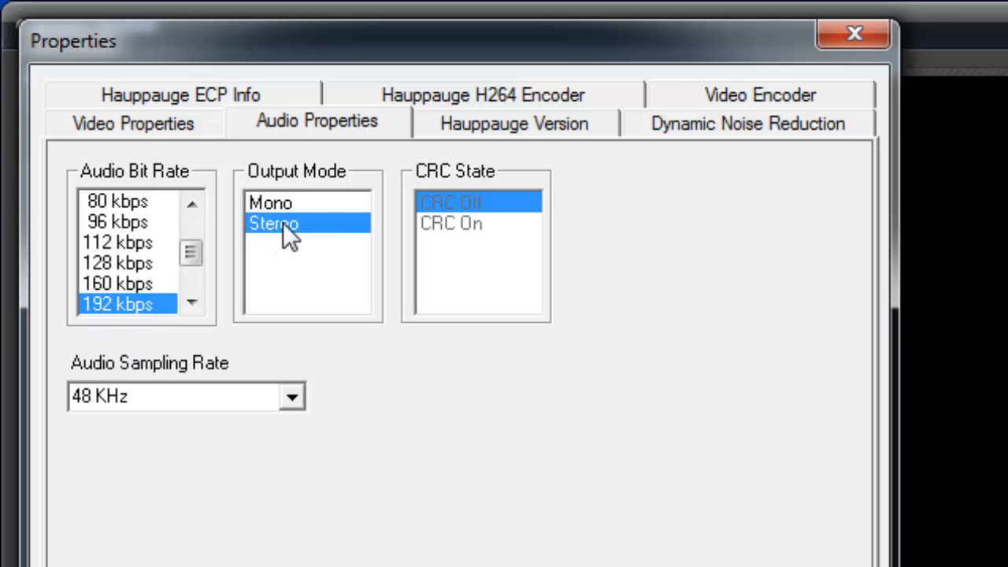
mouse_move(441, 186)
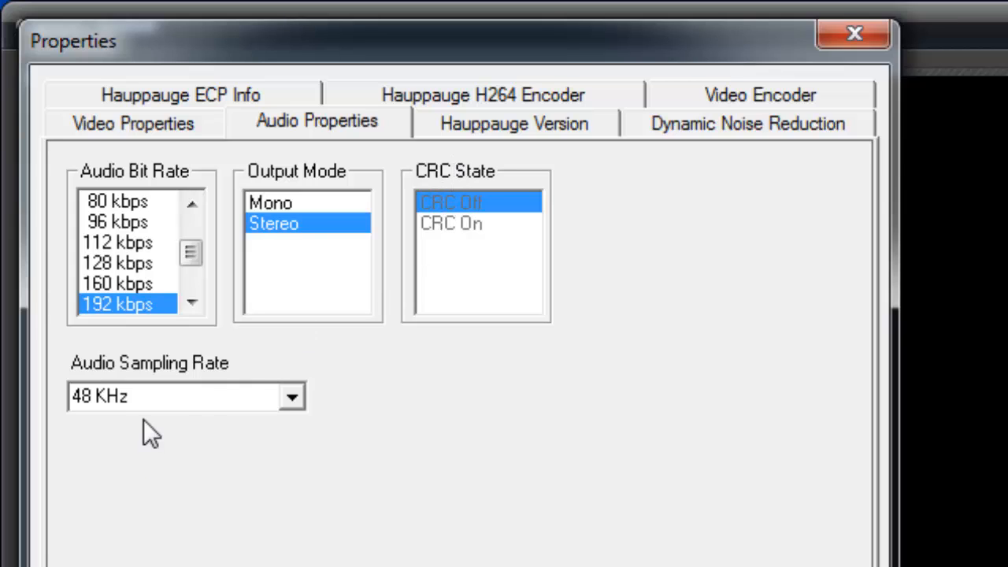
mouse_move(213, 386)
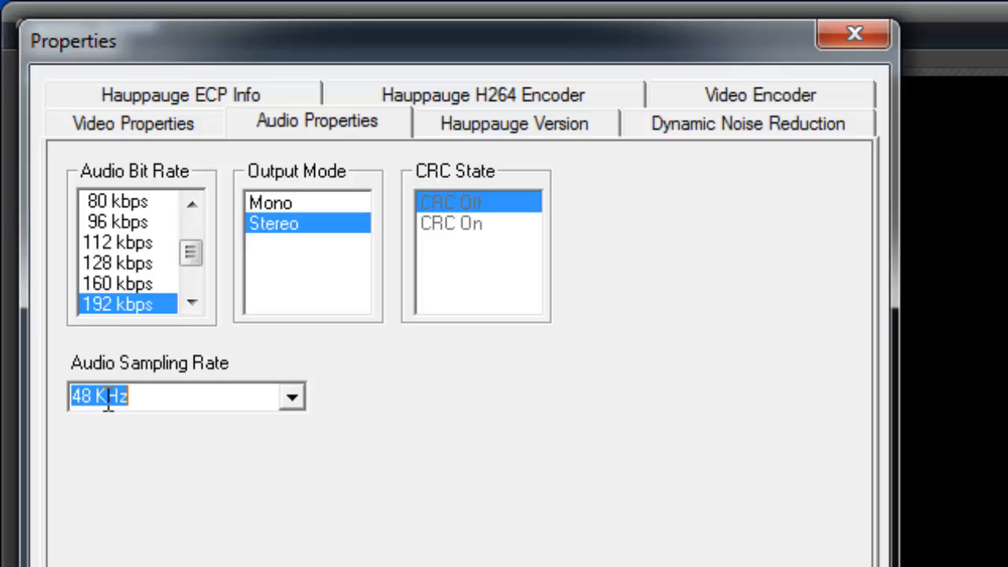
left_click(291, 397)
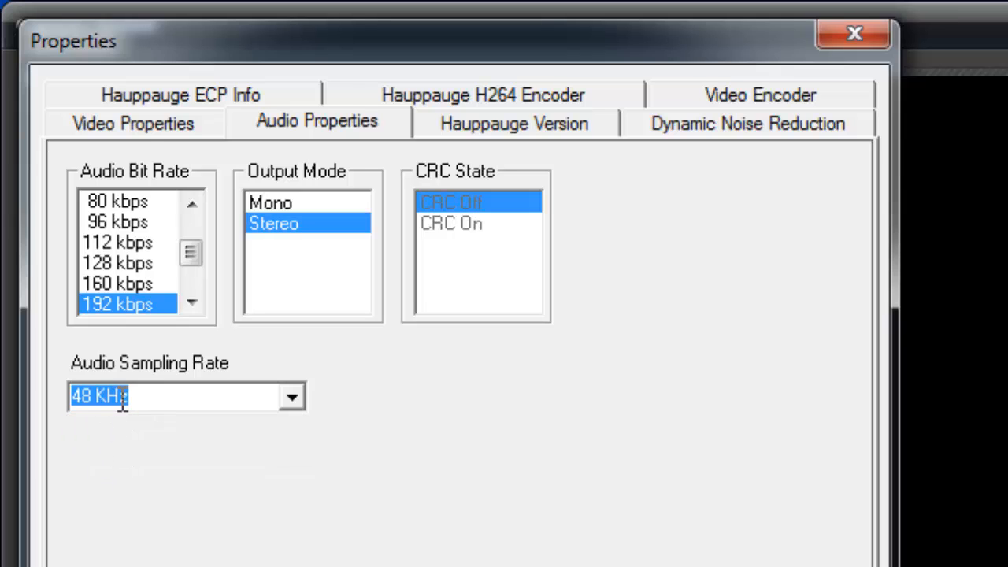
left_click(132, 123)
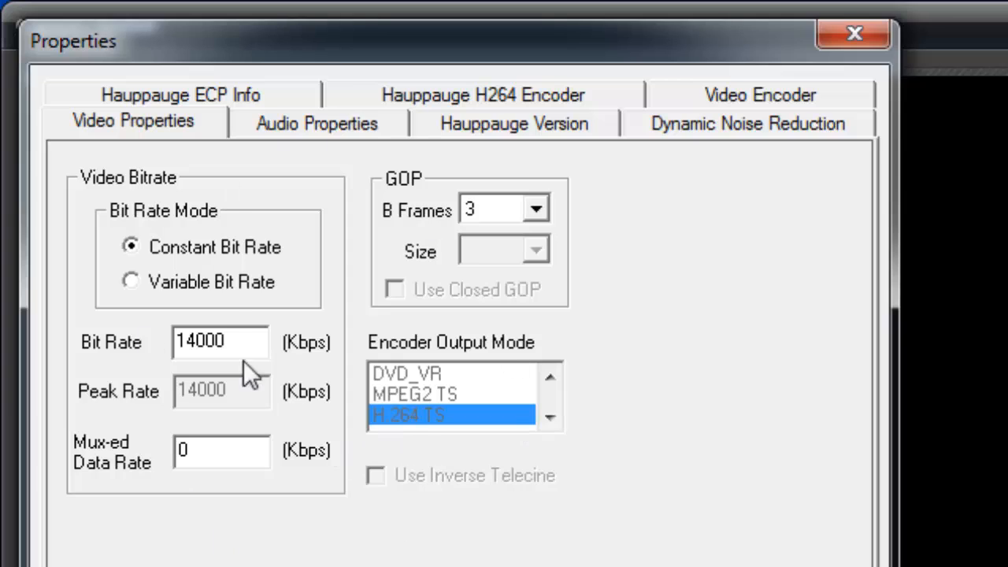
mouse_move(539, 217)
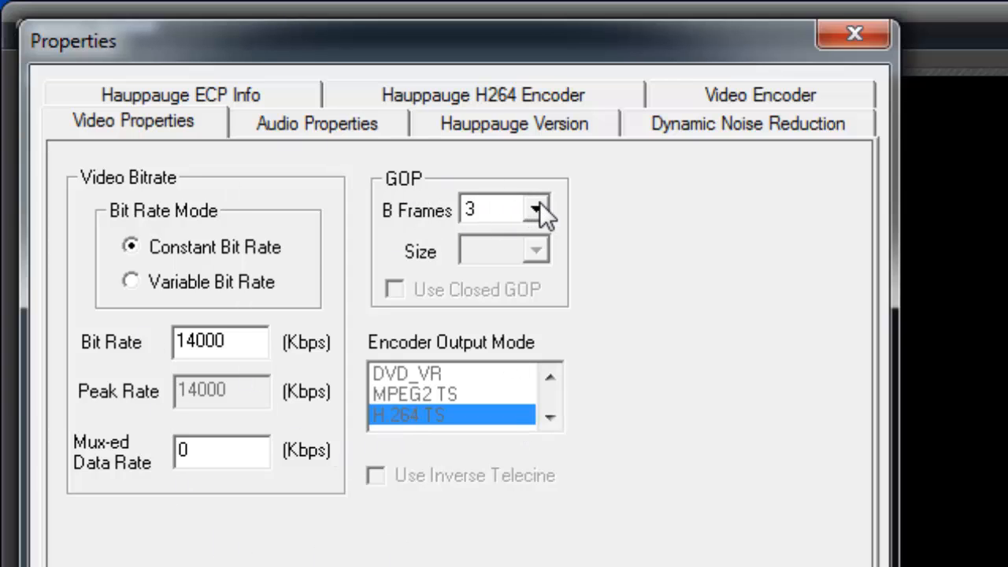
left_click(538, 210)
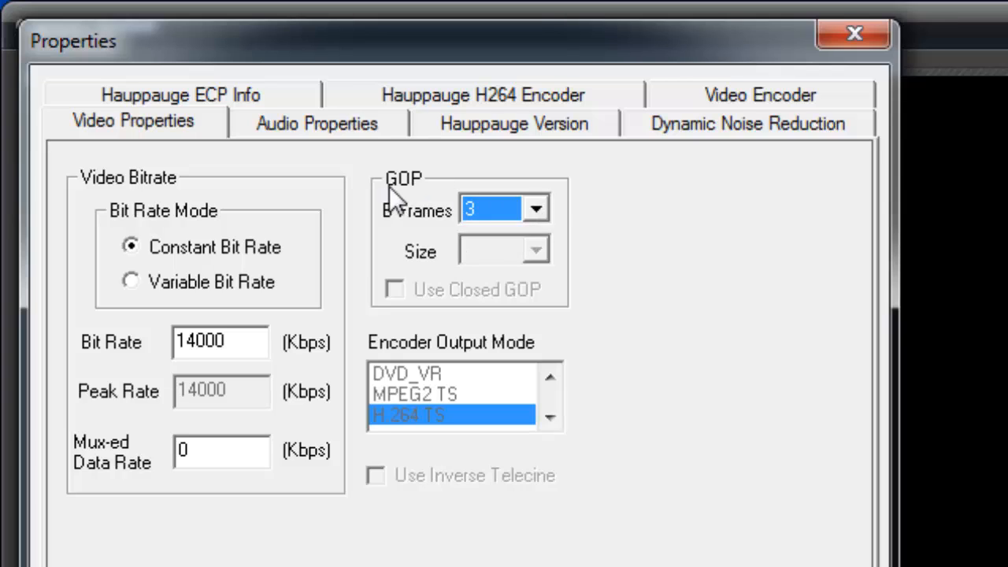
mouse_move(428, 196)
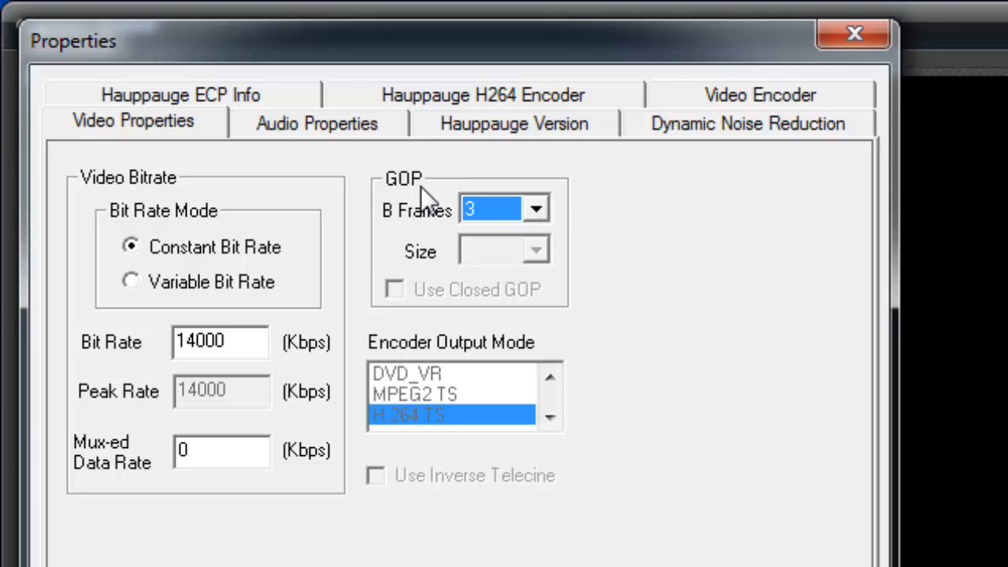
mouse_move(325, 123)
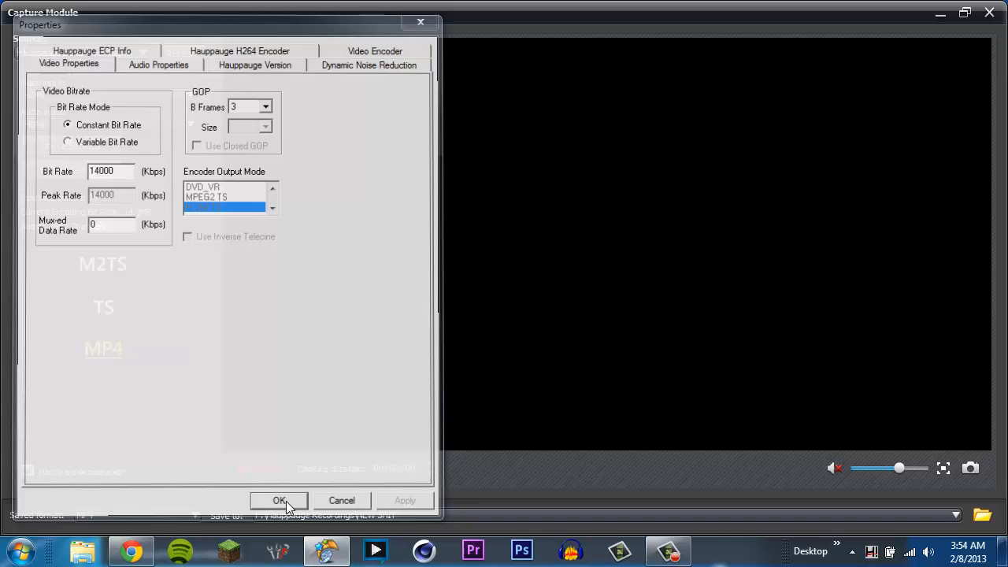
left_click(279, 501)
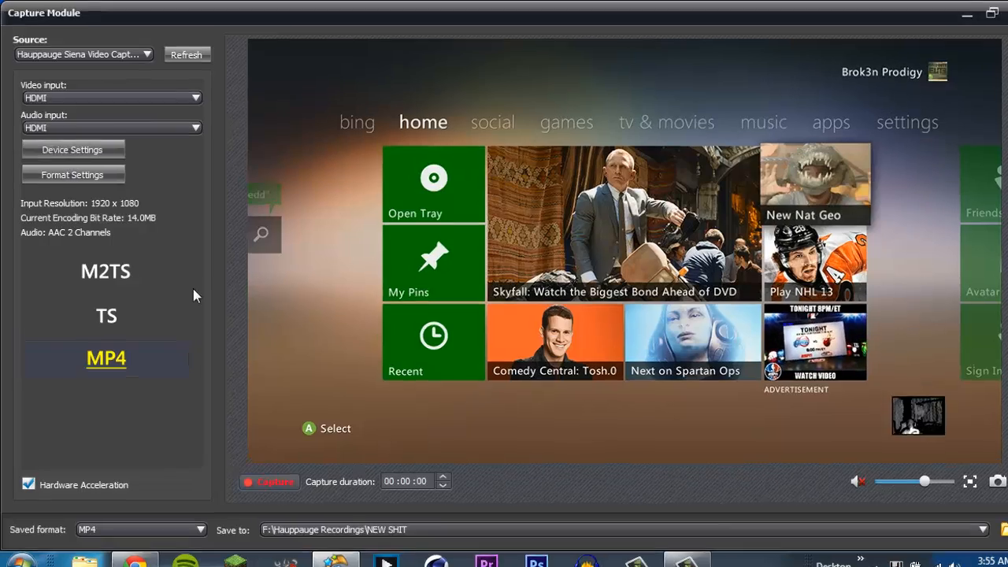
left_click(73, 148)
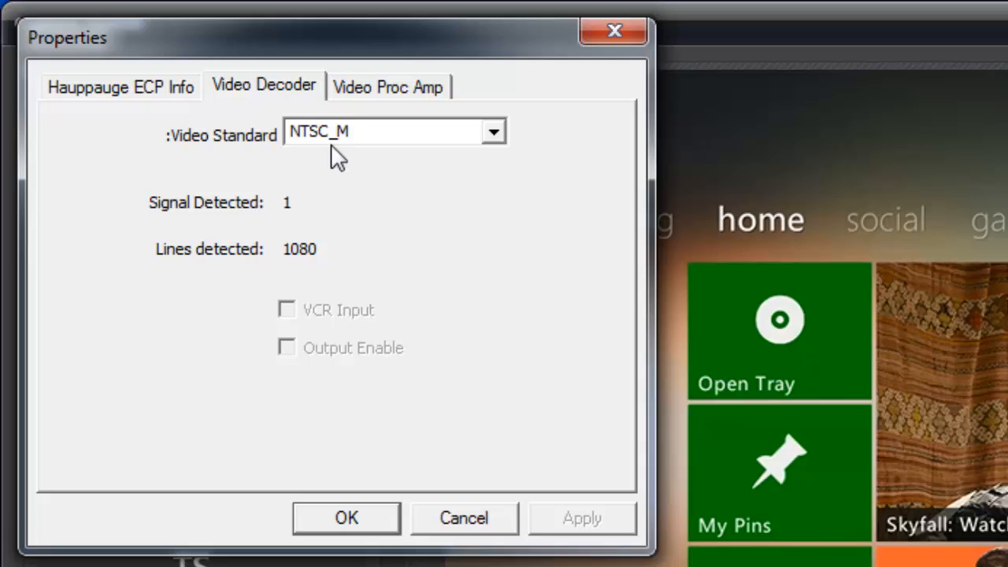
mouse_move(268, 90)
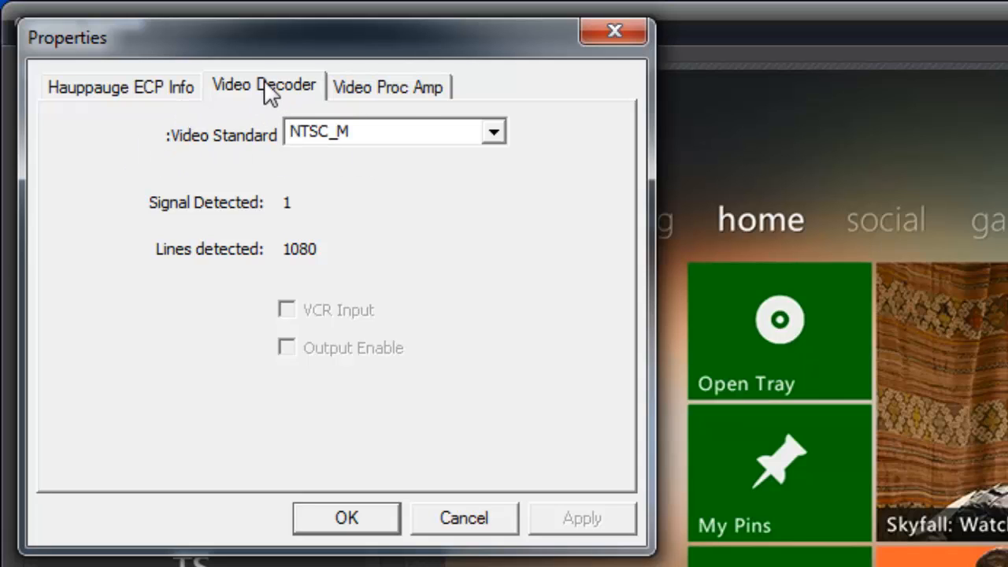
left_click(493, 132)
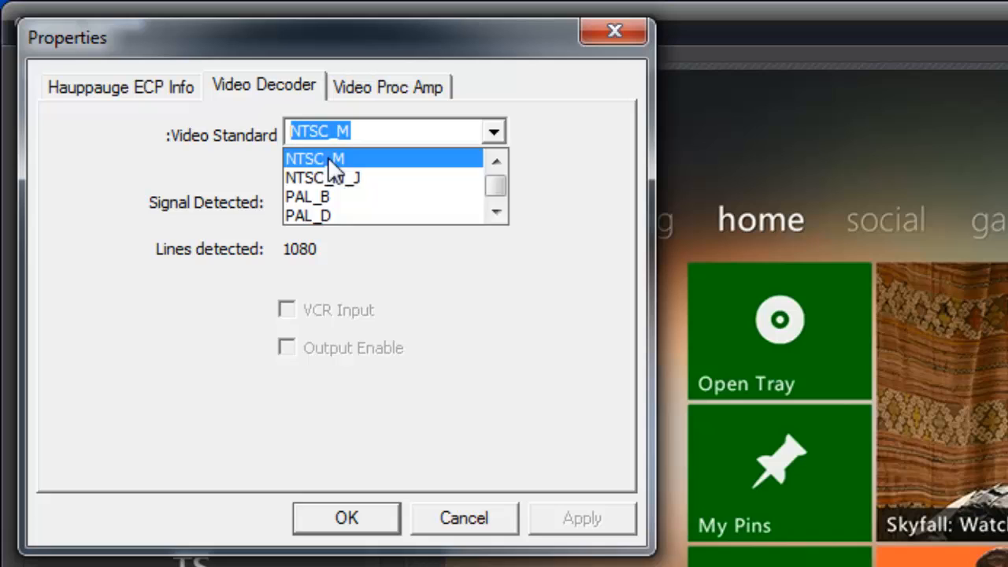
left_click(387, 85)
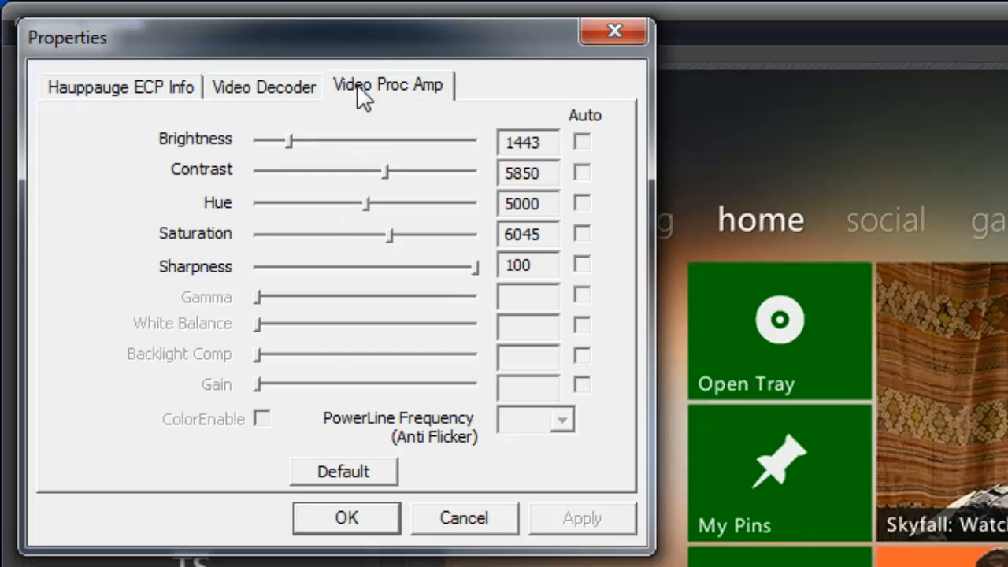
mouse_move(386, 203)
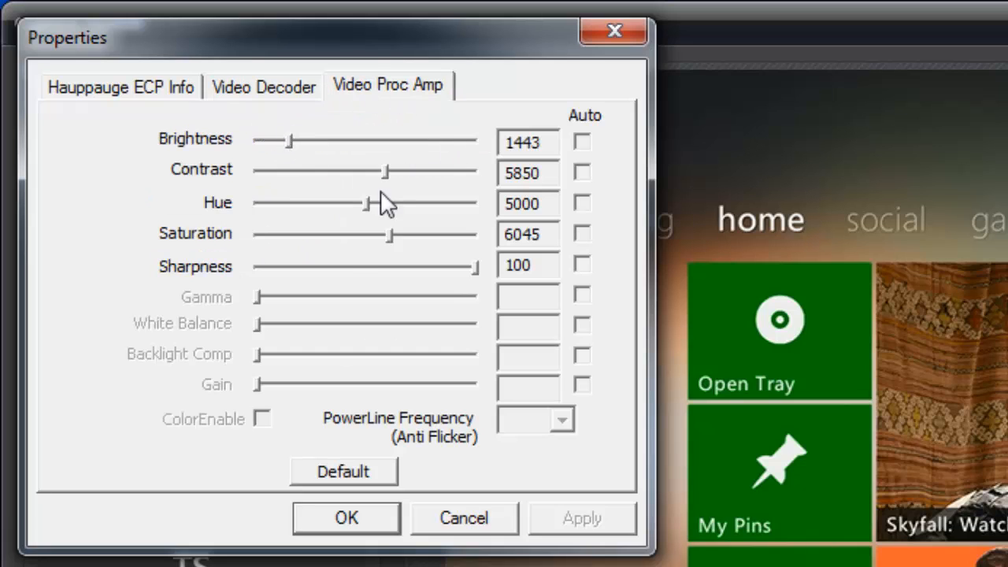
mouse_move(391, 60)
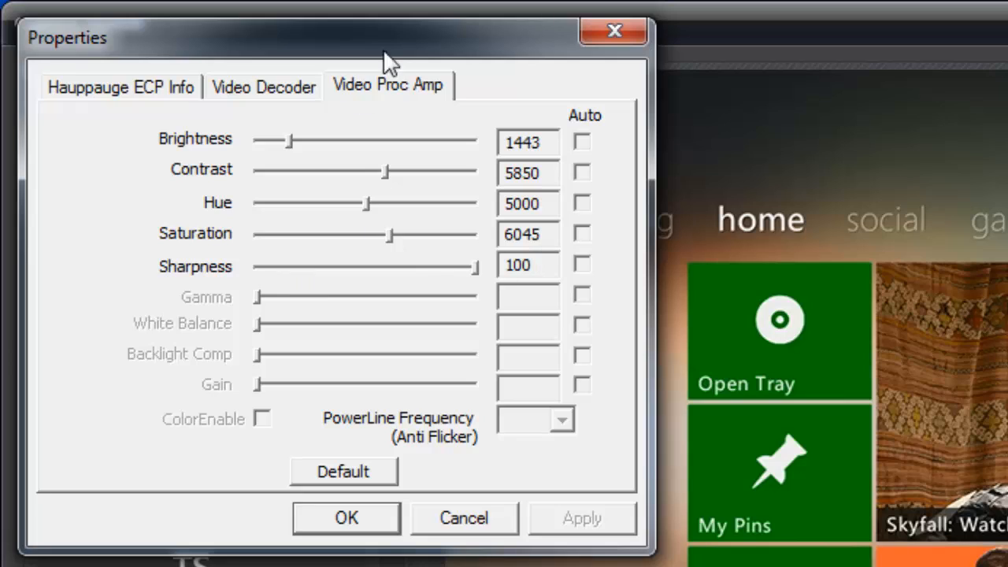
mouse_move(264, 134)
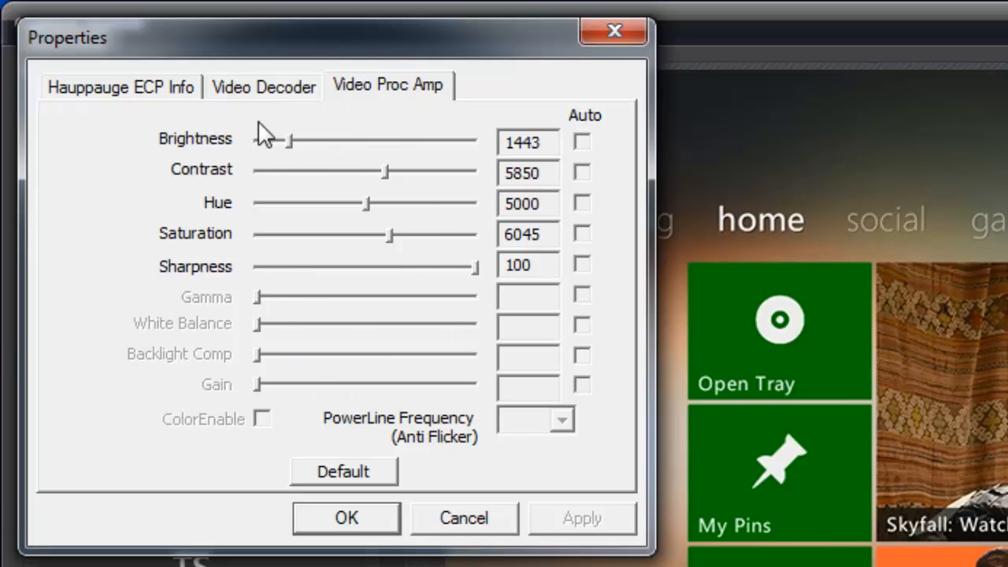
mouse_move(291, 155)
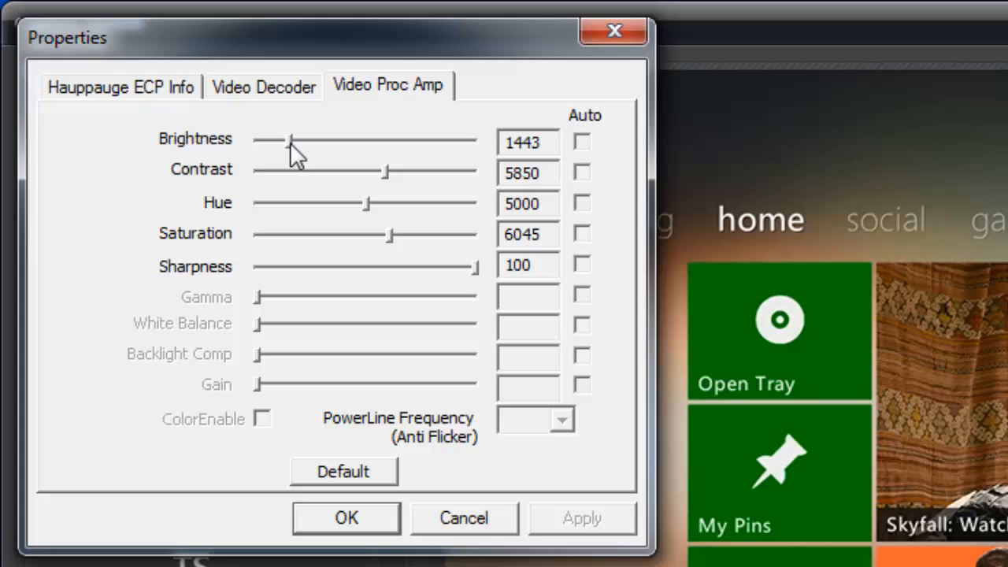
mouse_move(302, 141)
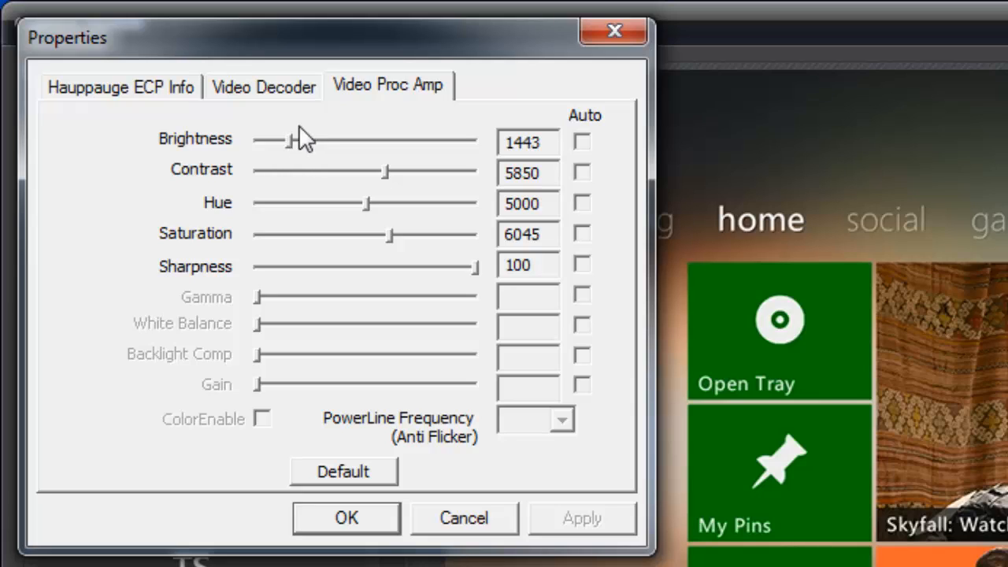
mouse_move(283, 149)
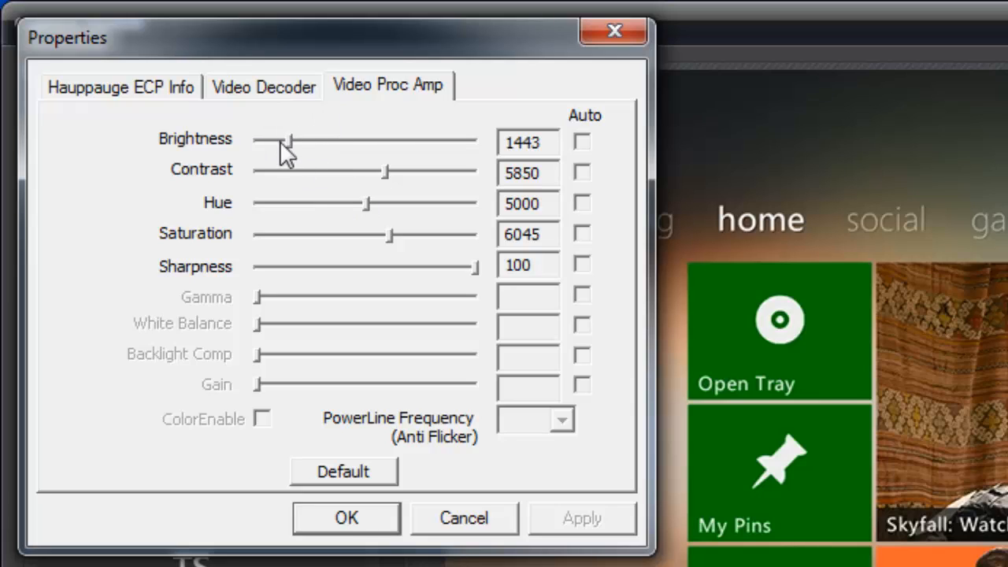
mouse_move(363, 526)
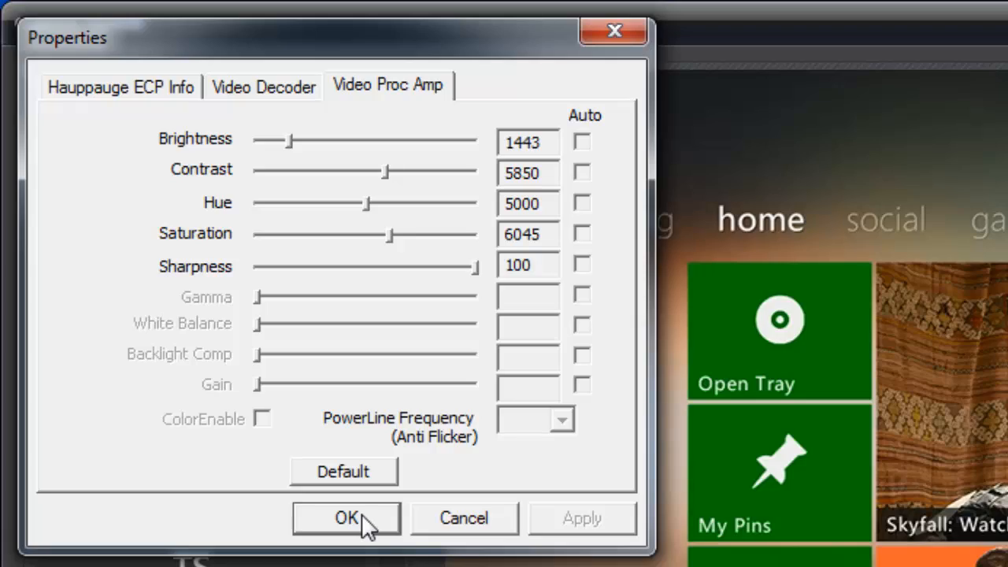
left_click(347, 518)
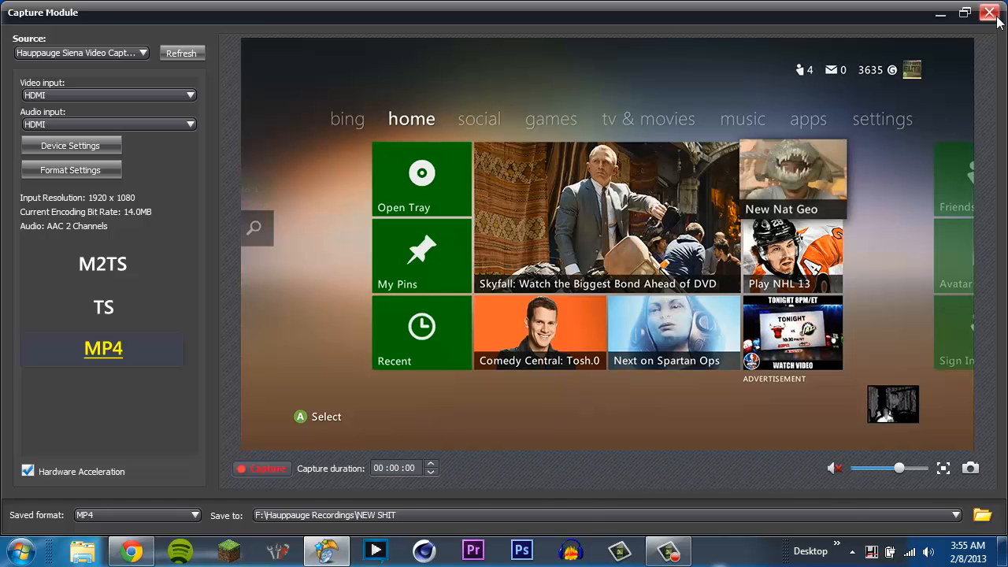
Close the Capture Module and then the main ShowBiz window.
left_click(989, 13)
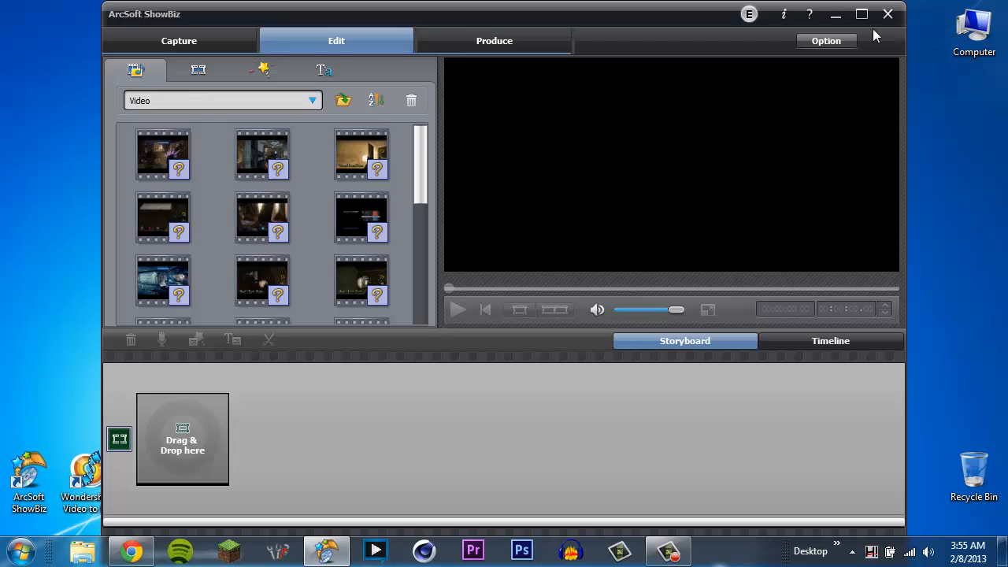
mouse_move(888, 14)
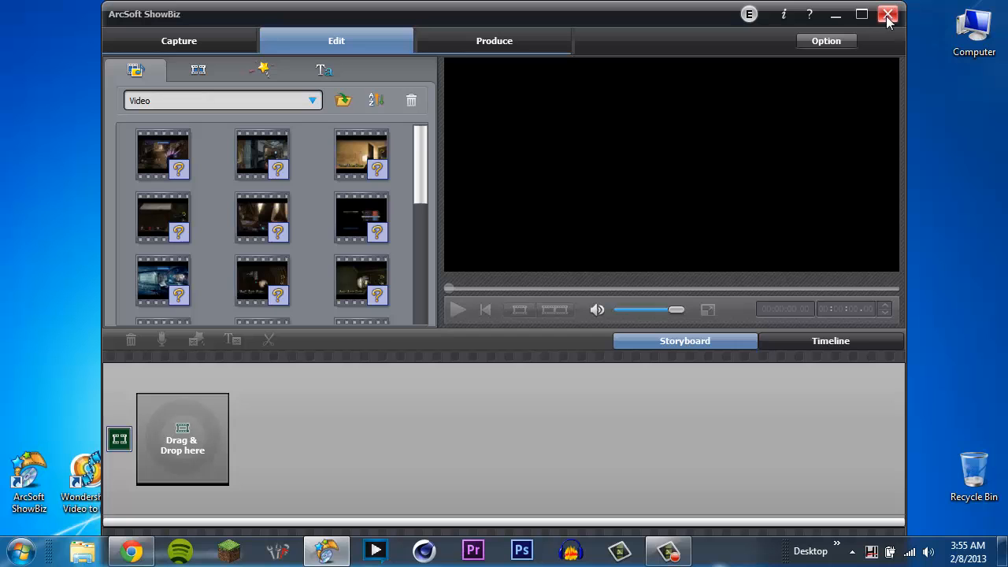
left_click(888, 14)
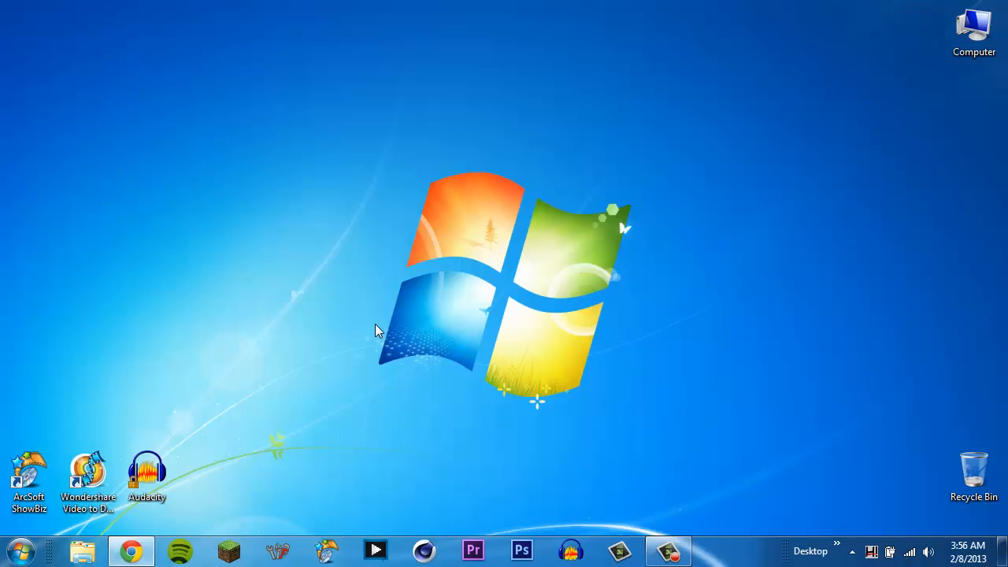
mouse_move(131, 550)
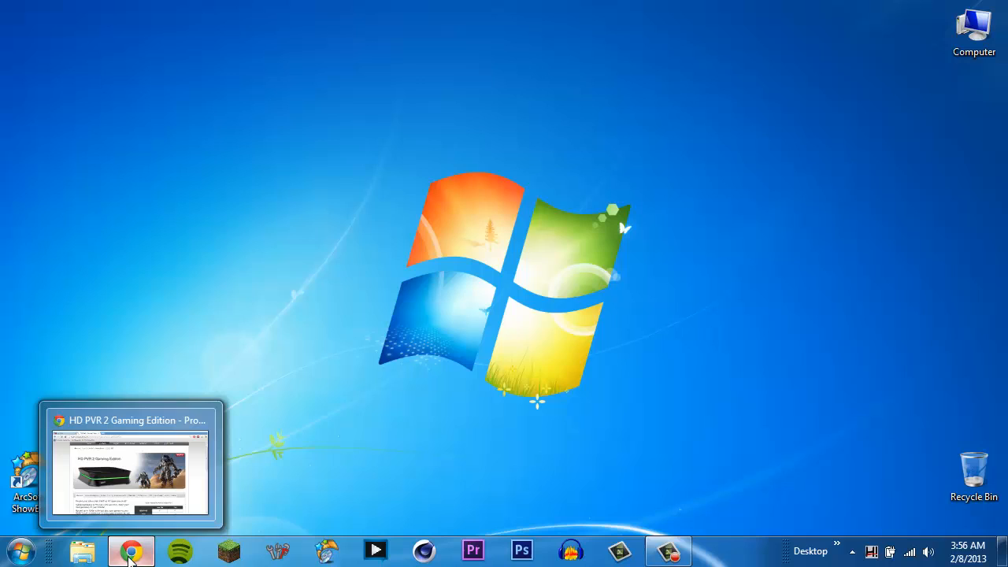
Navigate Chrome to Hauppauge's HD PVR 2 Gaming Edition product page.
left_click(129, 548)
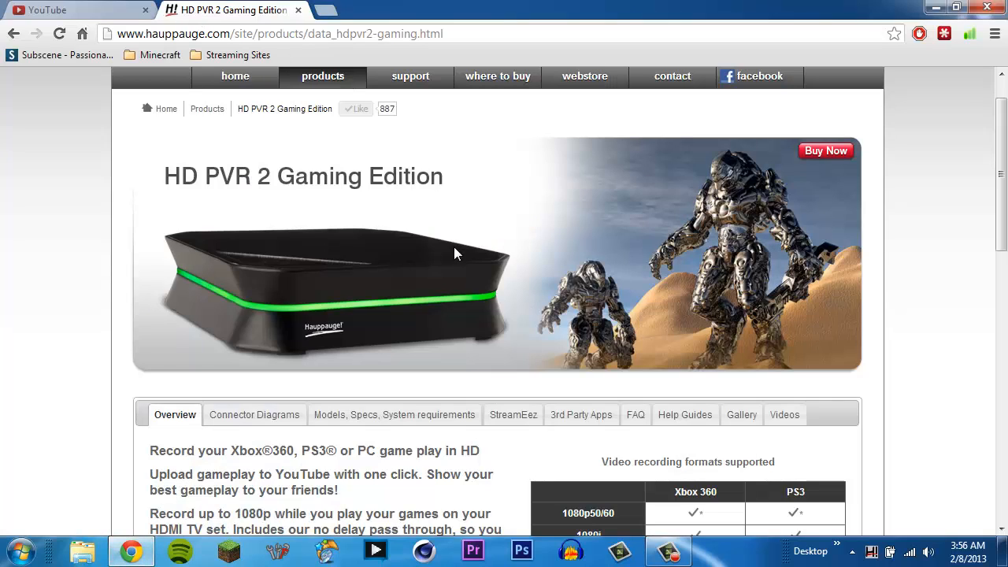
mouse_move(287, 150)
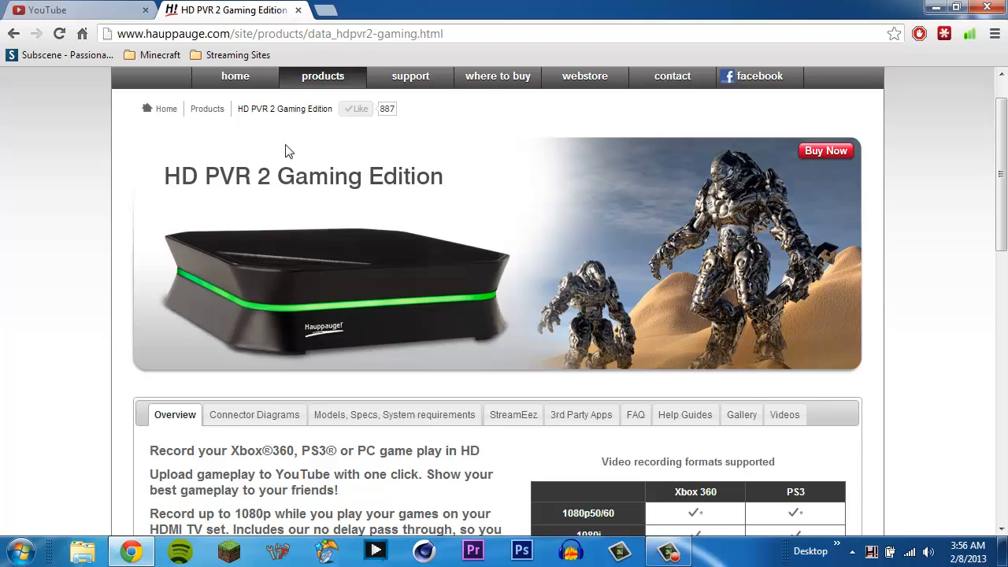
mouse_move(388, 202)
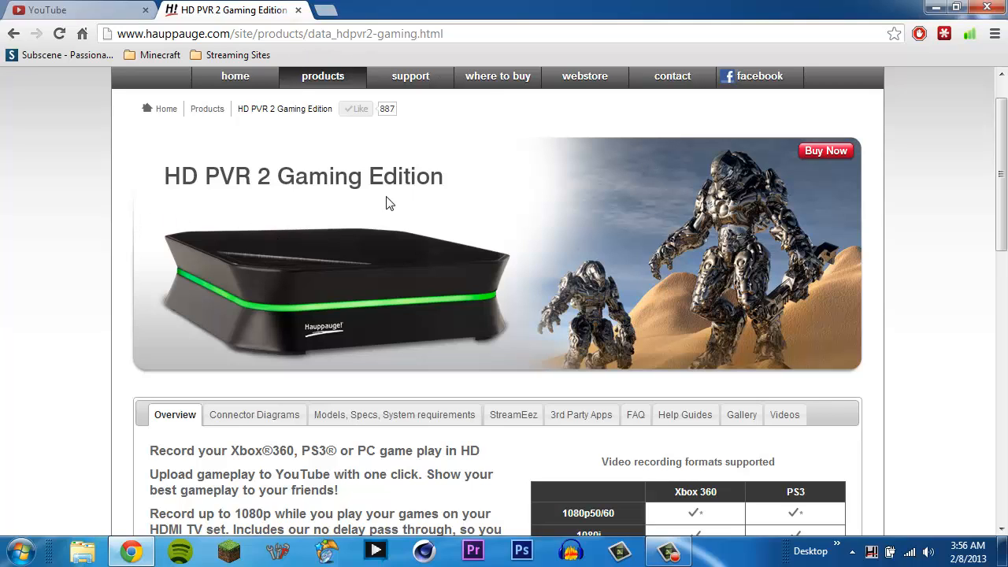
mouse_move(378, 208)
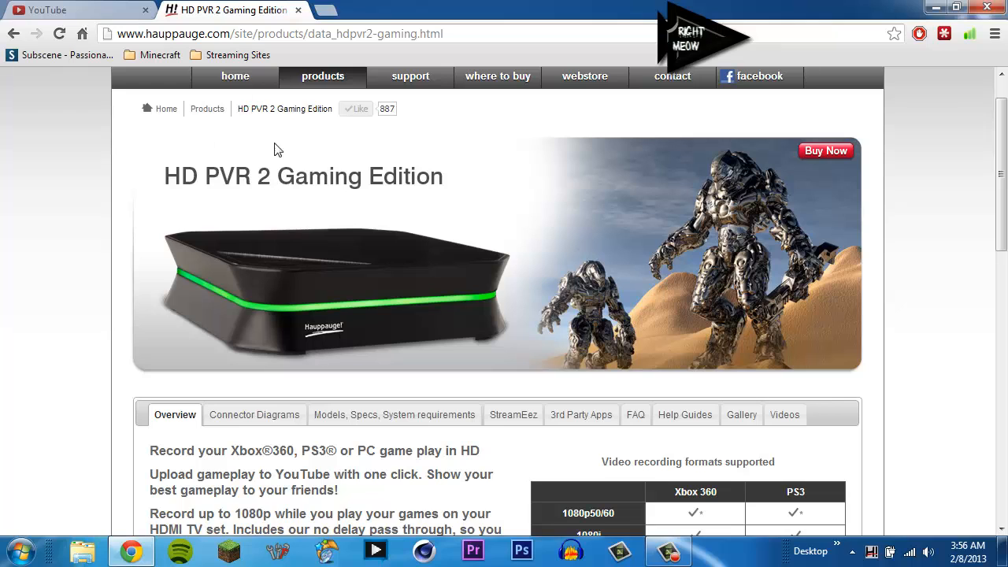
mouse_move(429, 346)
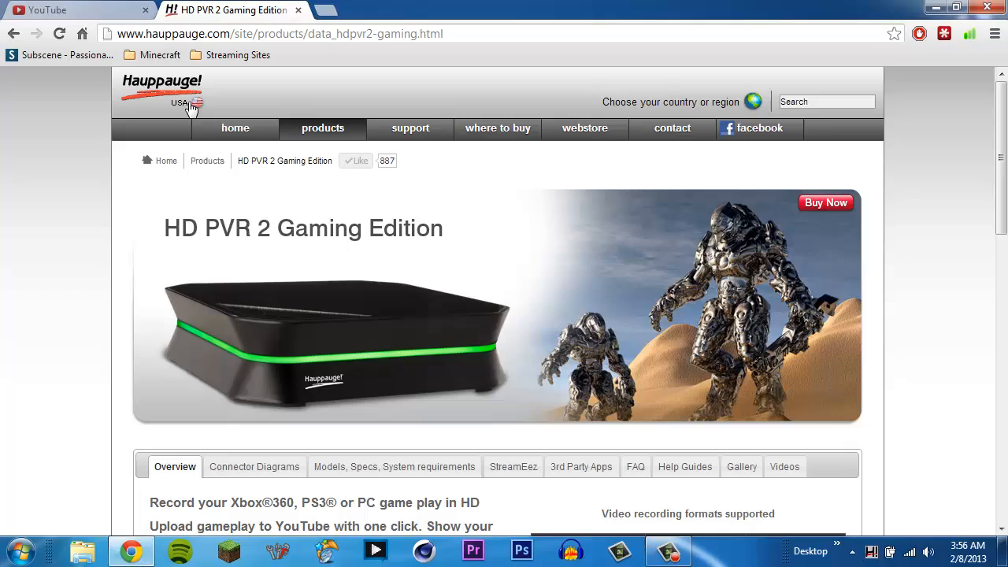
left_click(322, 128)
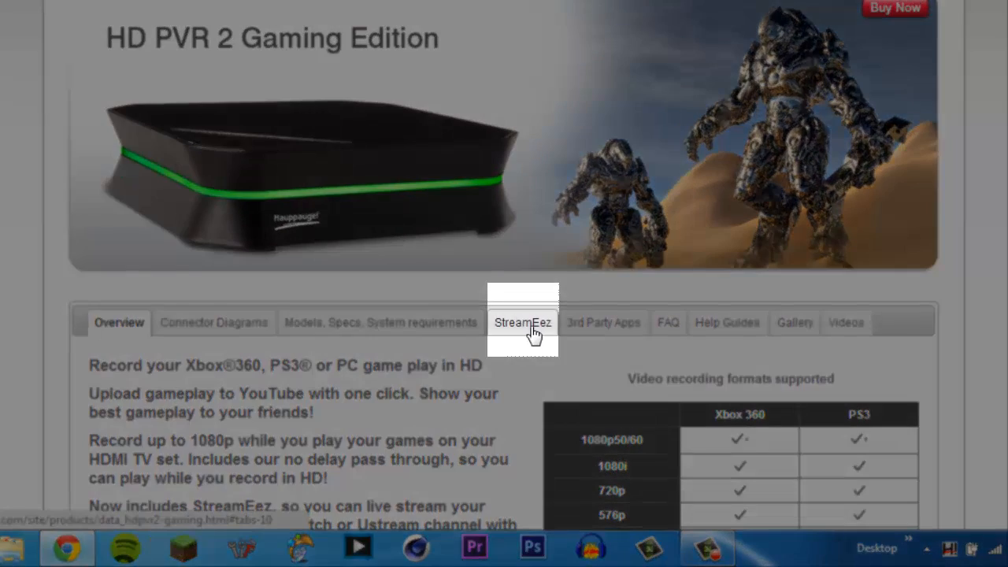
View the StreamEez download section, then search Windows for 'streamee' to find the app.
left_click(522, 323)
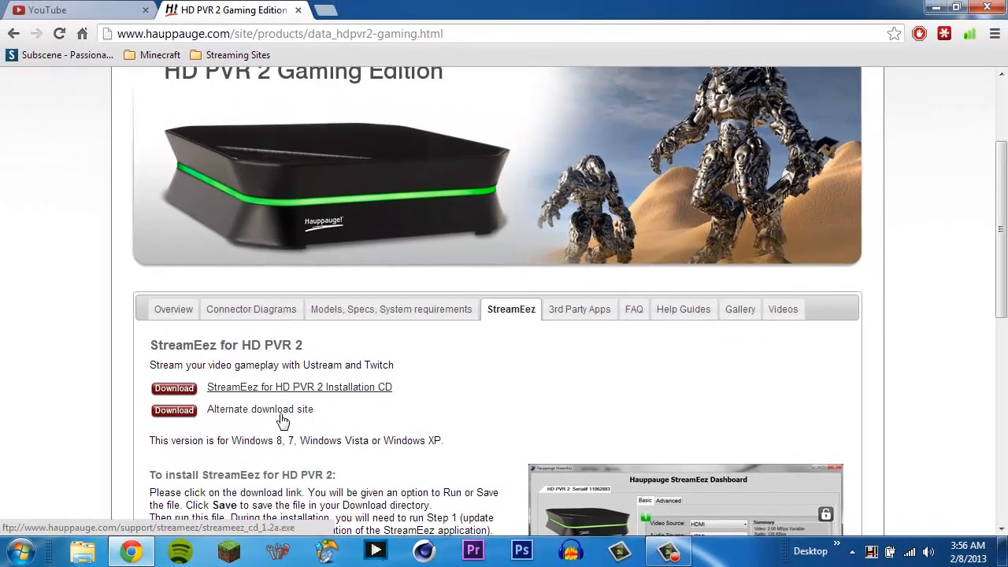
mouse_move(277, 393)
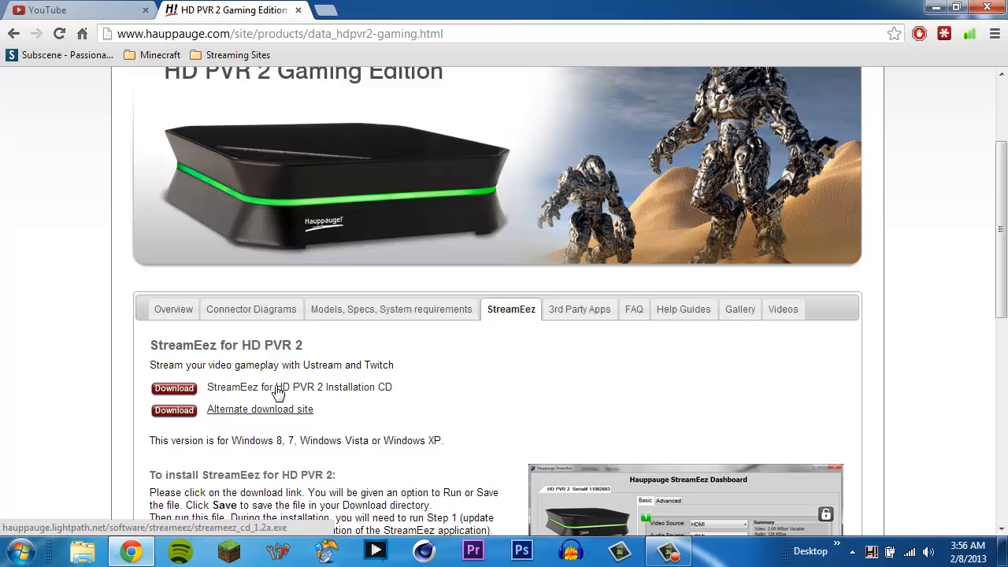
mouse_move(365, 400)
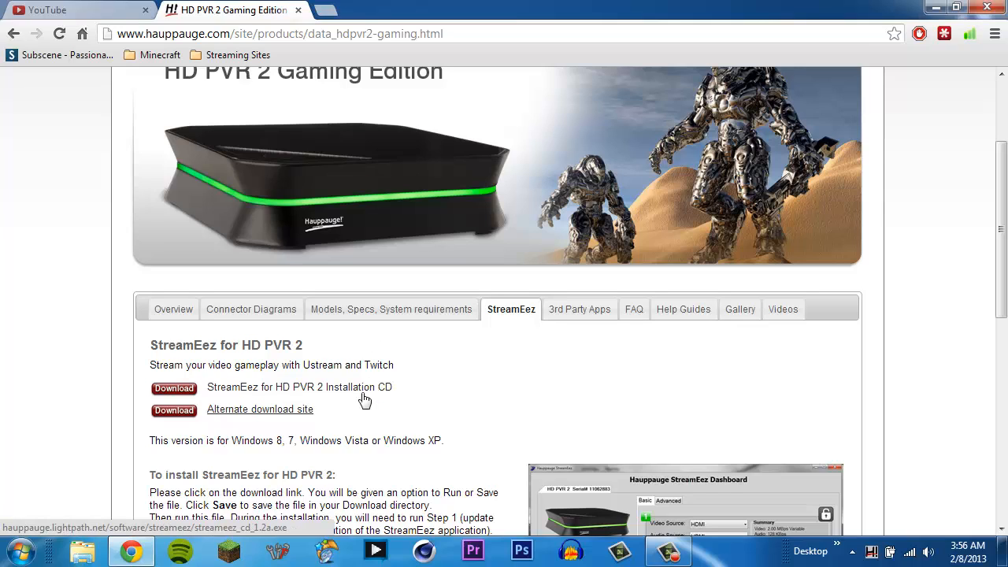
mouse_move(363, 393)
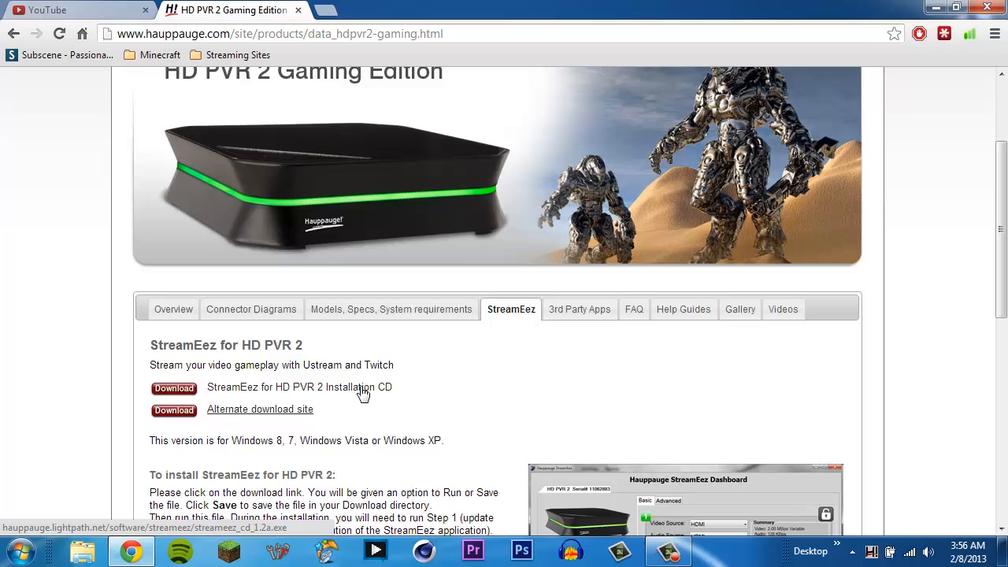
mouse_move(255, 315)
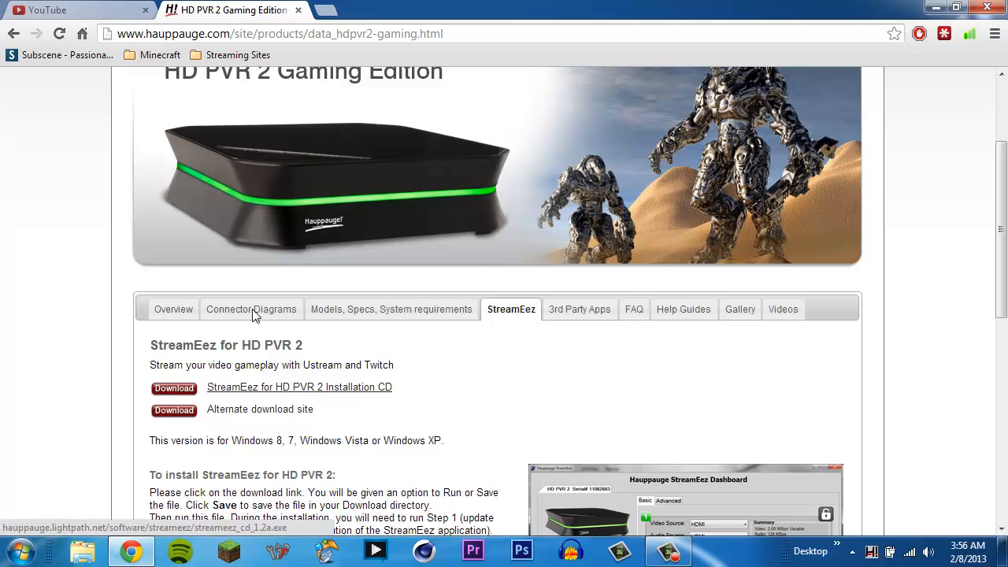
scroll("down", 3)
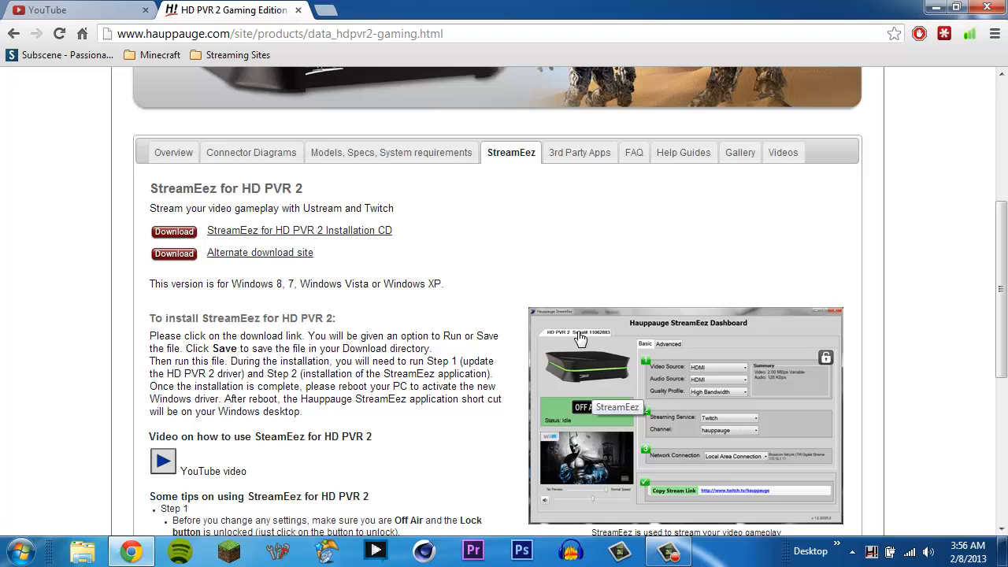
mouse_move(664, 330)
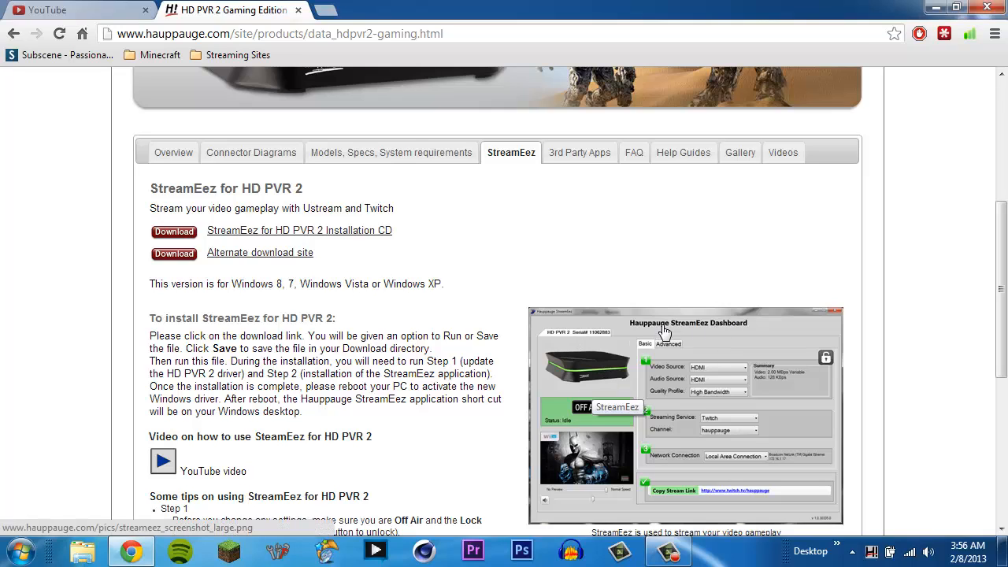
mouse_move(677, 331)
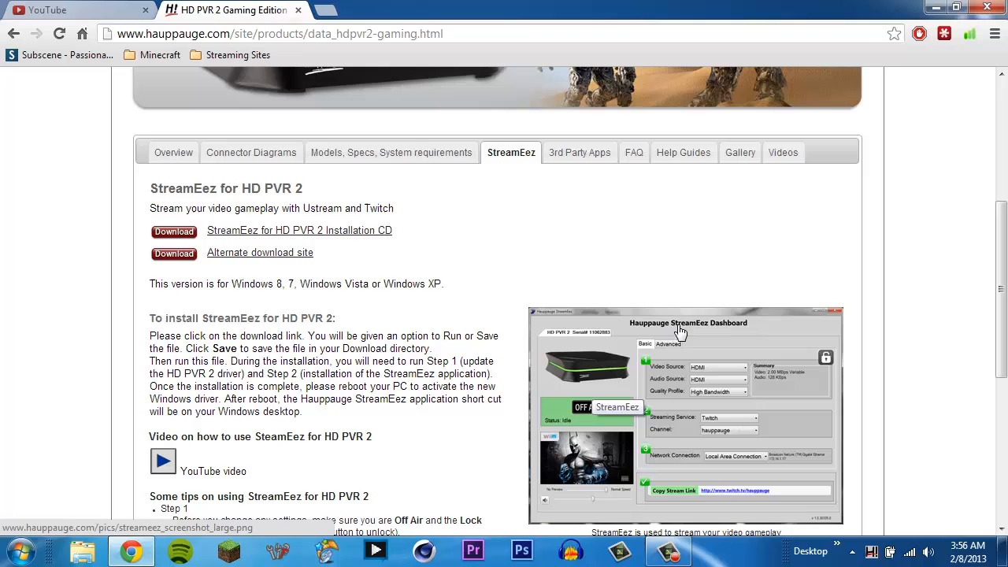
mouse_move(570, 377)
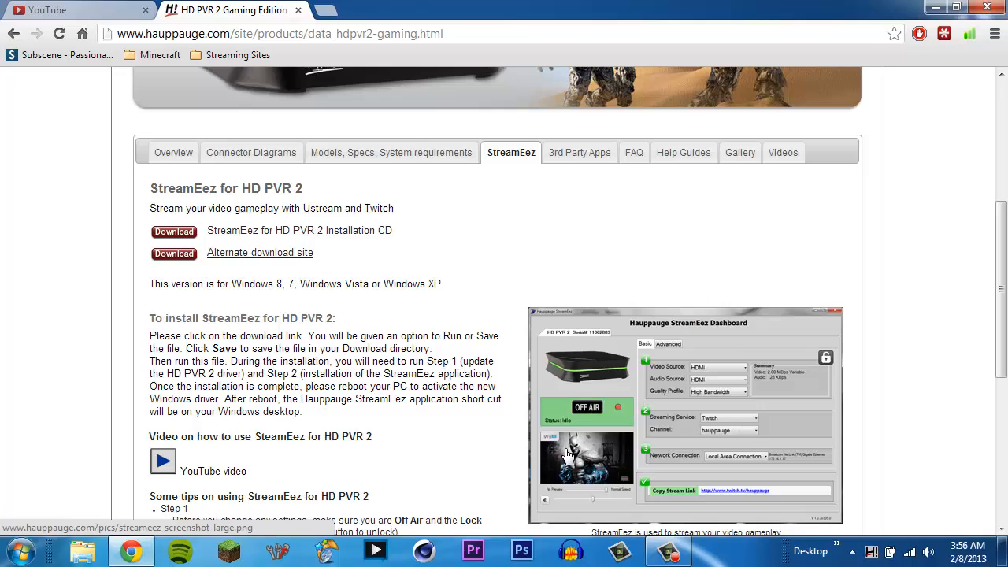
mouse_move(567, 453)
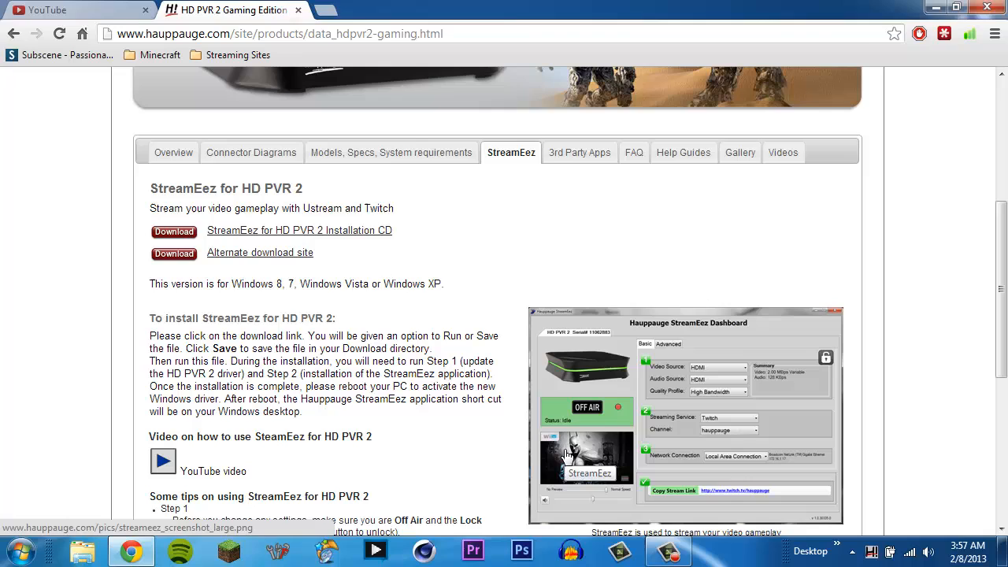
mouse_move(667, 428)
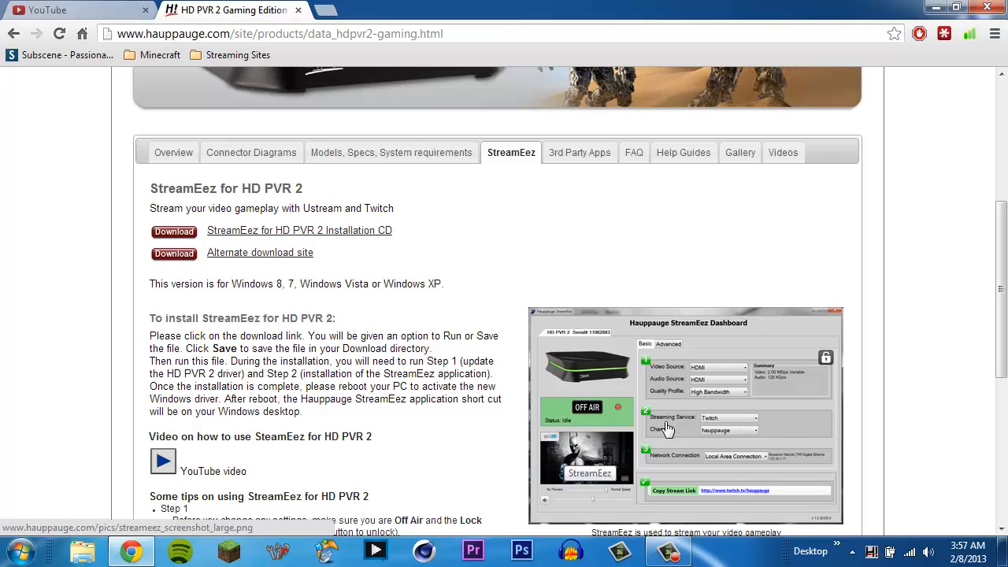
mouse_move(725, 458)
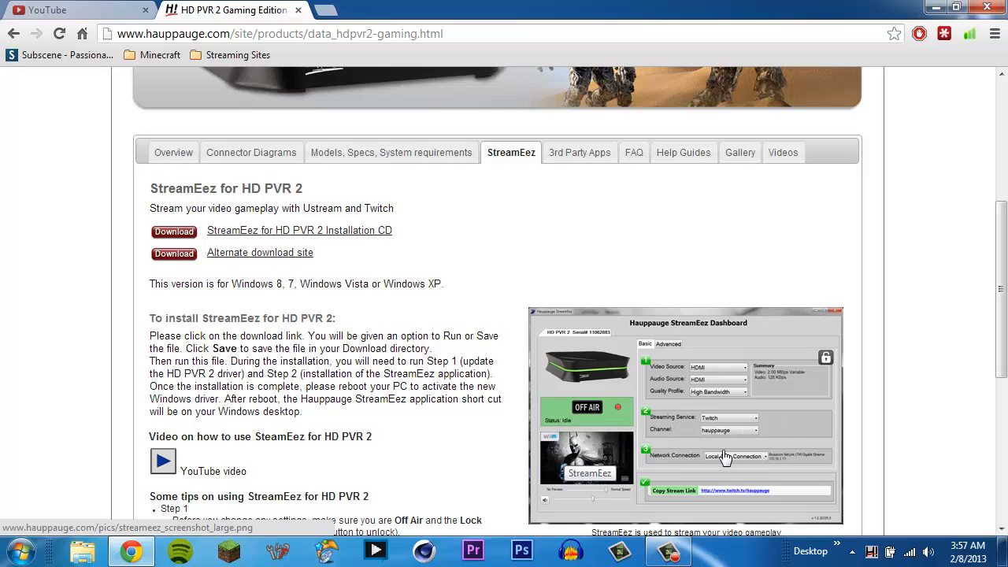
mouse_move(717, 450)
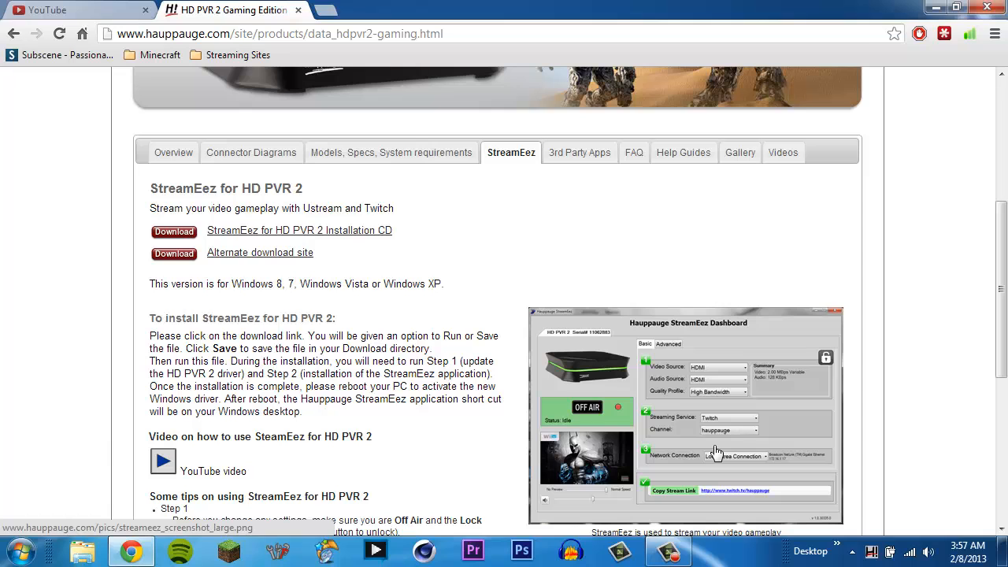
mouse_move(679, 371)
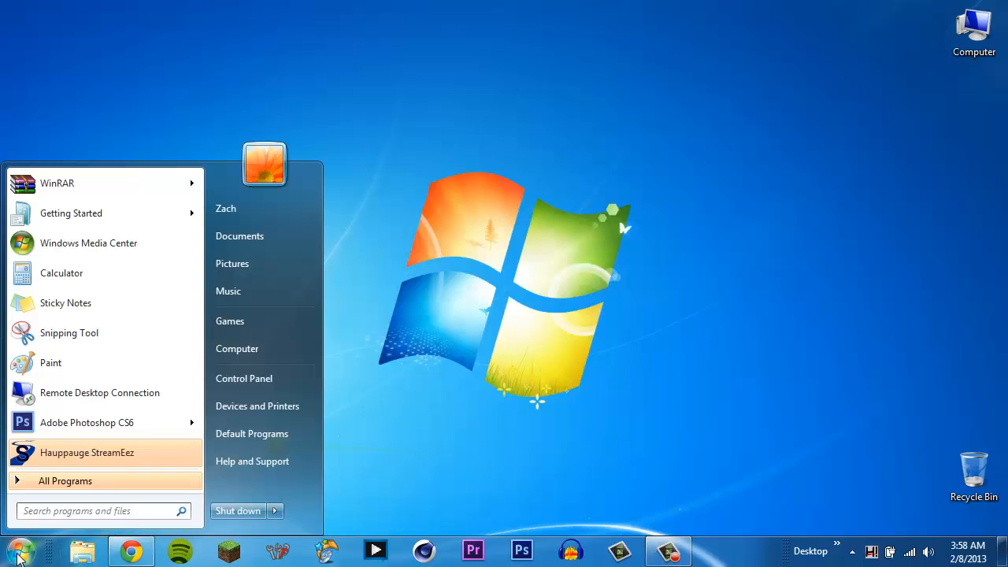
type("streamee")
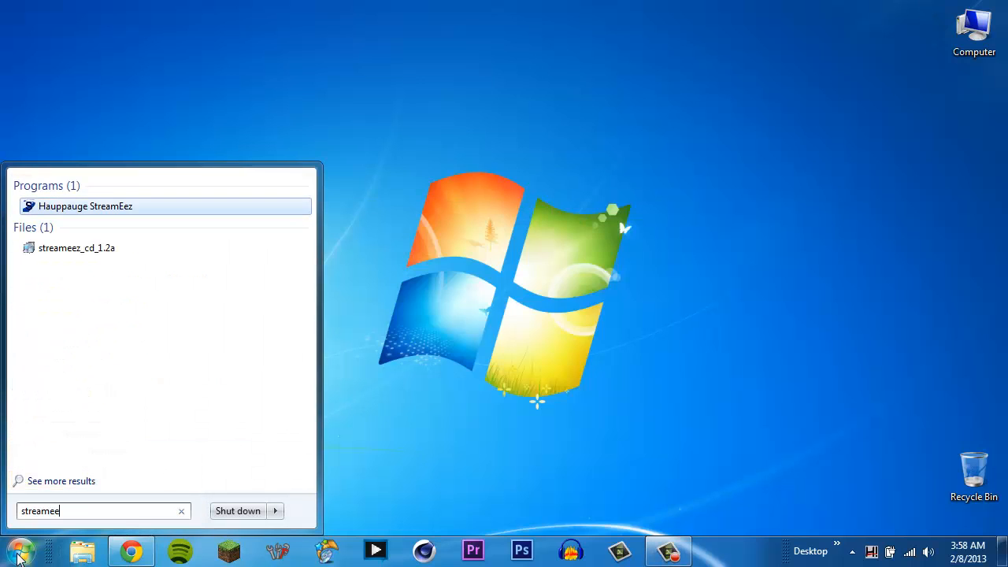
Run streameez_cd_1.2a and extract the update into the default C:\Hauppauge\StreamEez CD 1.2a folder.
left_click(85, 205)
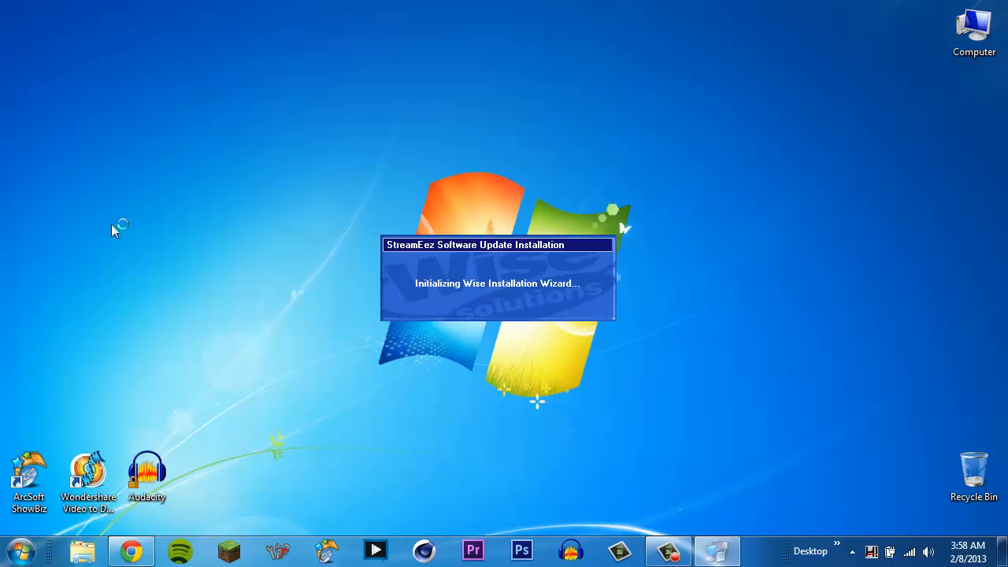
mouse_move(356, 199)
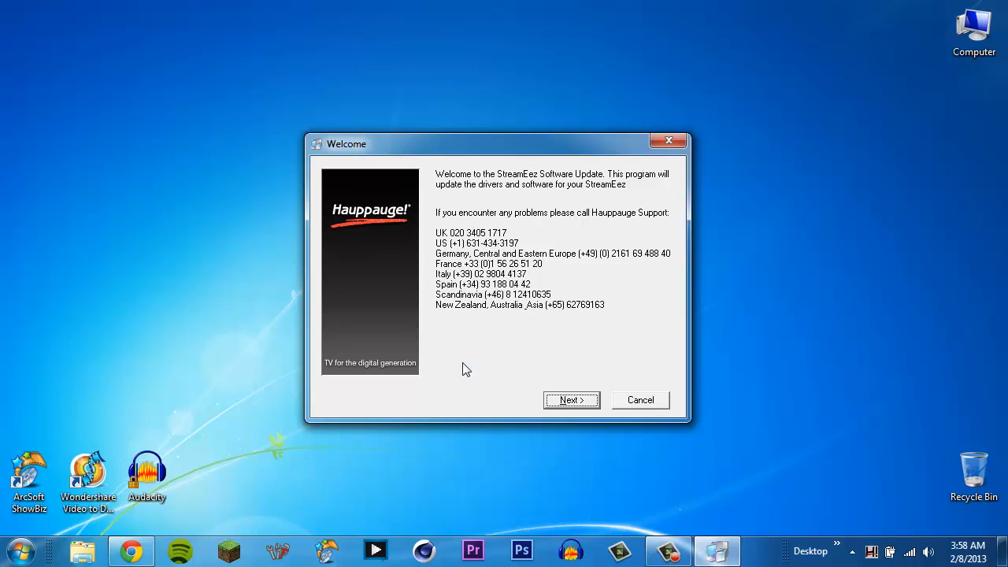
mouse_move(415, 349)
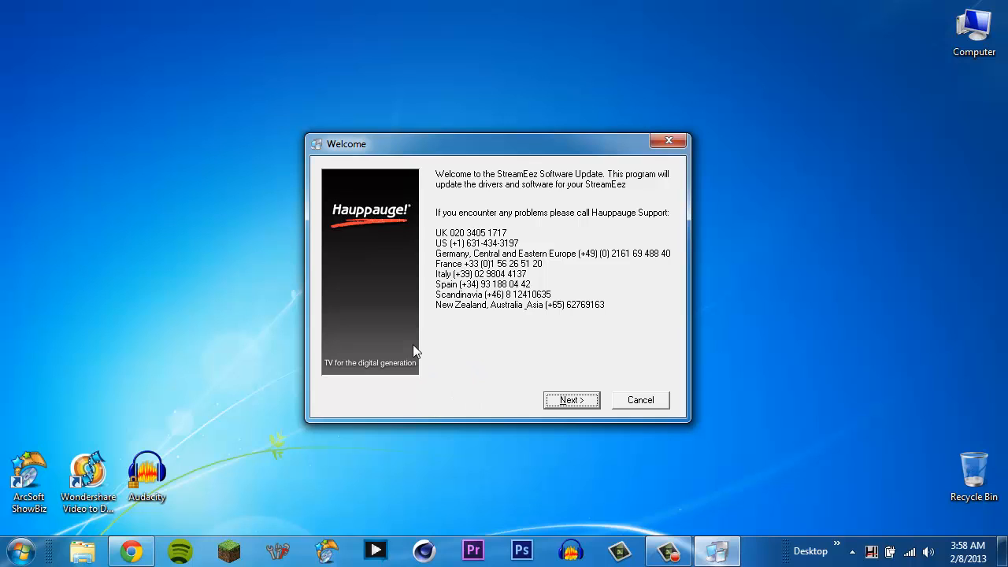
mouse_move(574, 478)
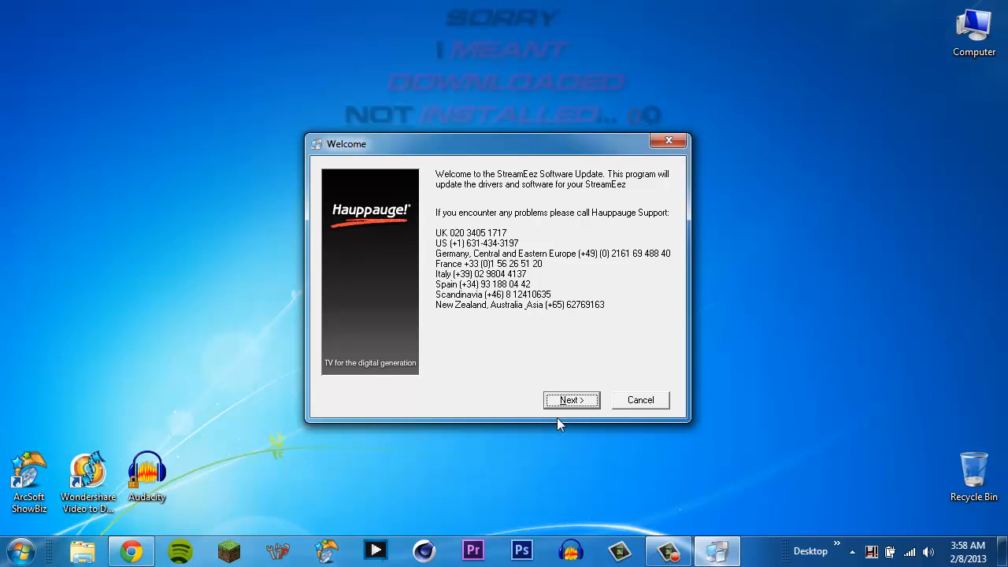
left_click(570, 400)
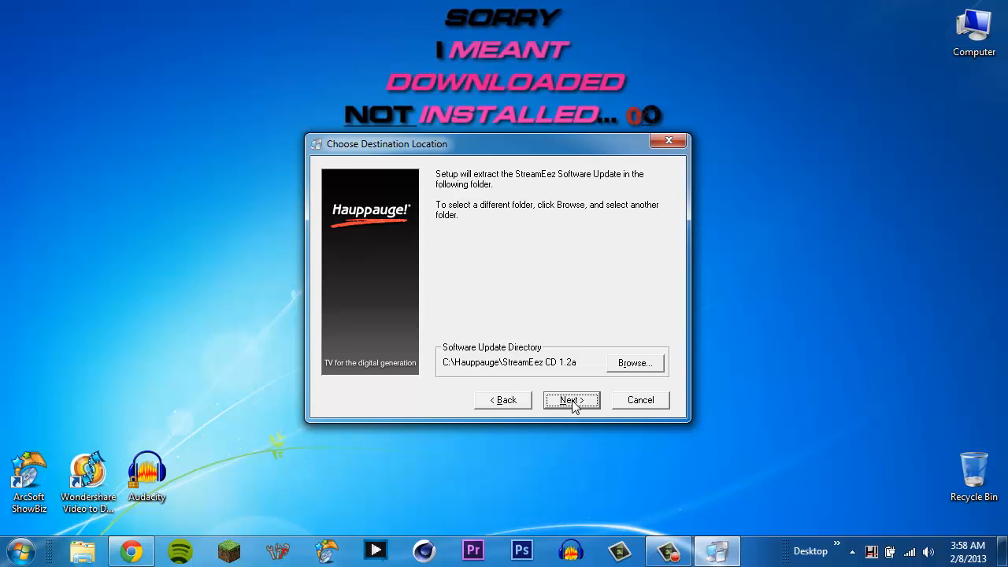
mouse_move(528, 366)
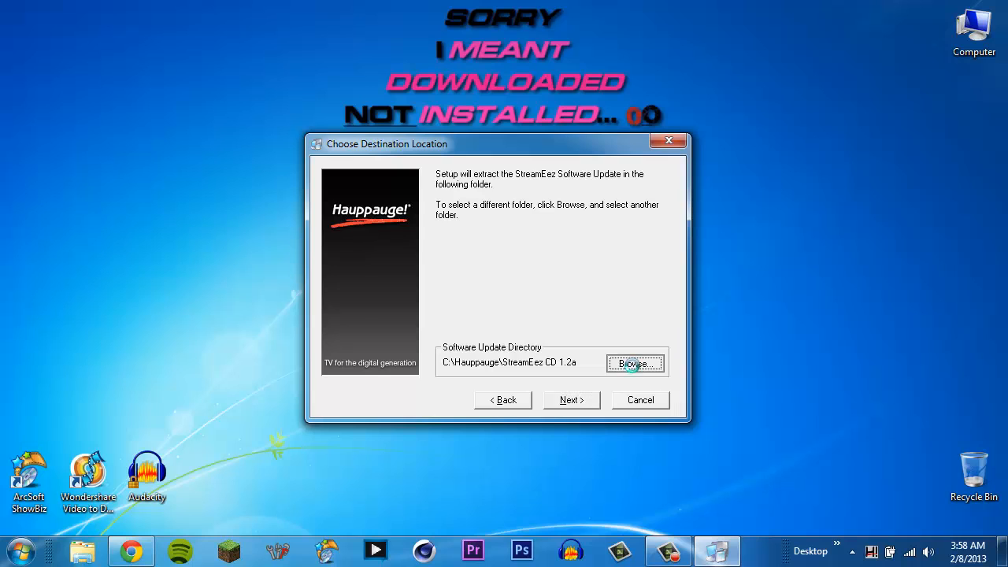
left_click(633, 362)
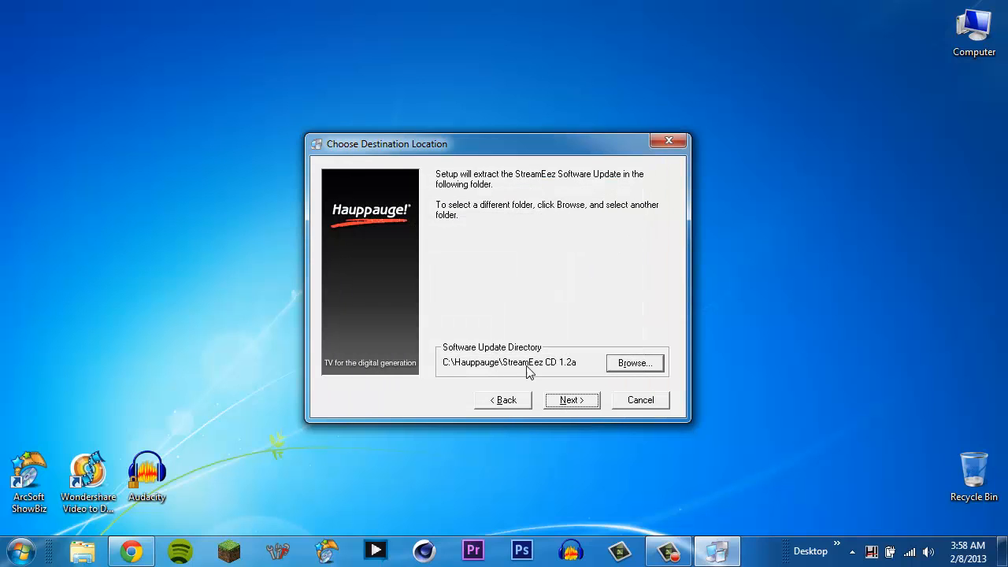
left_click(570, 400)
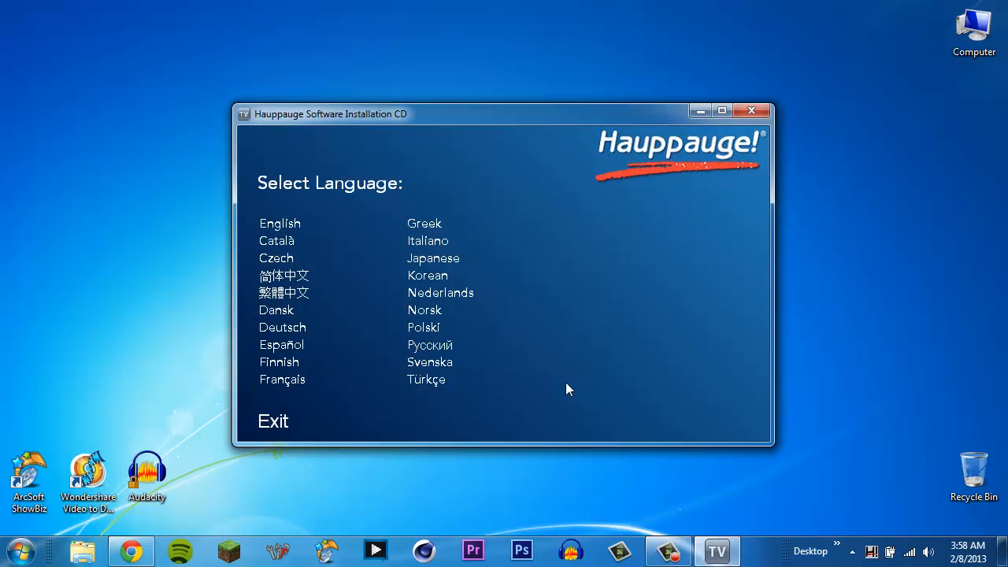
mouse_move(366, 214)
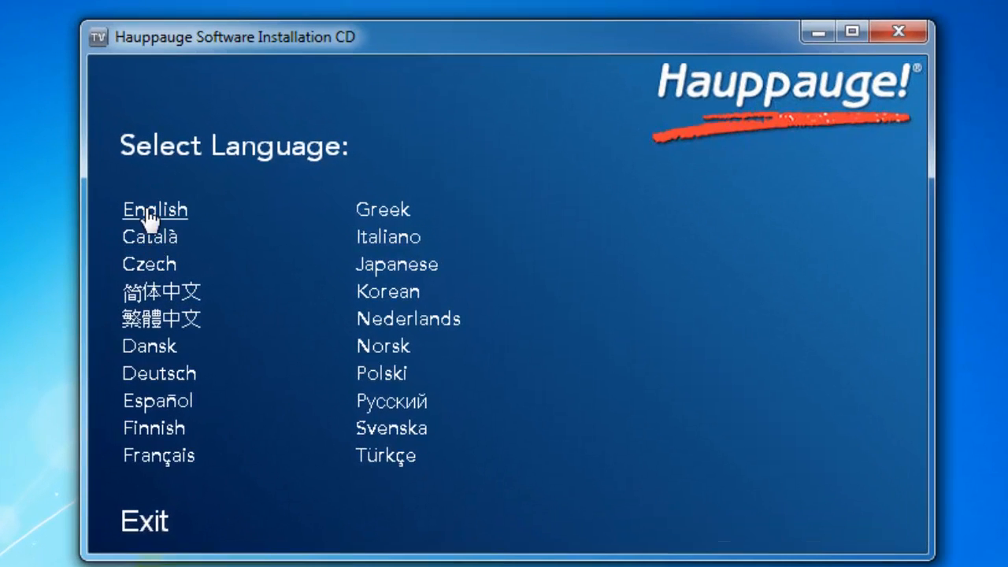
Choose English, start Step 1: Install Drivers and confirm the HD PVR 2 is connected over USB.
left_click(155, 208)
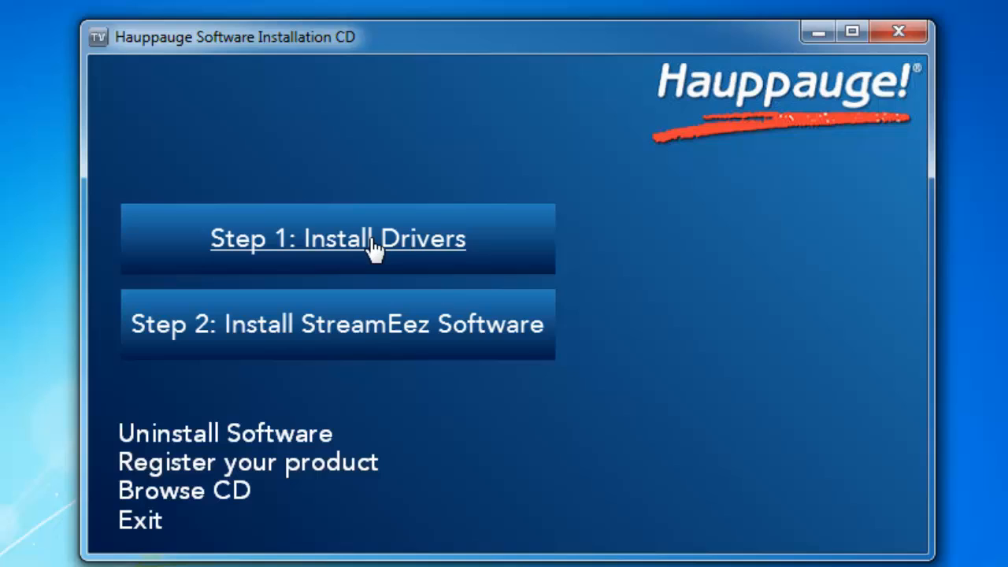
left_click(337, 239)
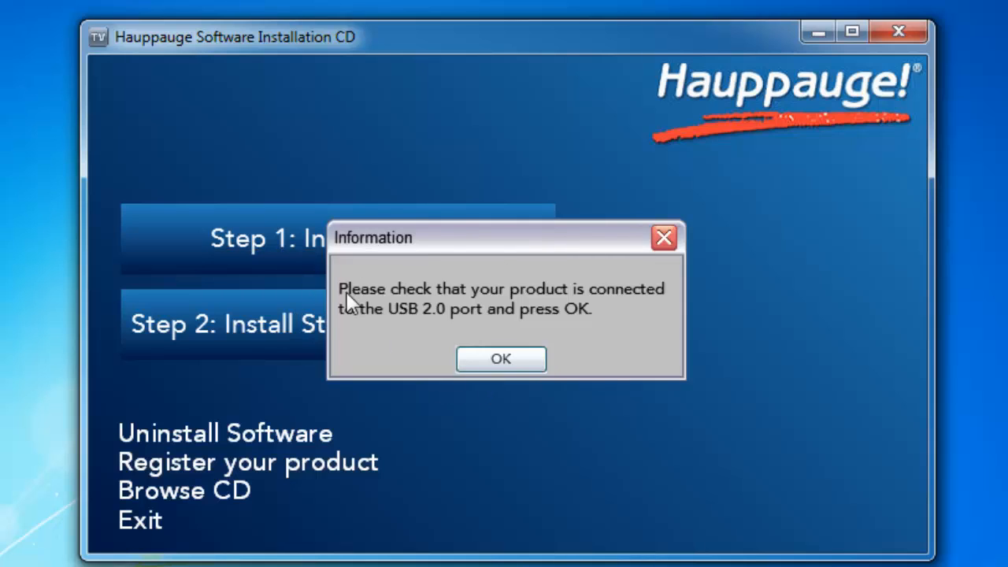
mouse_move(384, 309)
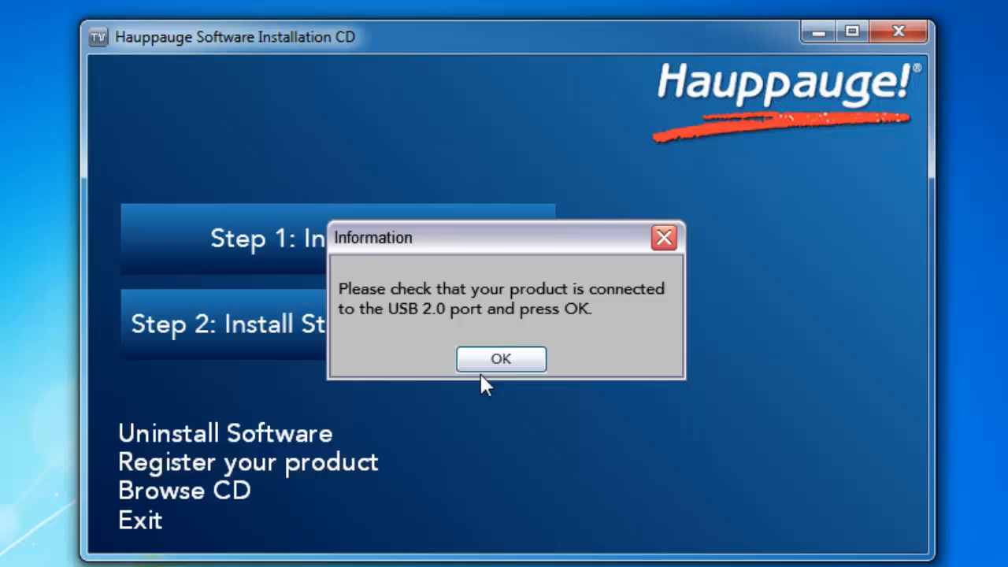
left_click(501, 359)
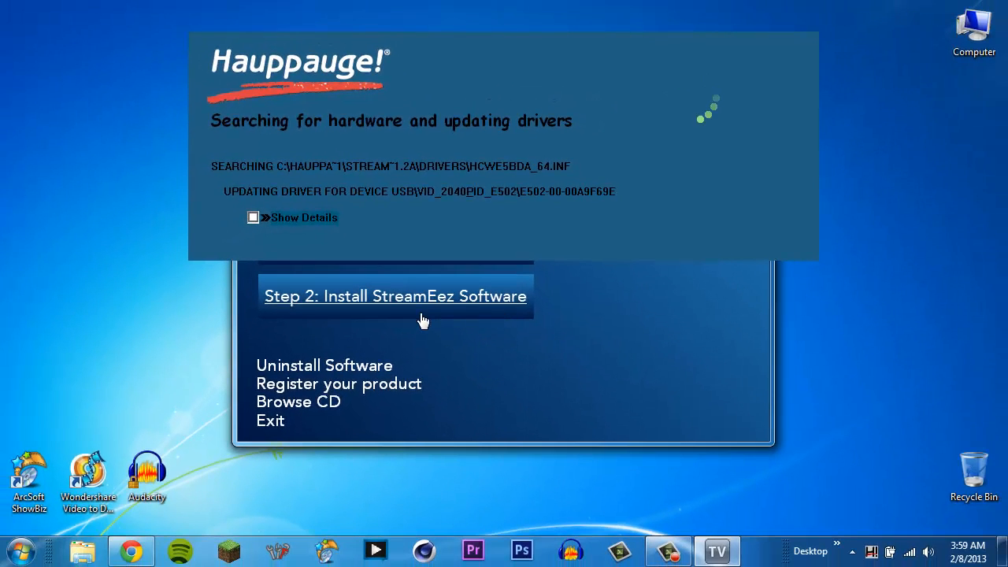
mouse_move(431, 131)
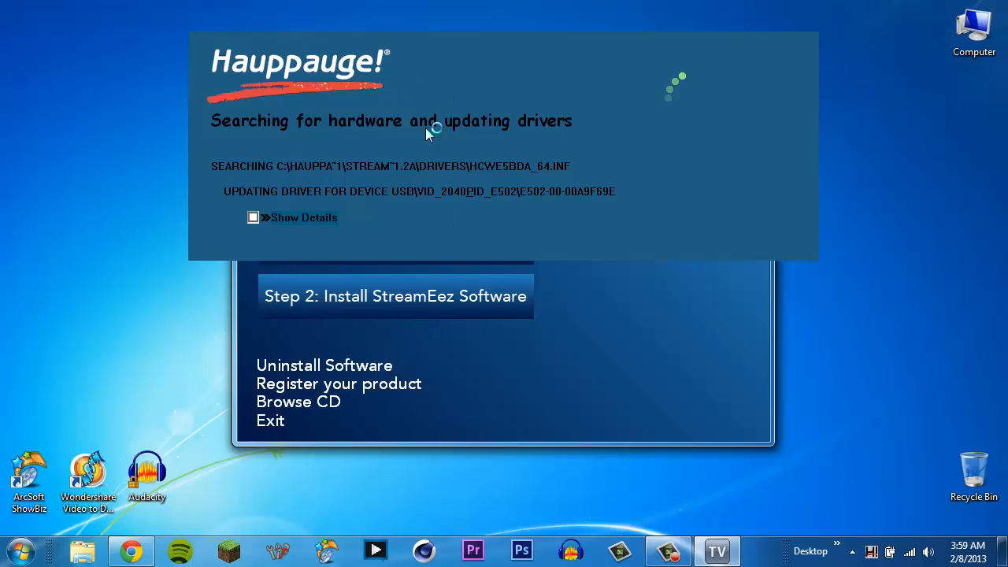
mouse_move(591, 79)
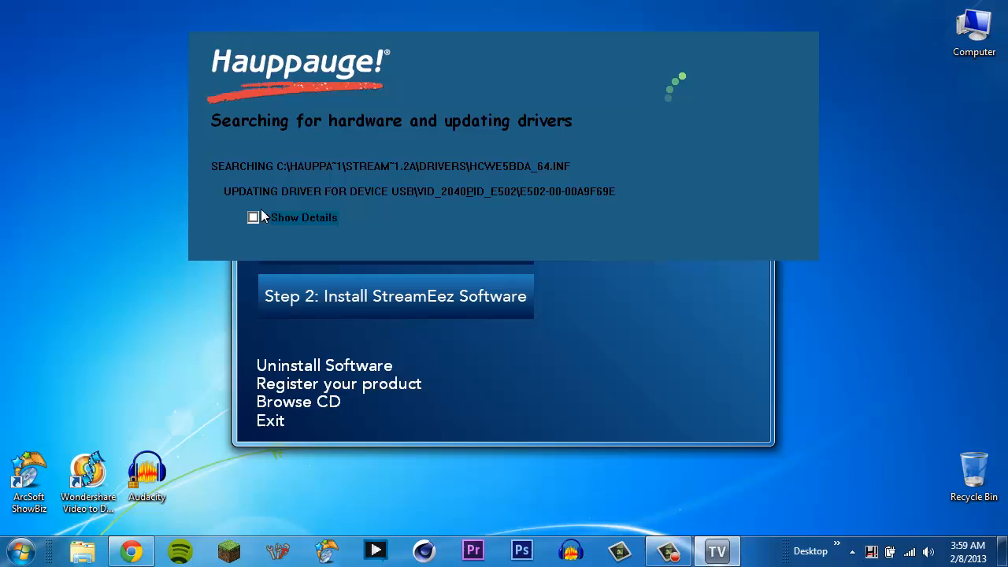
Toggle the driver update log details off and close the success message to return to the CD menu.
left_click(252, 217)
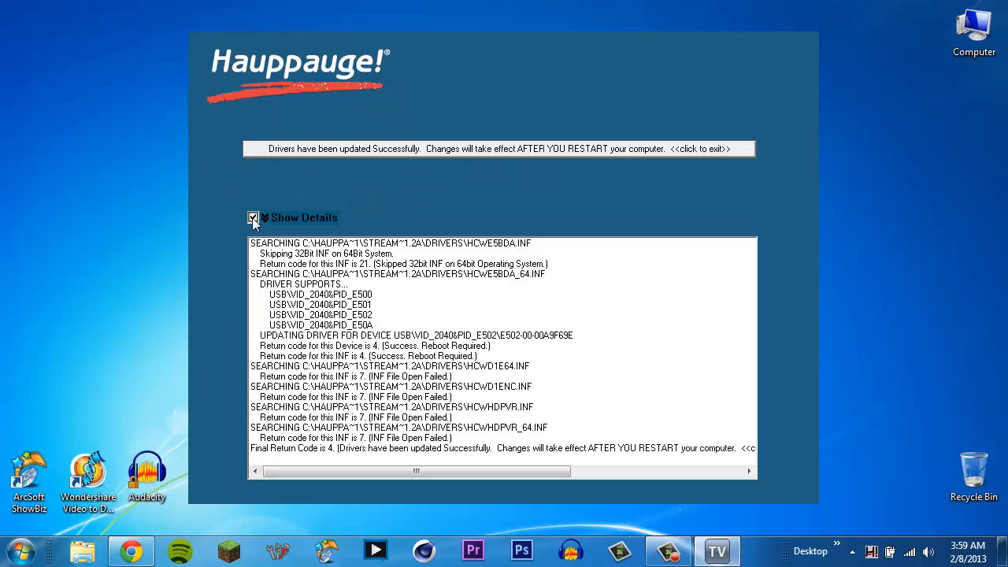
mouse_move(551, 396)
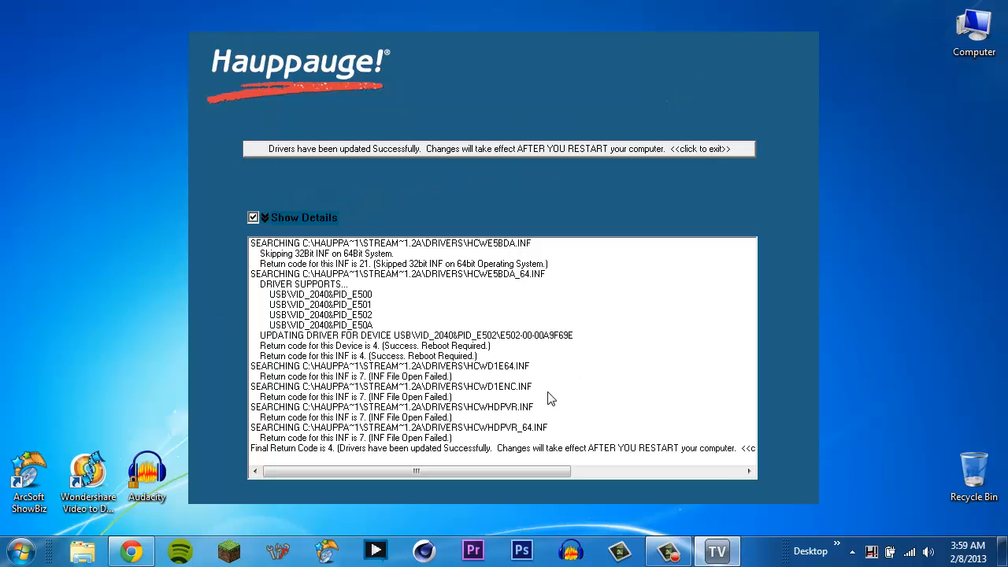
left_click(253, 218)
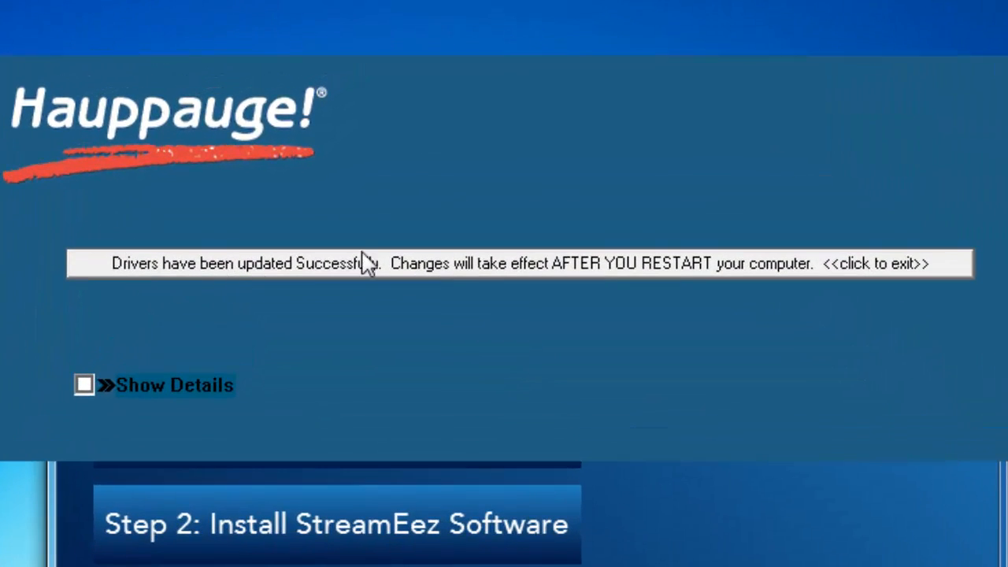
mouse_move(485, 326)
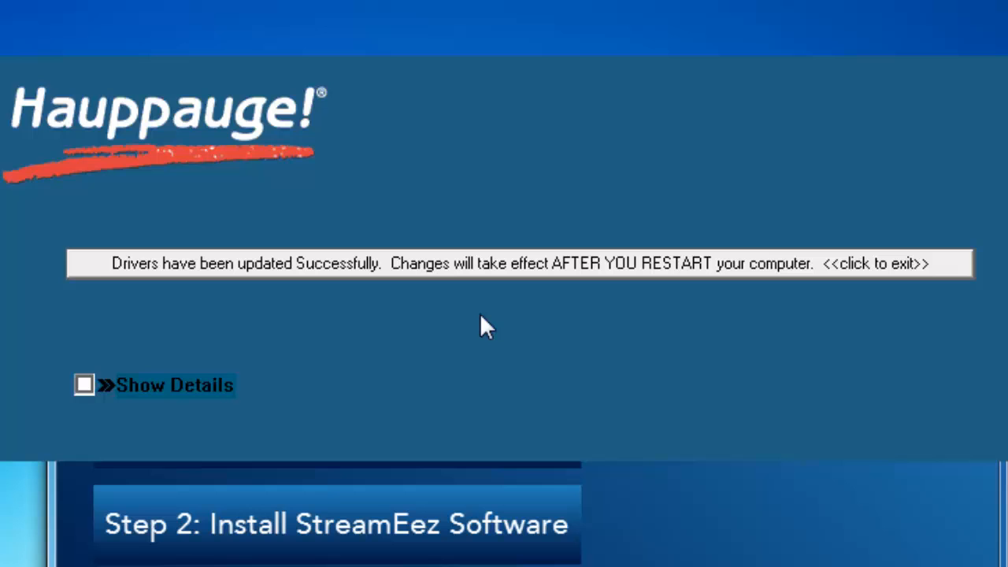
mouse_move(837, 265)
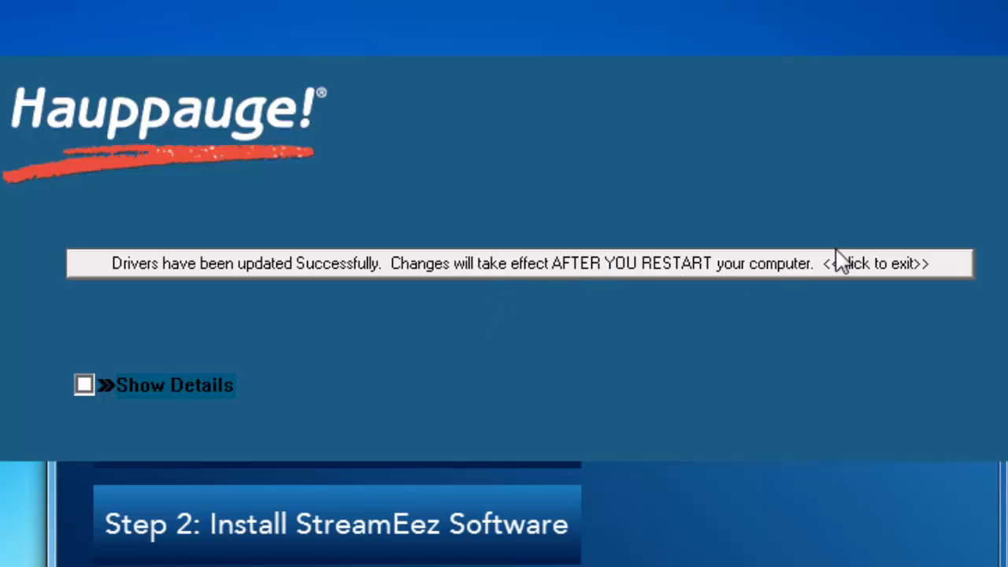
left_click(875, 263)
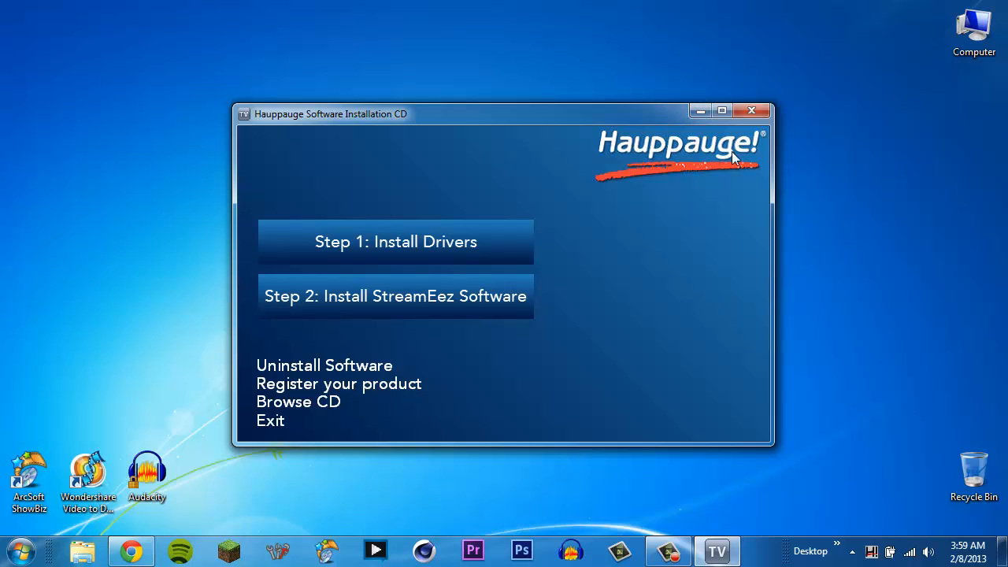
mouse_move(356, 325)
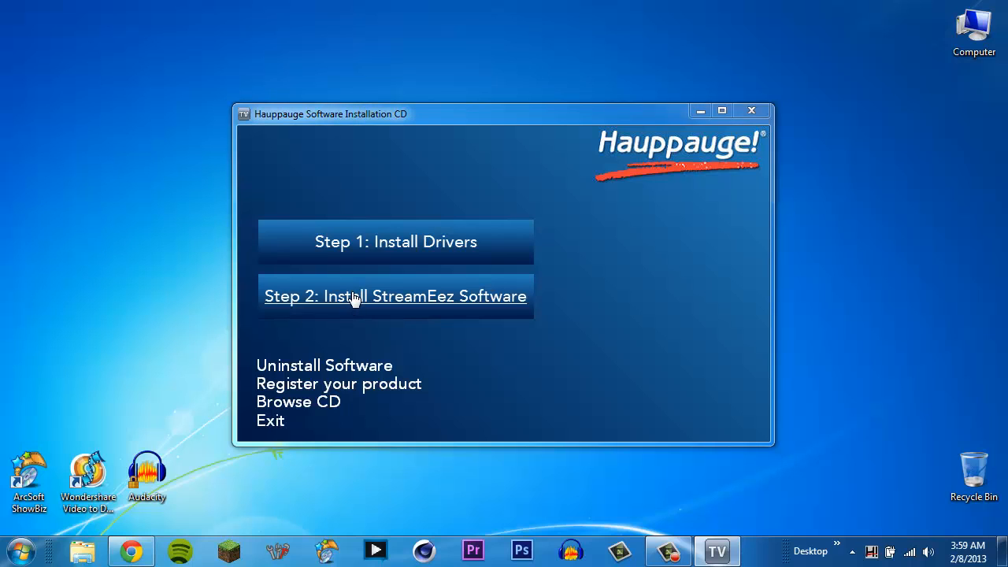
Start Step 2: Install StreamEez Software and proceed past its welcome screen.
left_click(394, 296)
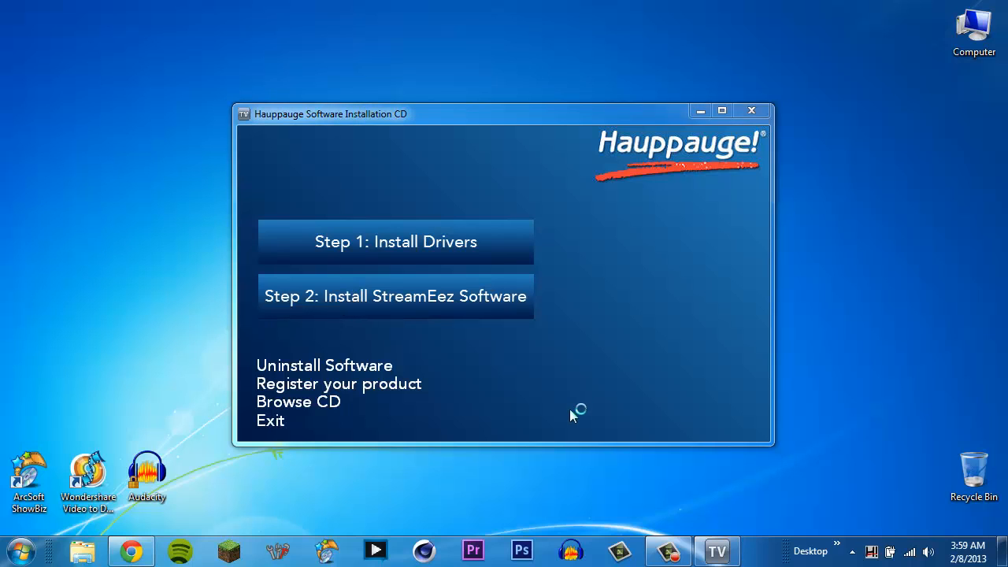
left_click(394, 296)
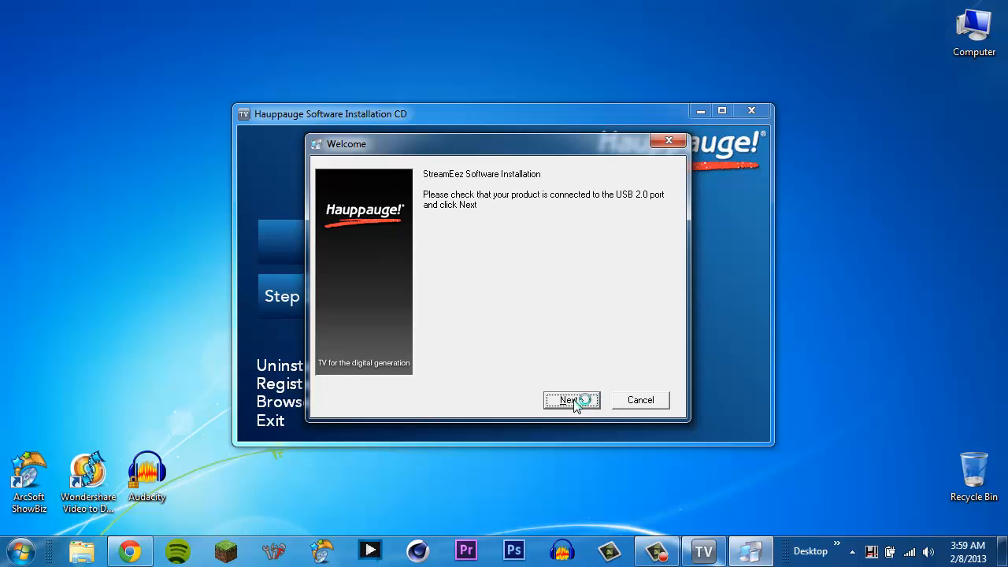
left_click(570, 400)
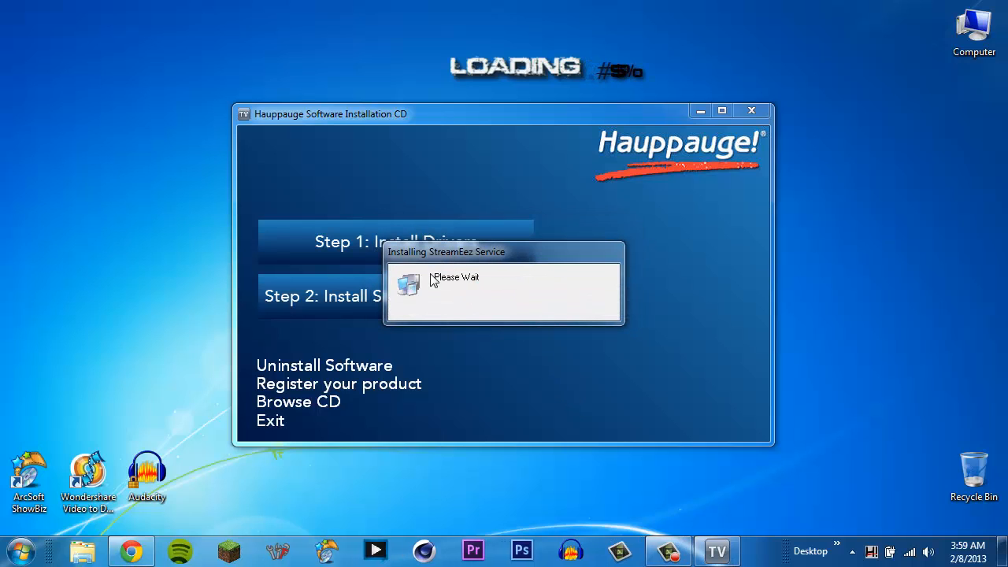
mouse_move(574, 284)
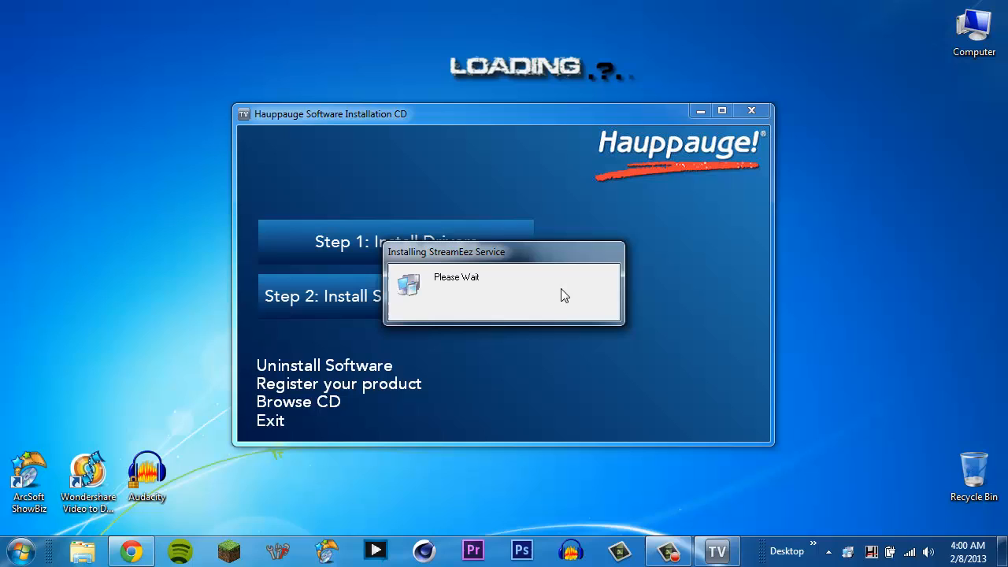
mouse_move(482, 384)
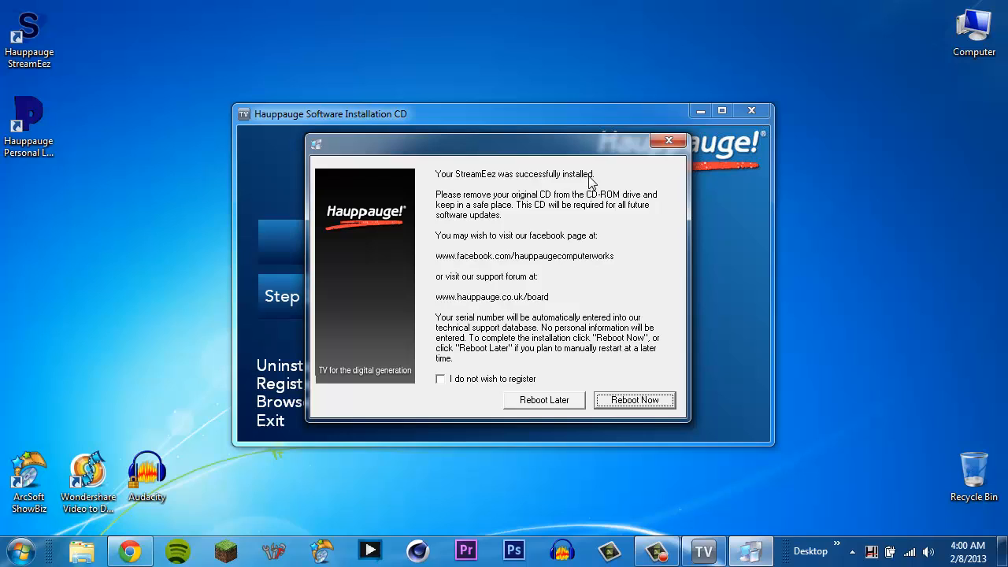
mouse_move(472, 262)
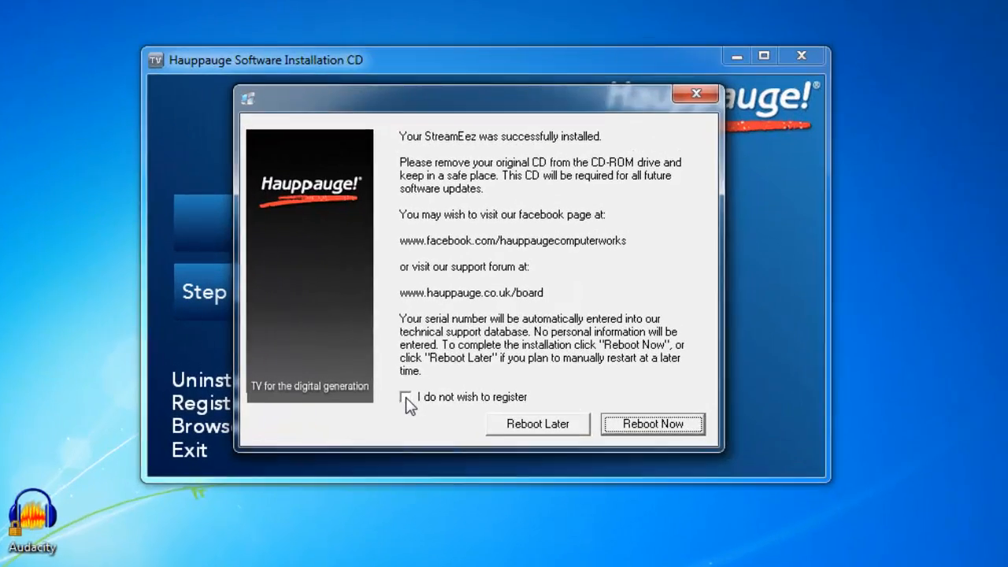
Keep product registration enabled and finish the install choosing Reboot Later.
left_click(407, 397)
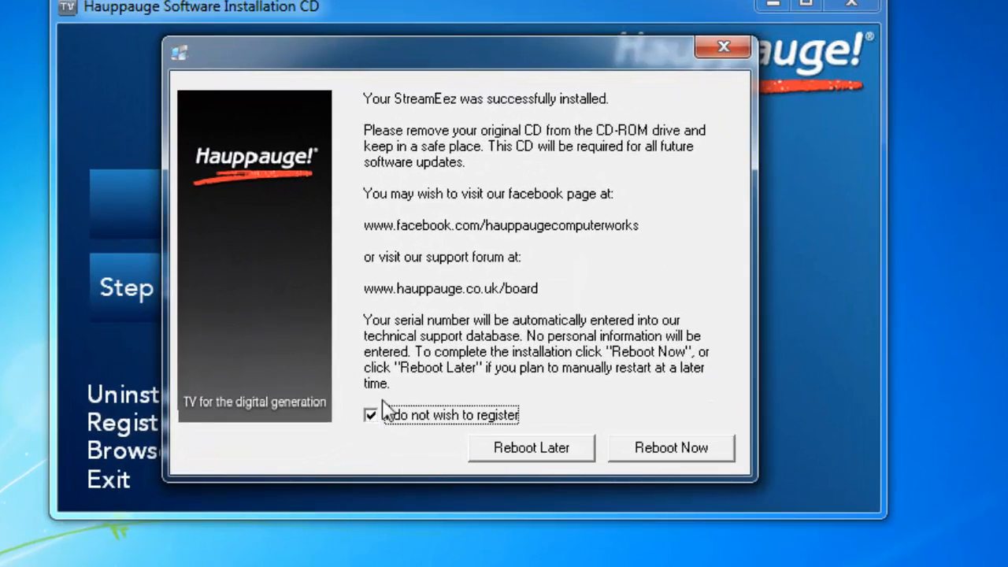
left_click(372, 415)
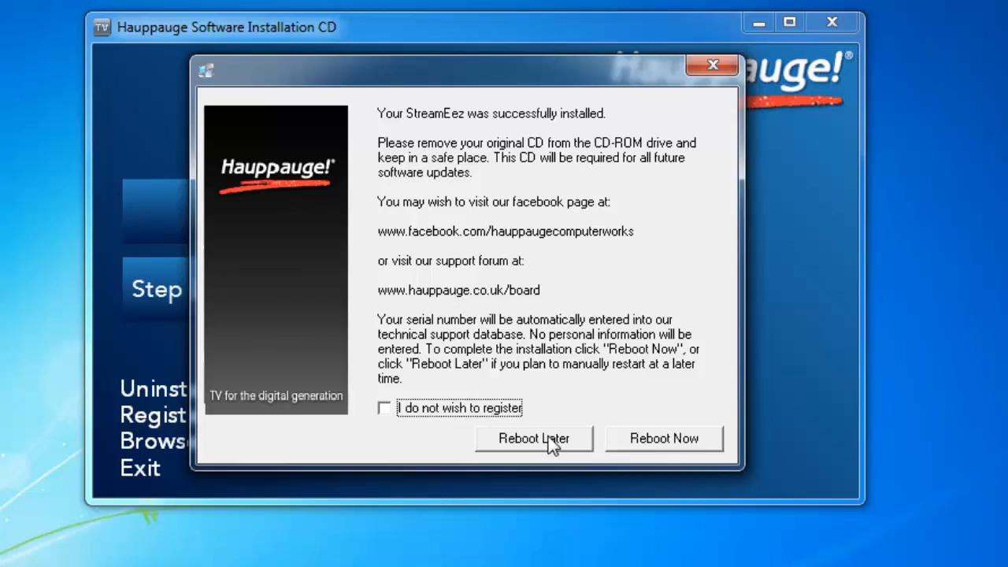
left_click(533, 437)
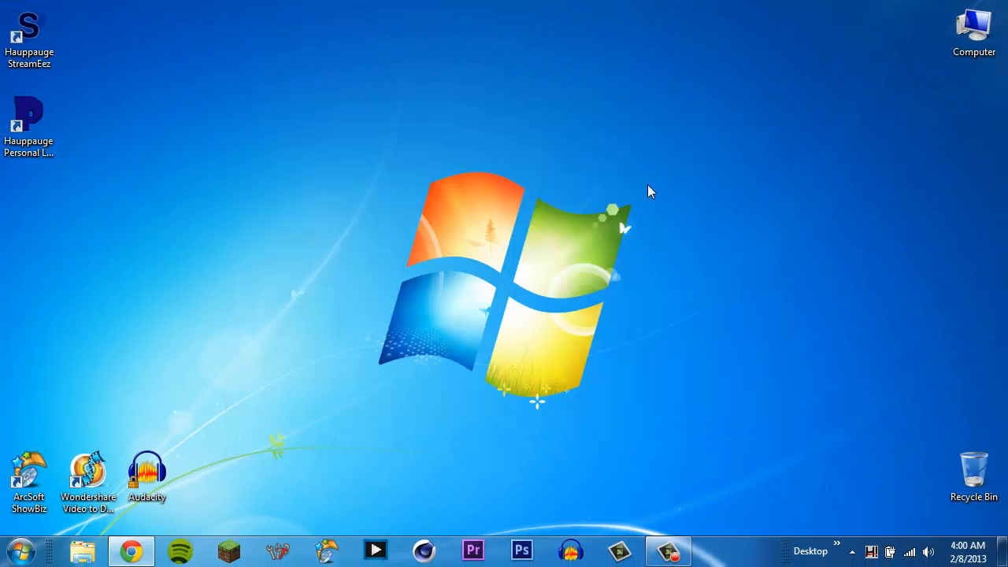
Launch Hauppauge StreamEez from the desktop and confirm to Windows it installed correctly.
double_click(29, 31)
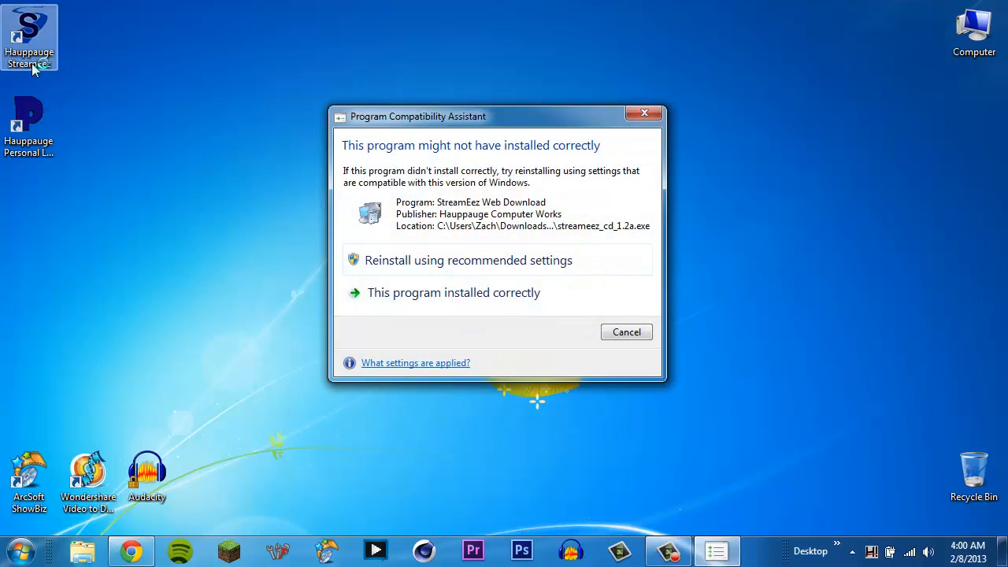
left_click(454, 291)
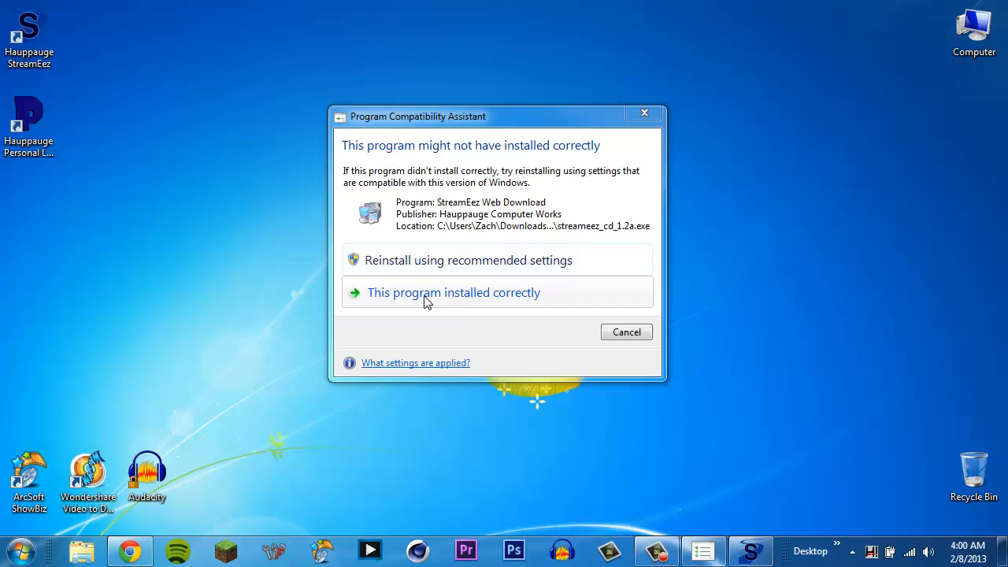
left_click(454, 291)
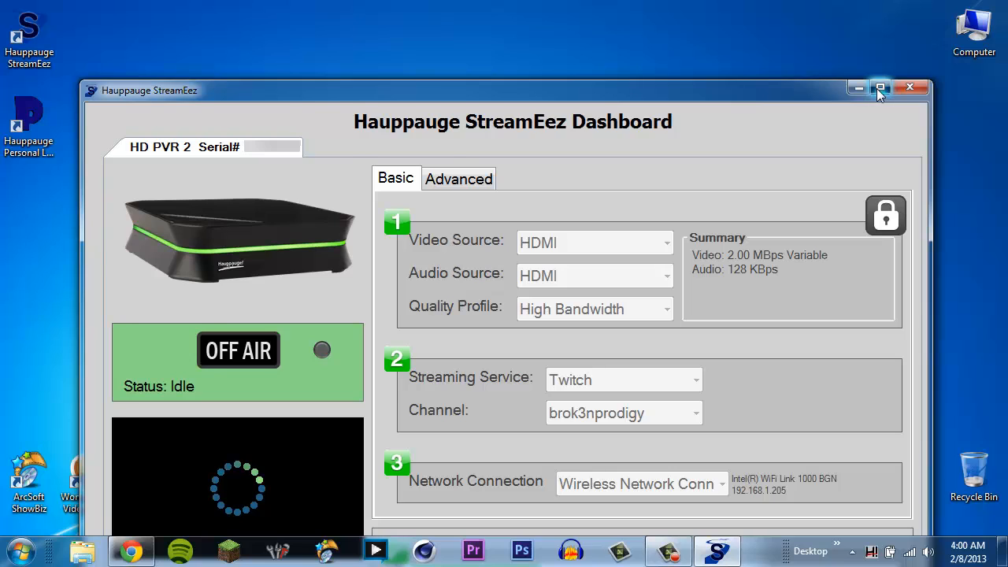
Maximize the StreamEez Dashboard window to fill the screen.
left_click(879, 88)
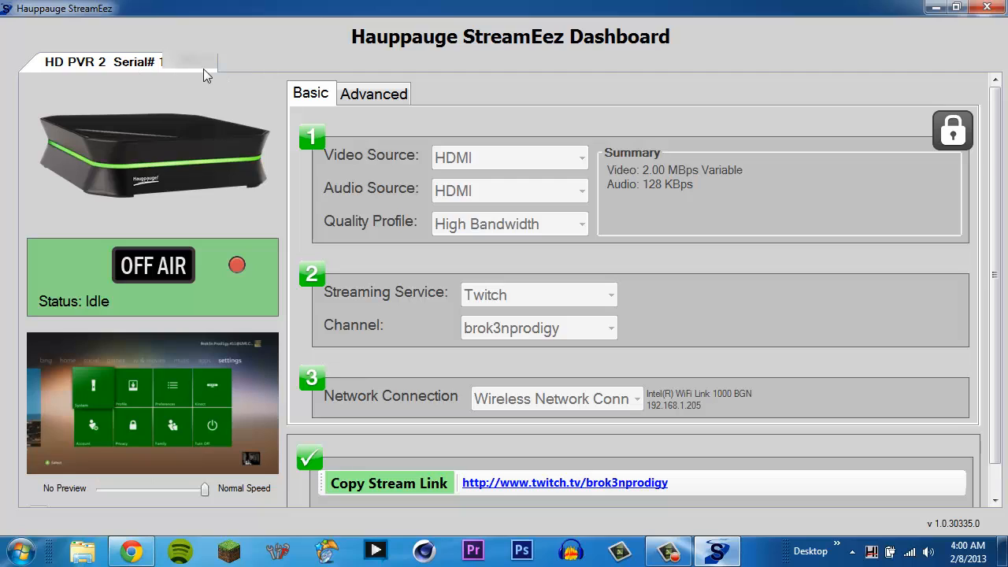
mouse_move(161, 82)
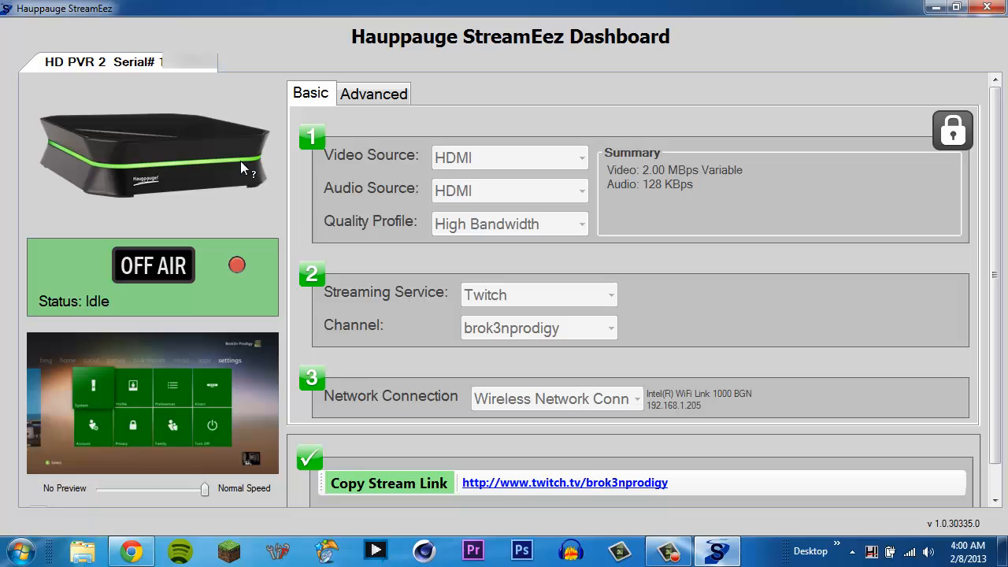
mouse_move(416, 163)
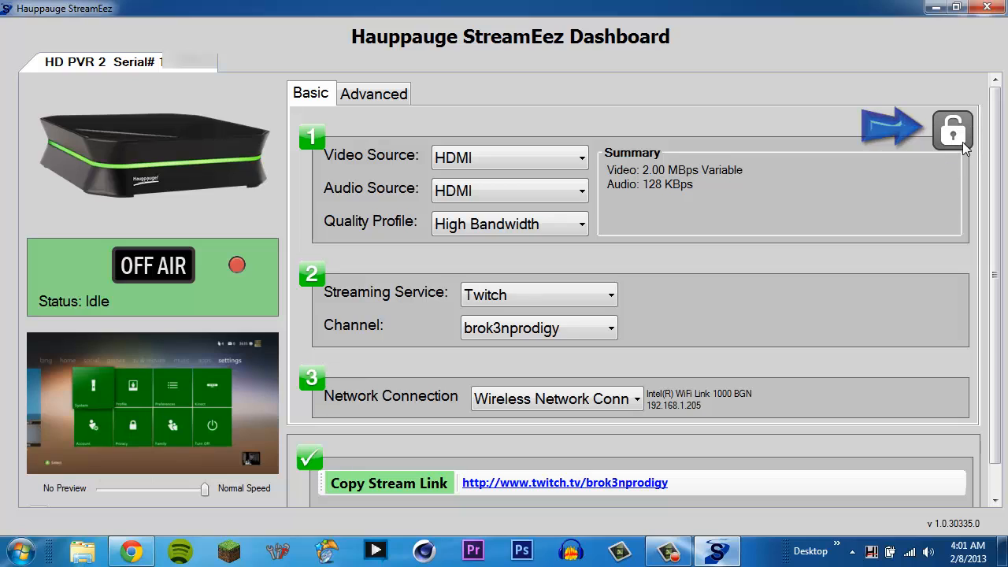
Review the video source list, keep HDMI, and check the audio source setting.
left_click(510, 158)
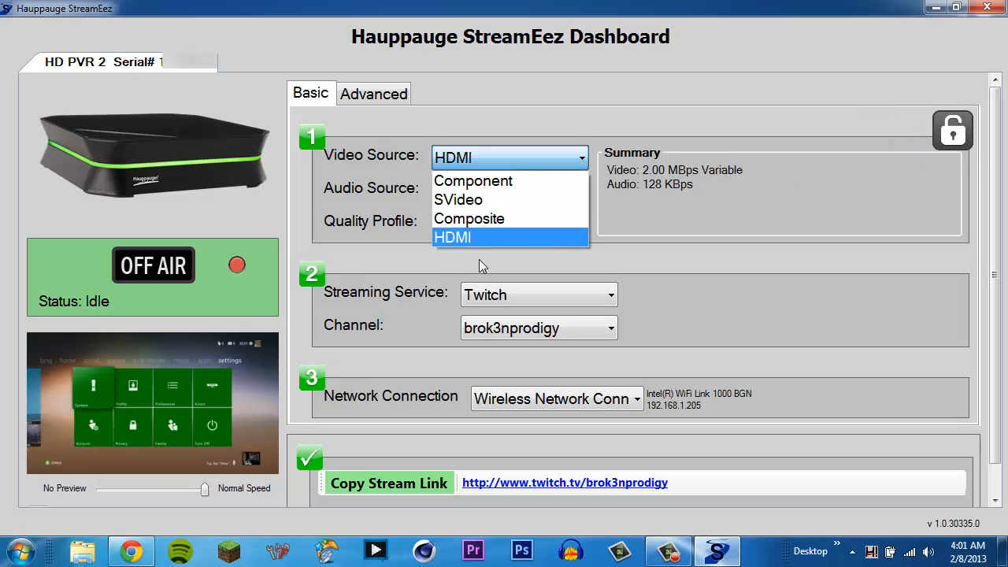
left_click(453, 236)
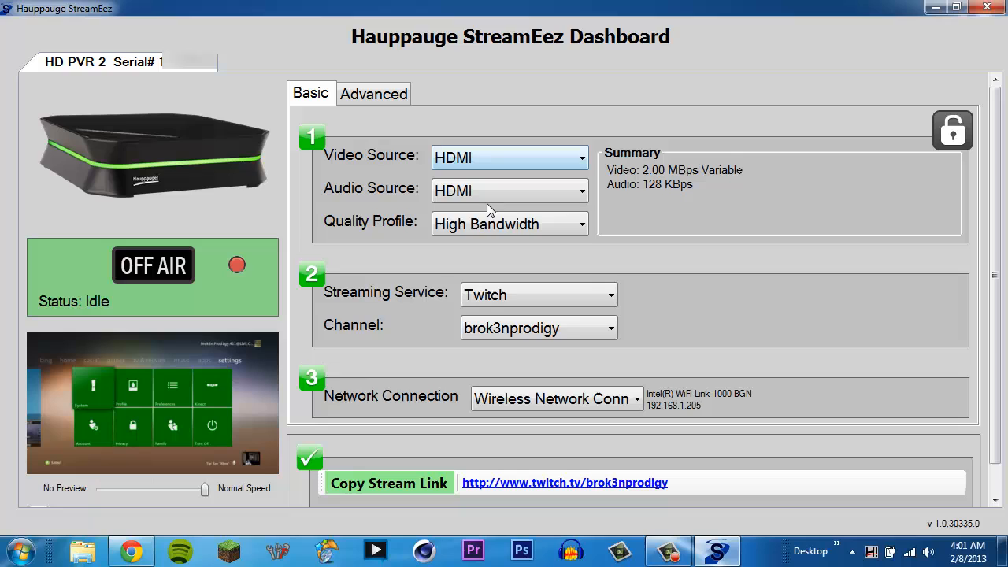
left_click(510, 224)
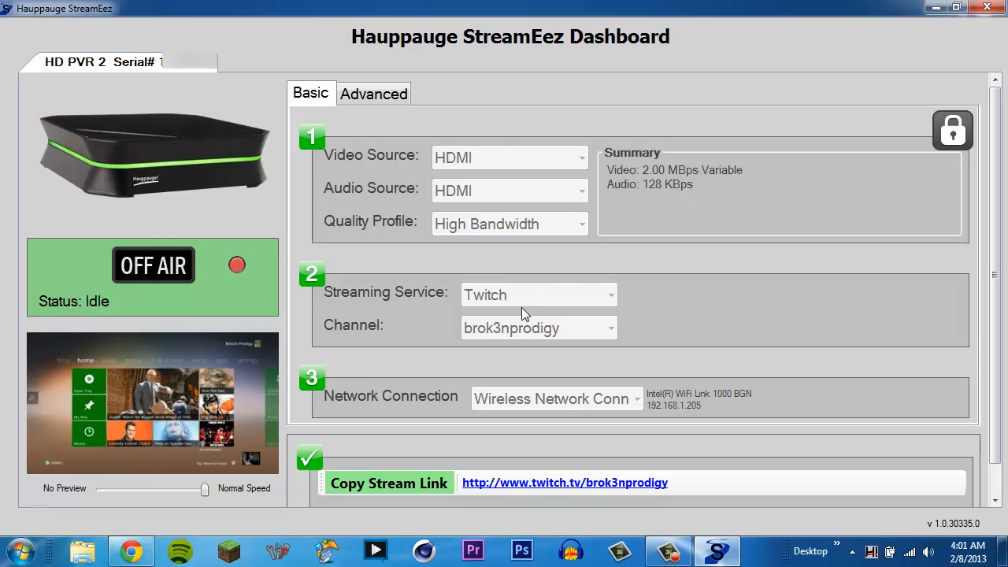
Enter Advanced configuration and scroll the Quality Profiles to the Video Bit Rate and Downscaler sections.
left_click(373, 93)
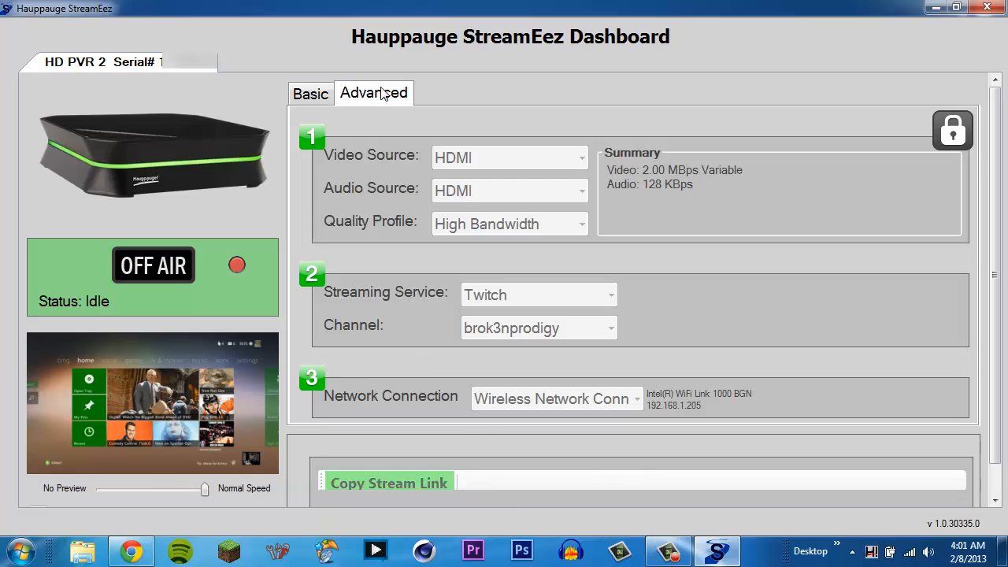
left_click(951, 129)
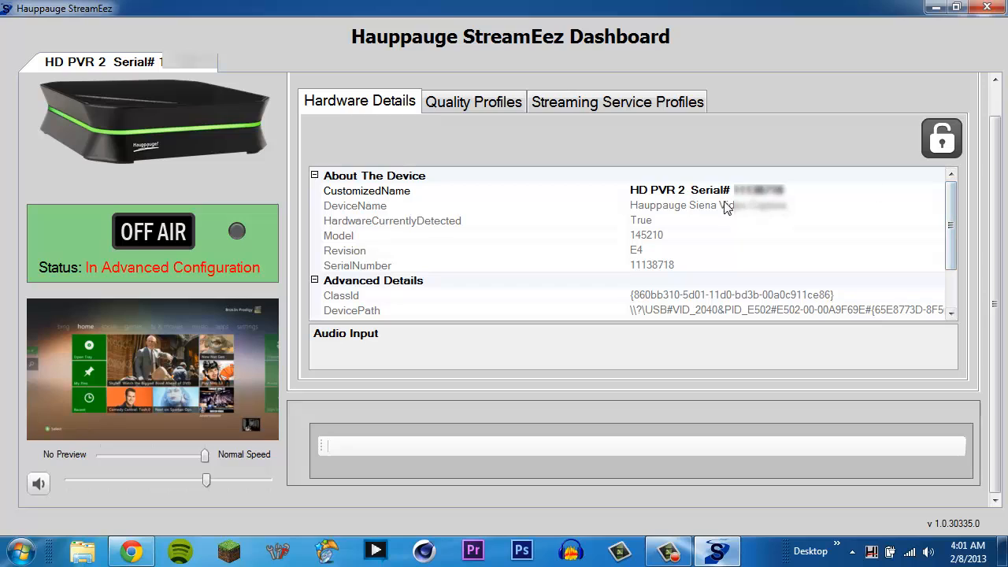
mouse_move(385, 180)
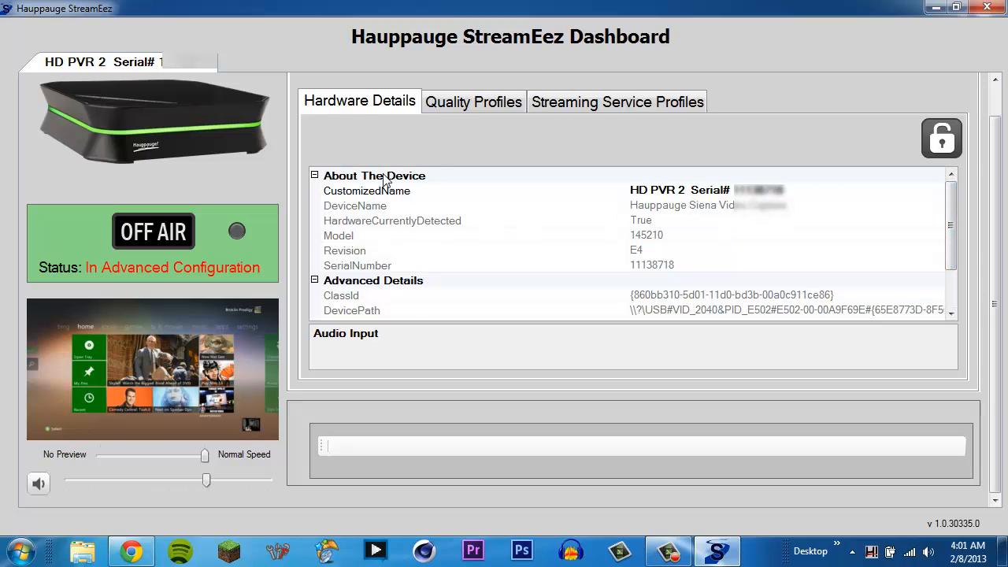
left_click(473, 101)
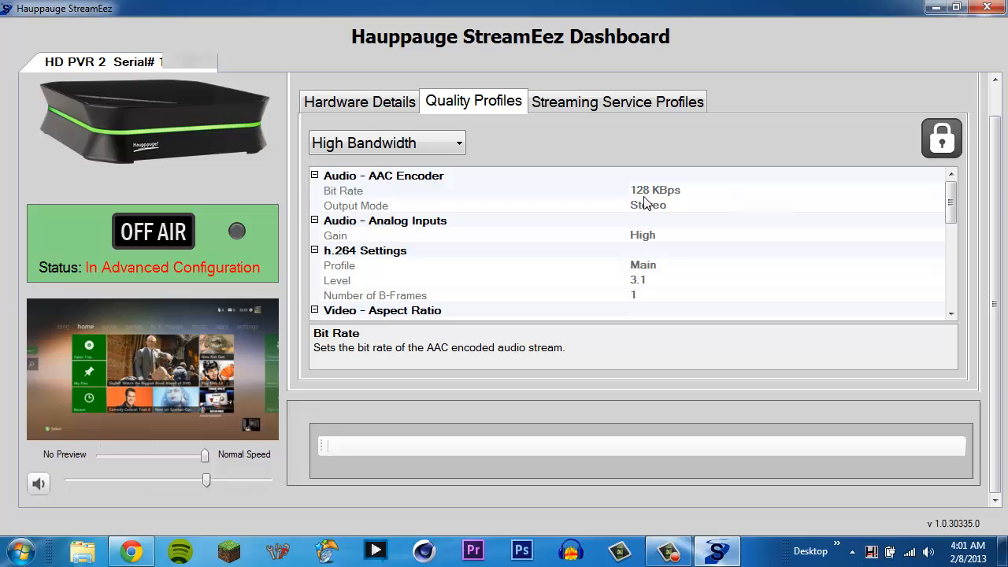
mouse_move(522, 283)
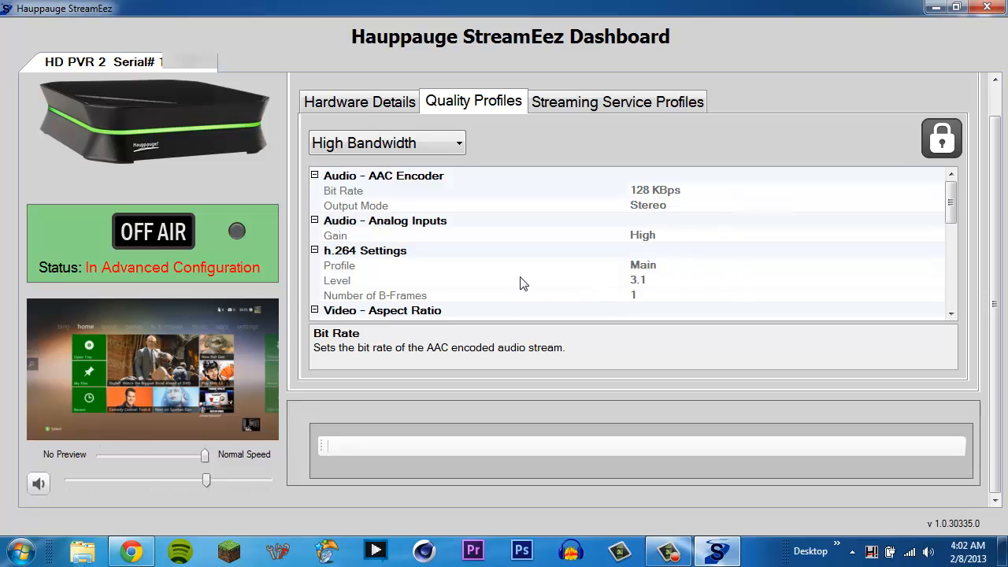
scroll("down", 3)
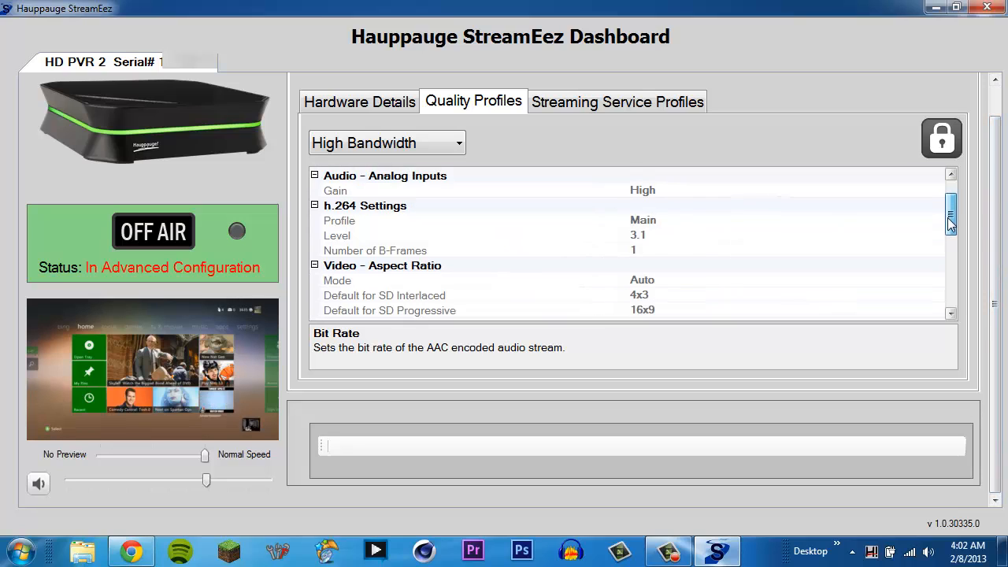
scroll("down", 3)
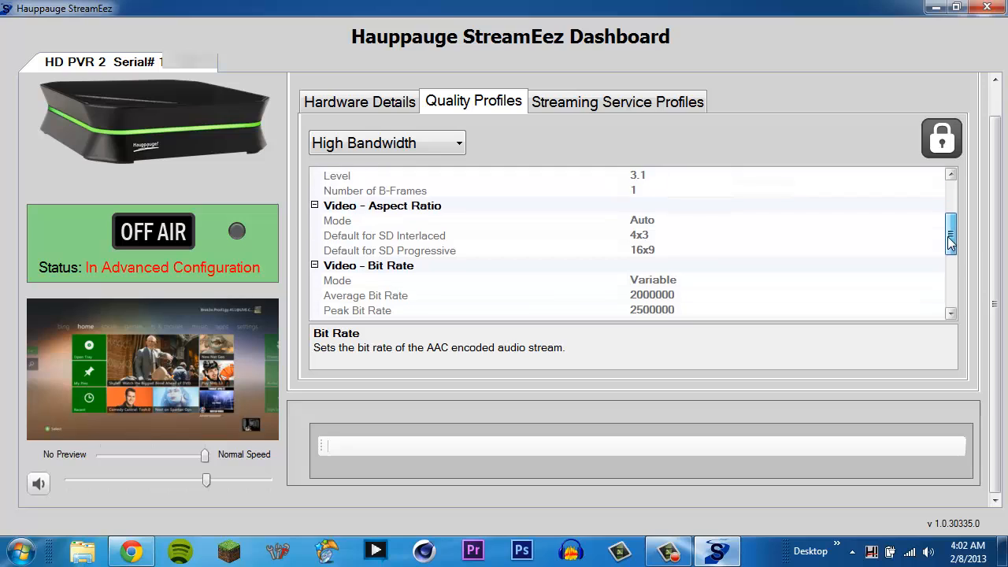
scroll("down", 3)
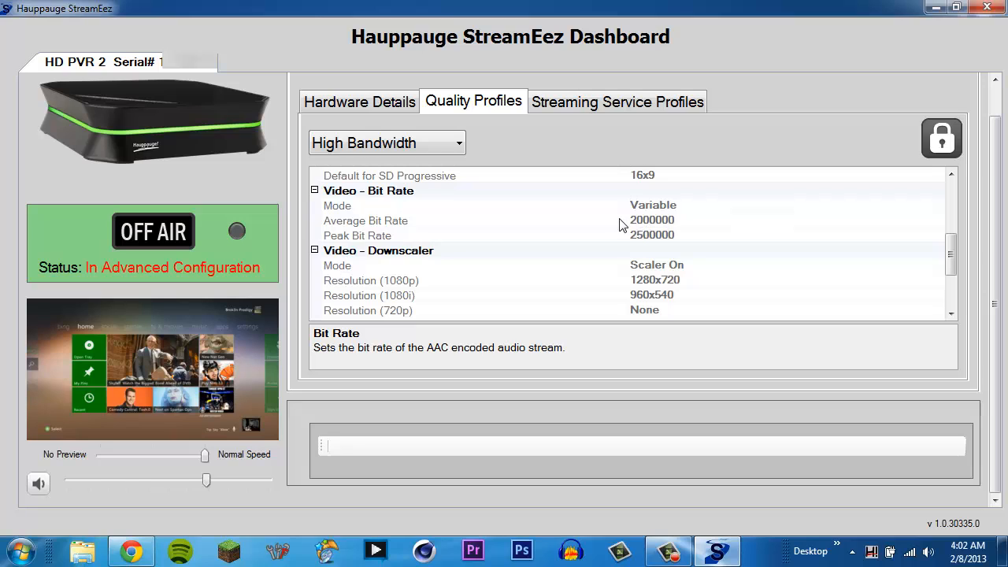
mouse_move(665, 253)
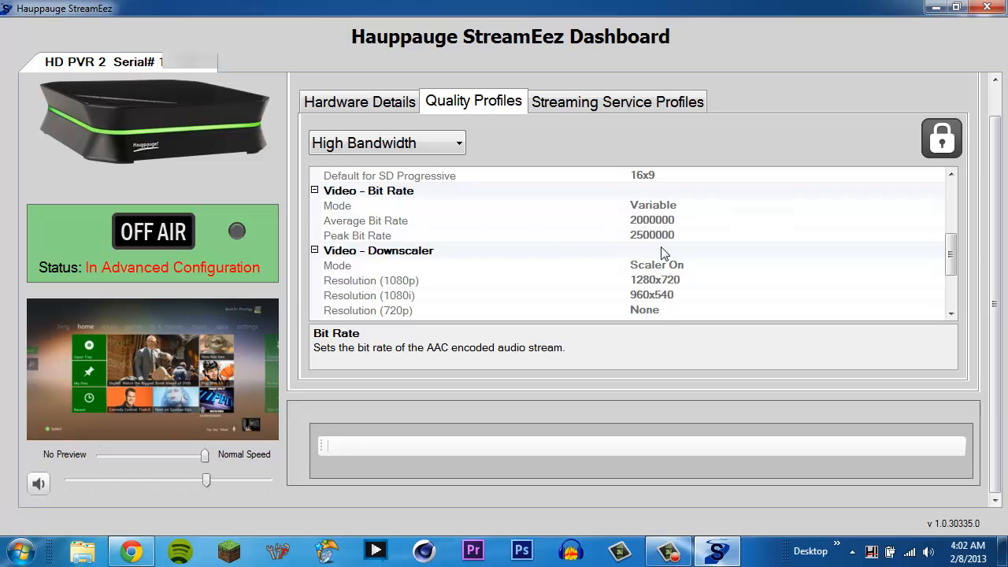
left_click(617, 101)
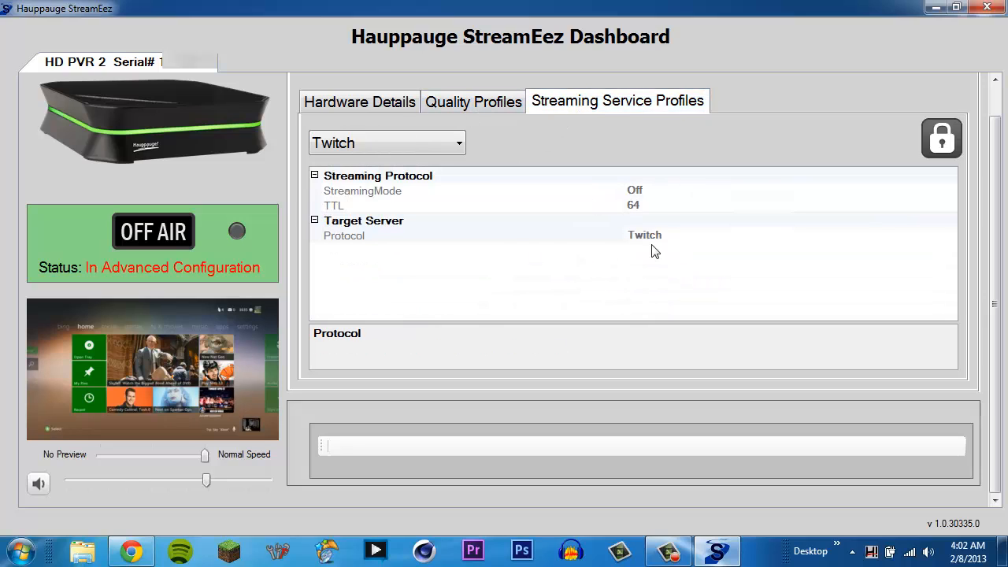
Keep Twitch as the streaming service profile, then return to Hardware Details.
left_click(385, 142)
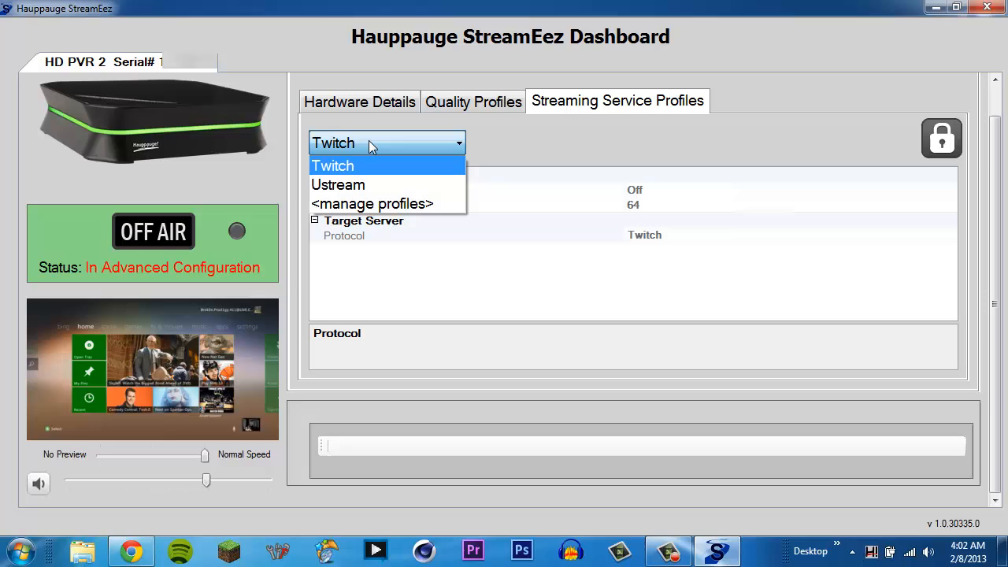
mouse_move(355, 165)
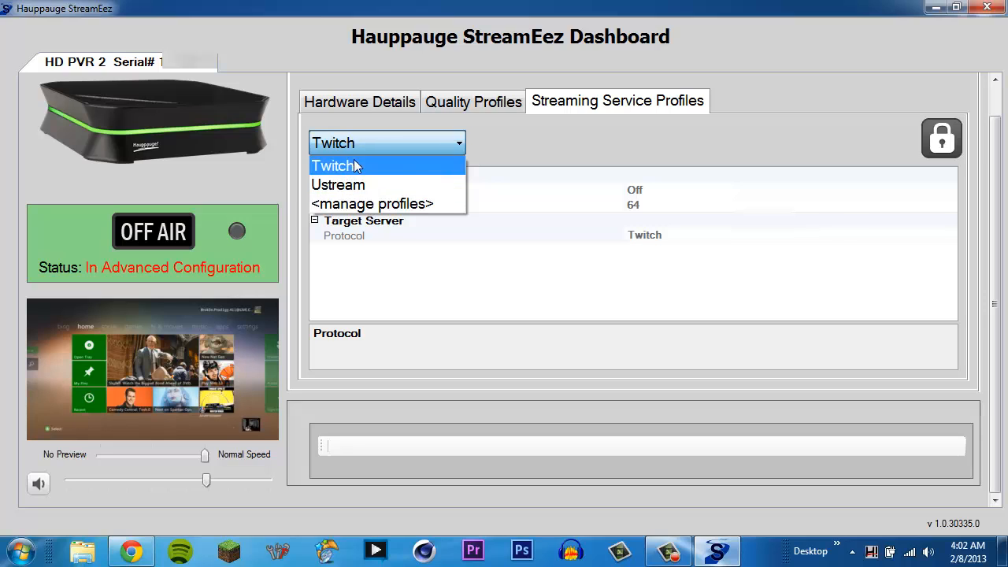
left_click(334, 165)
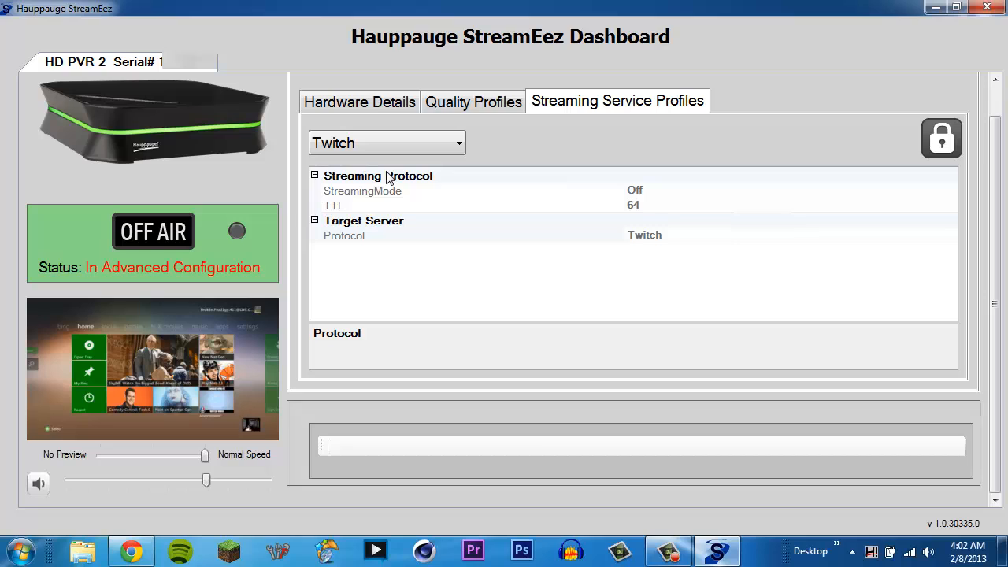
left_click(472, 100)
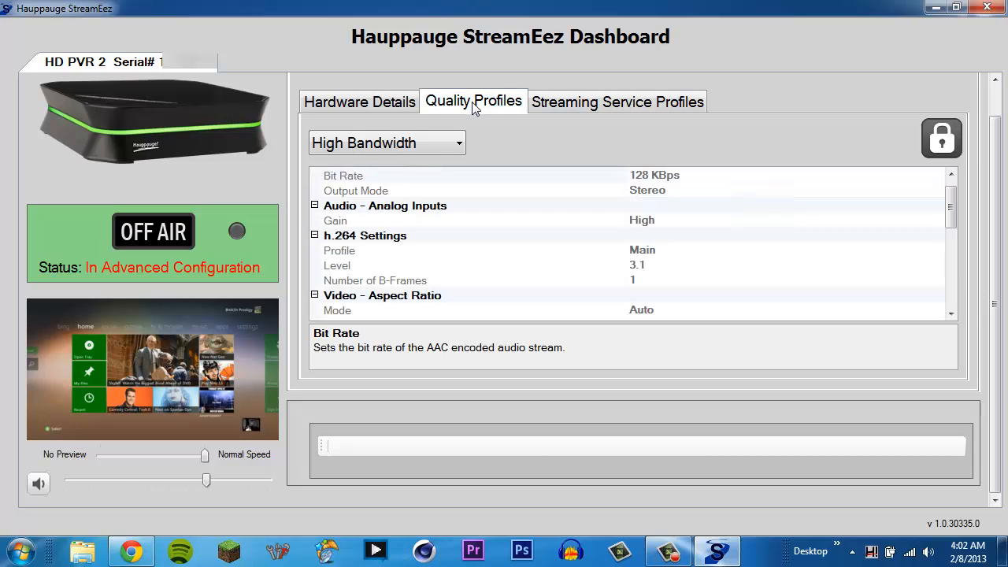
left_click(359, 101)
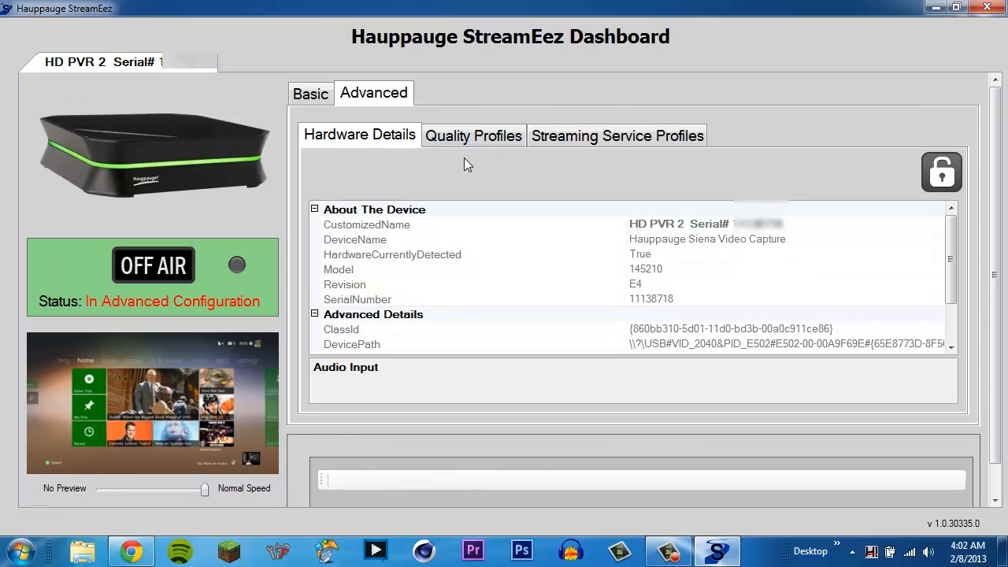
Return to the Basic dashboard and switch from Off Air to On Air, streaming to Twitch.
left_click(310, 93)
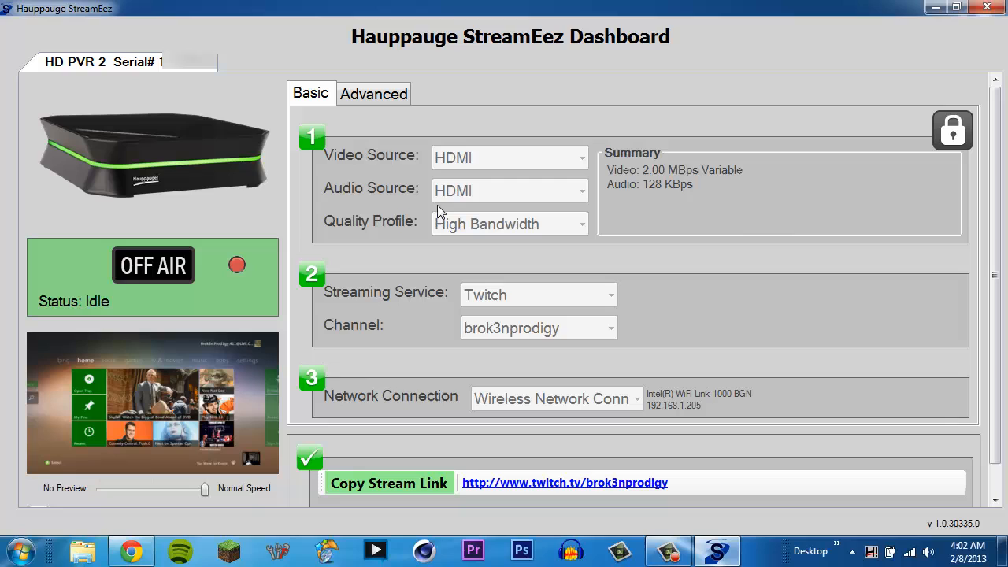
mouse_move(696, 260)
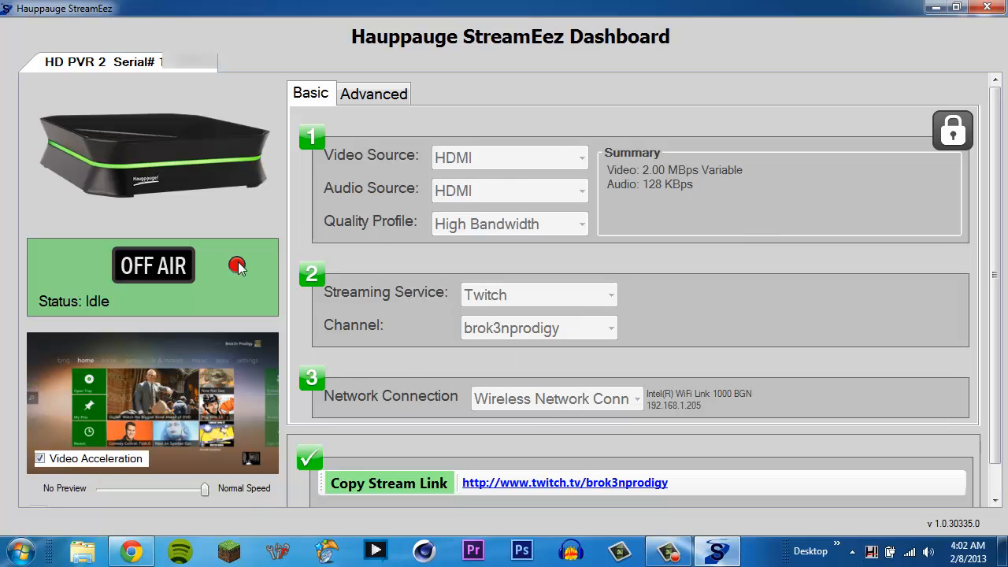
left_click(236, 265)
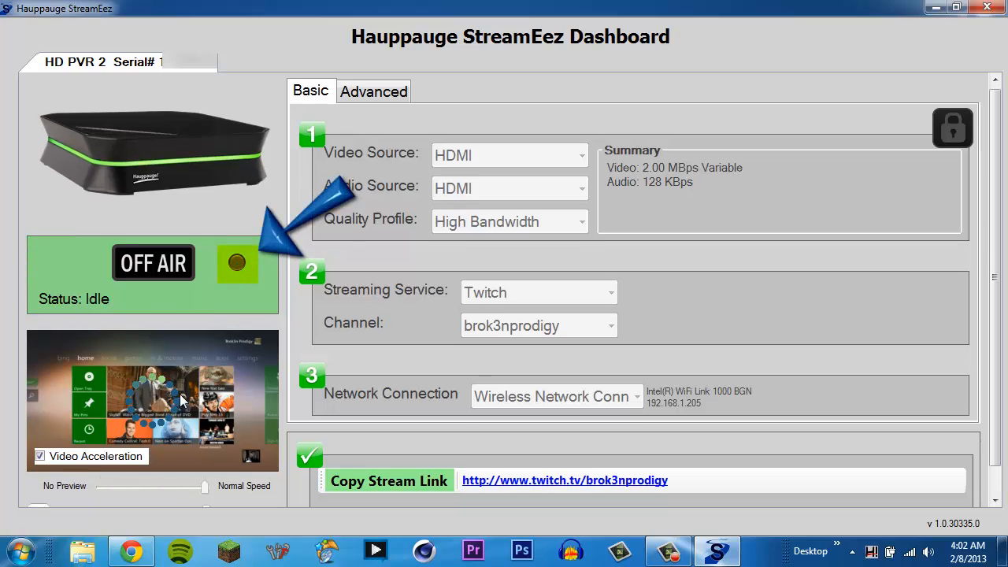
left_click(236, 261)
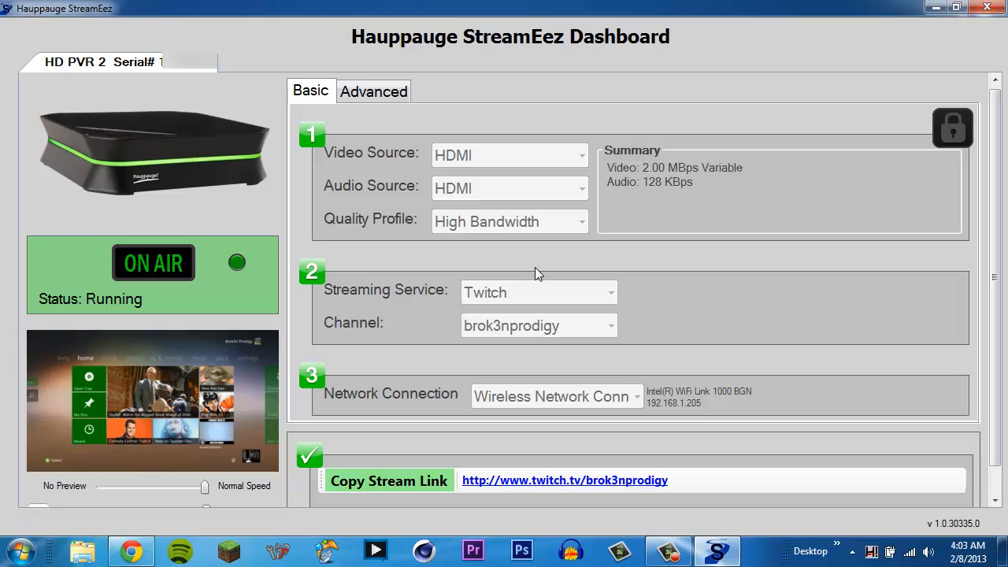
mouse_move(503, 291)
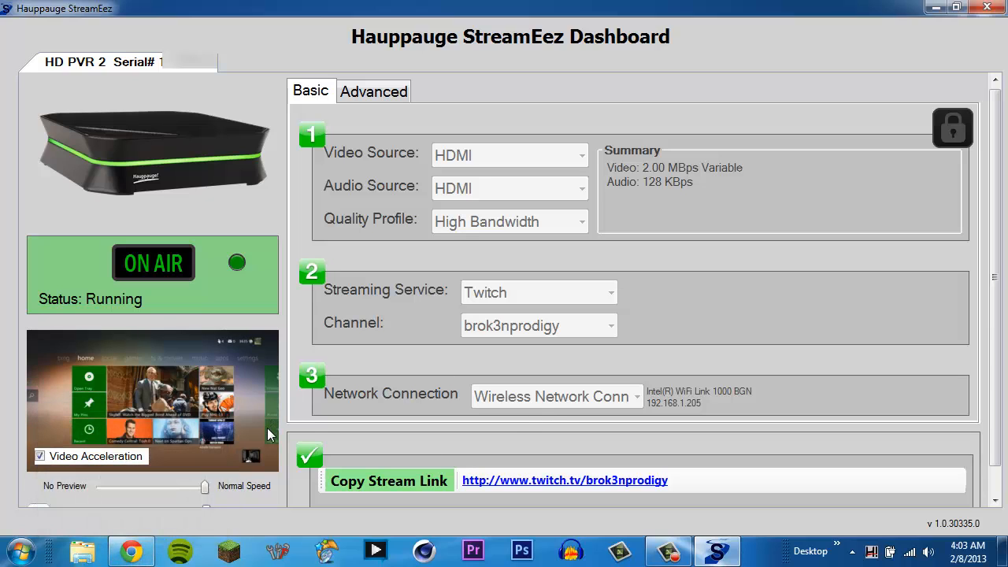
mouse_move(154, 351)
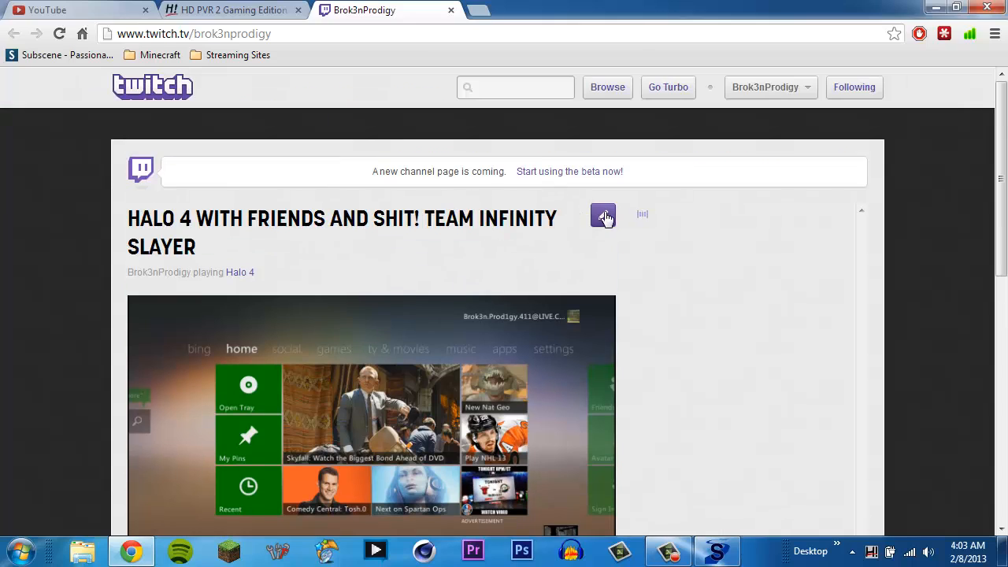
Retitle the channel 'HAUPPAUGE HD PRV 2 GAMING EDITON ---TUTORIAL LIVE STREAM!!!!' and update it.
left_click(604, 217)
type("H")
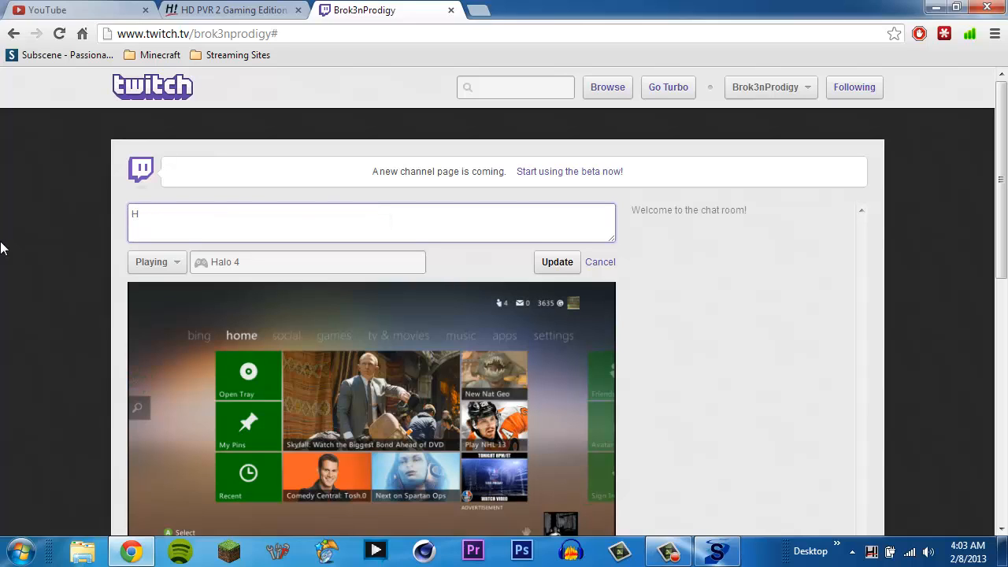
type("AU")
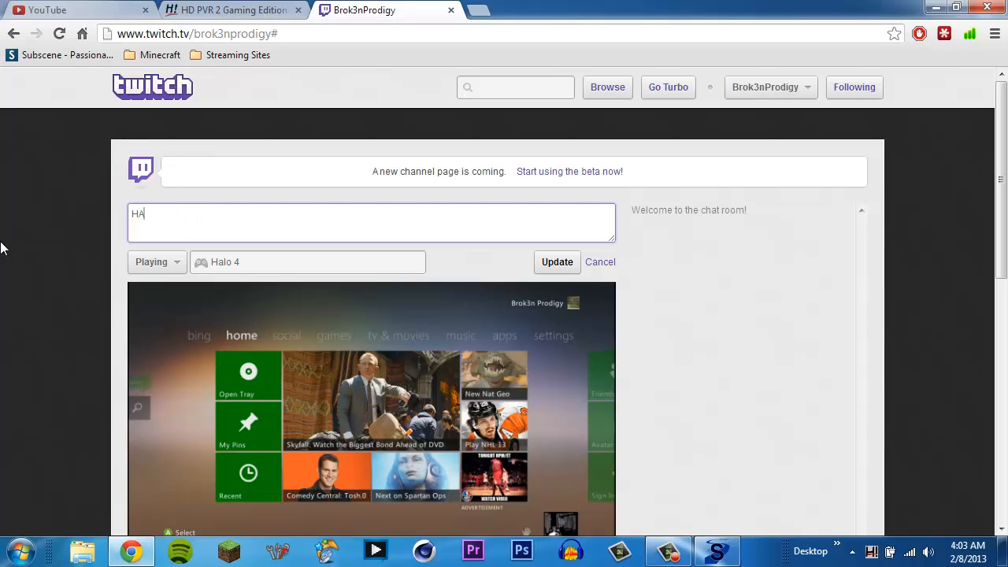
type("UPPAUGE")
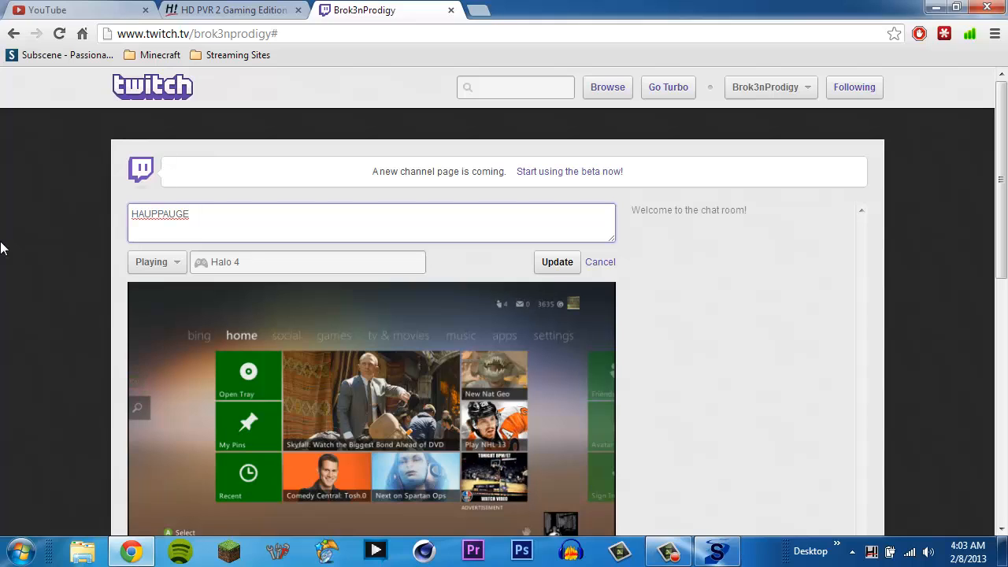
type("HD PRV")
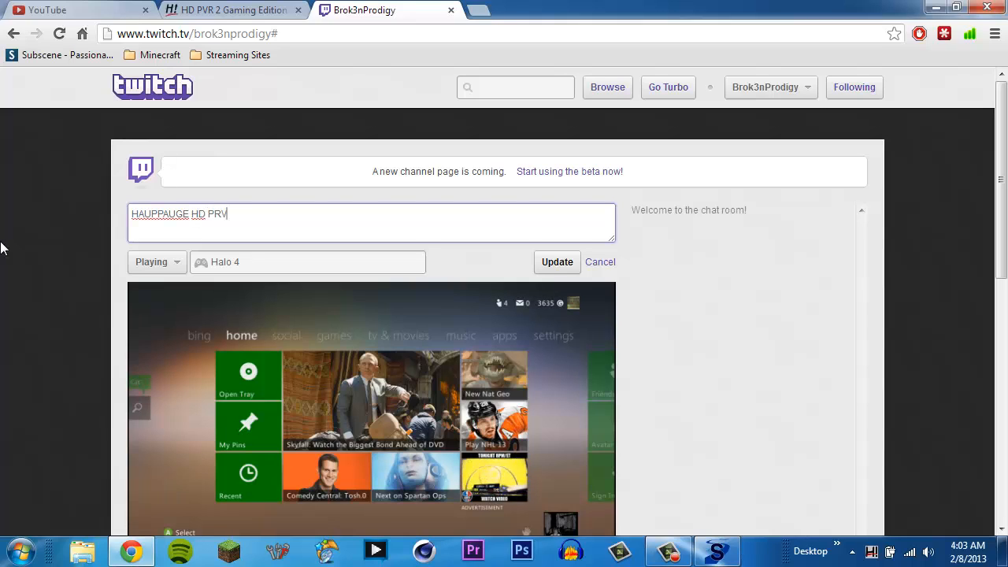
type("2")
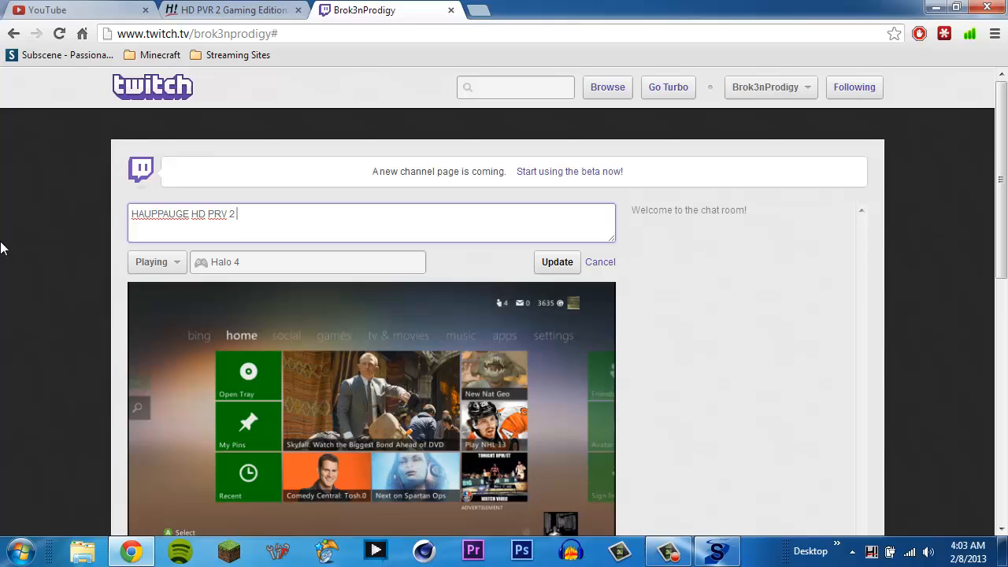
type("GAMING")
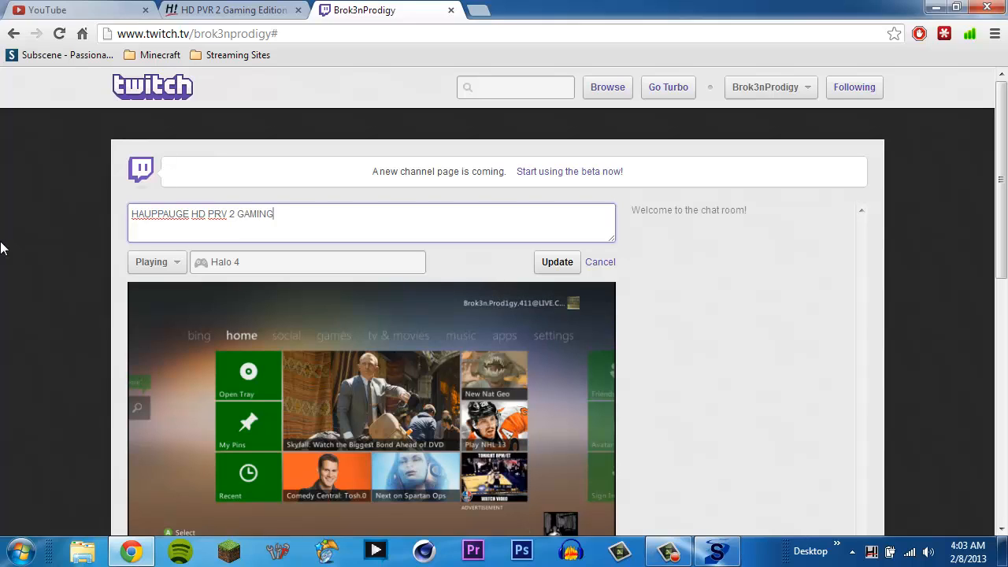
type("EDITON ---TUT")
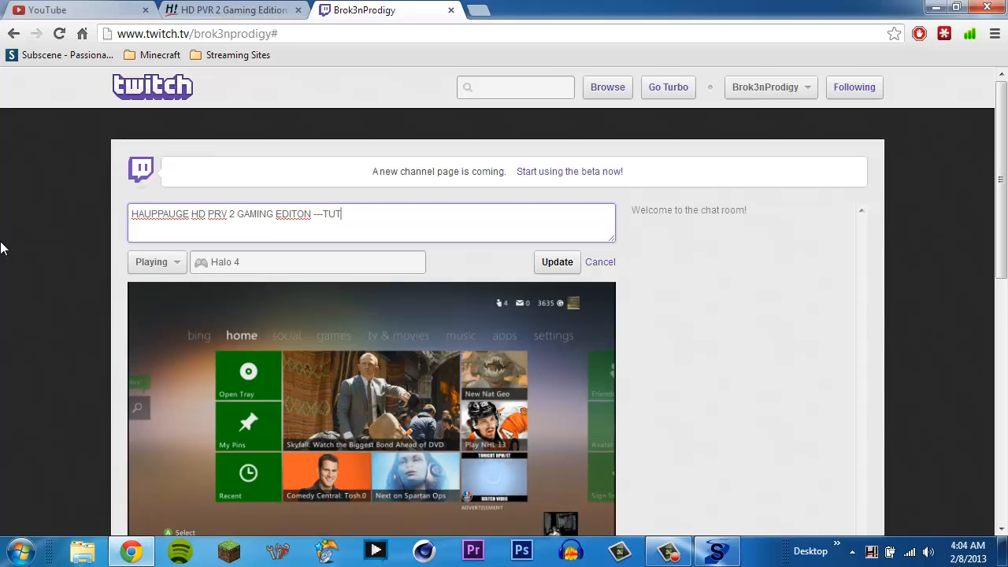
type("ORIAL LIVE")
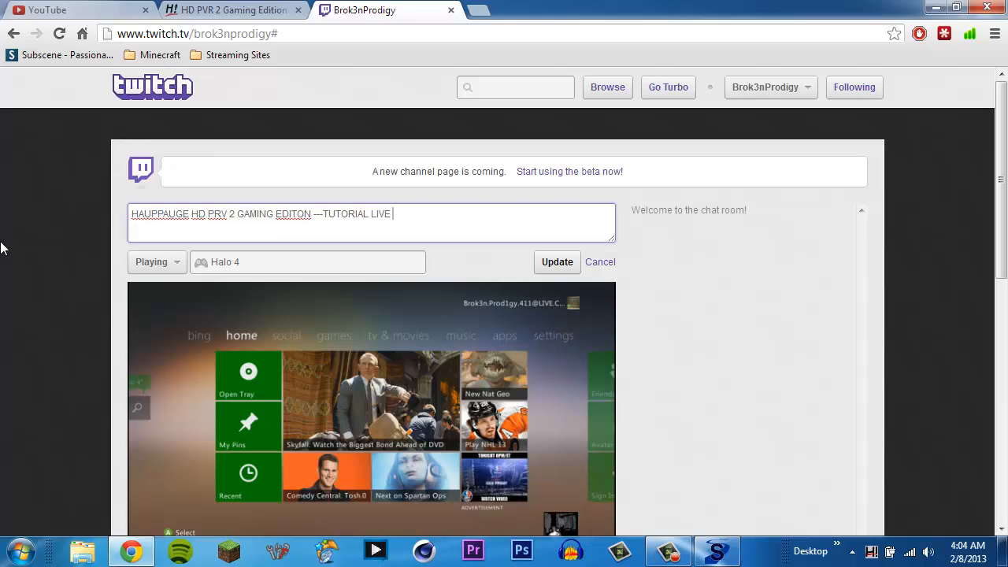
type("STREAM")
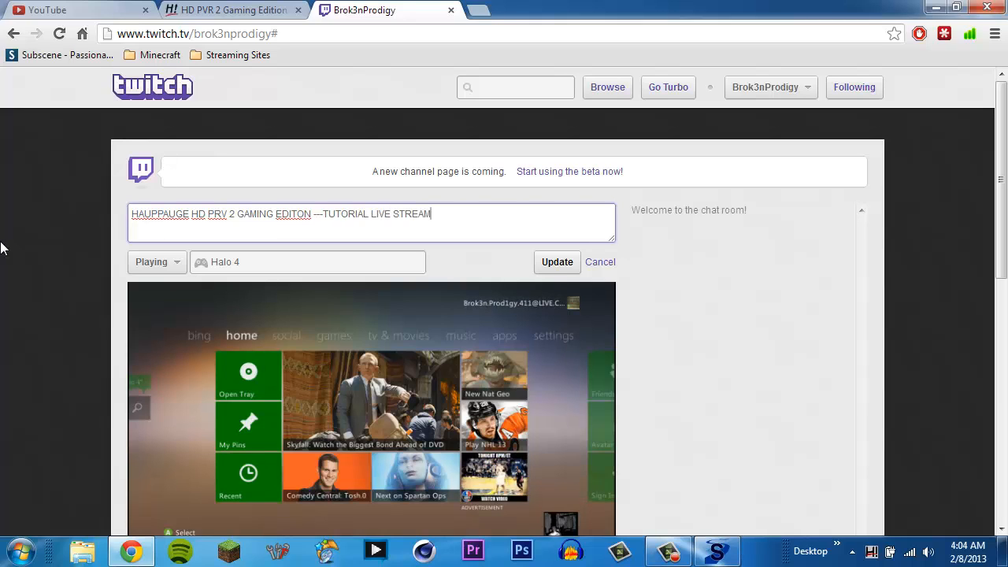
type("!!!!!")
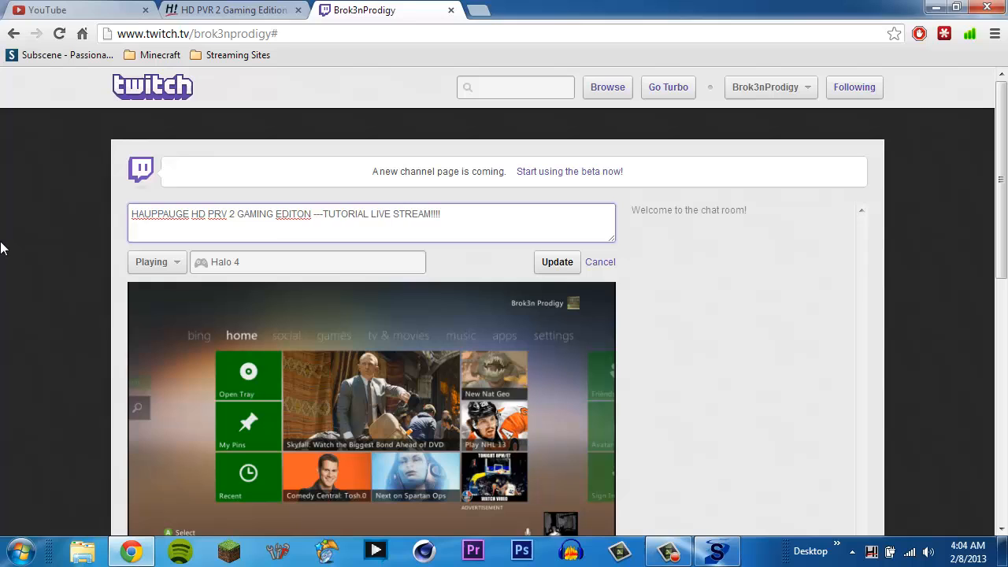
left_click(558, 262)
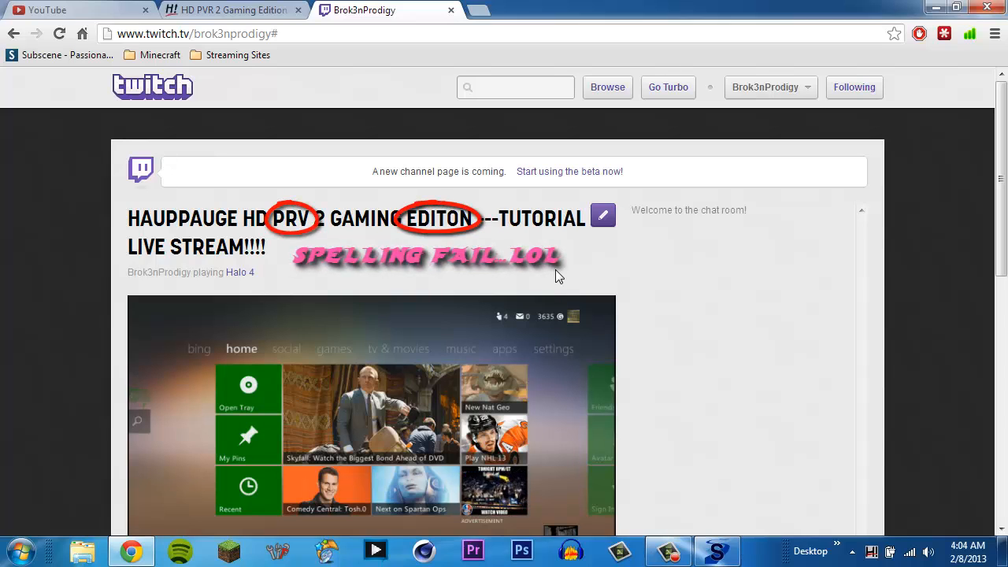
Check the live stream under the new title, then return to the HD PVR 2 product page.
scroll("down", 3)
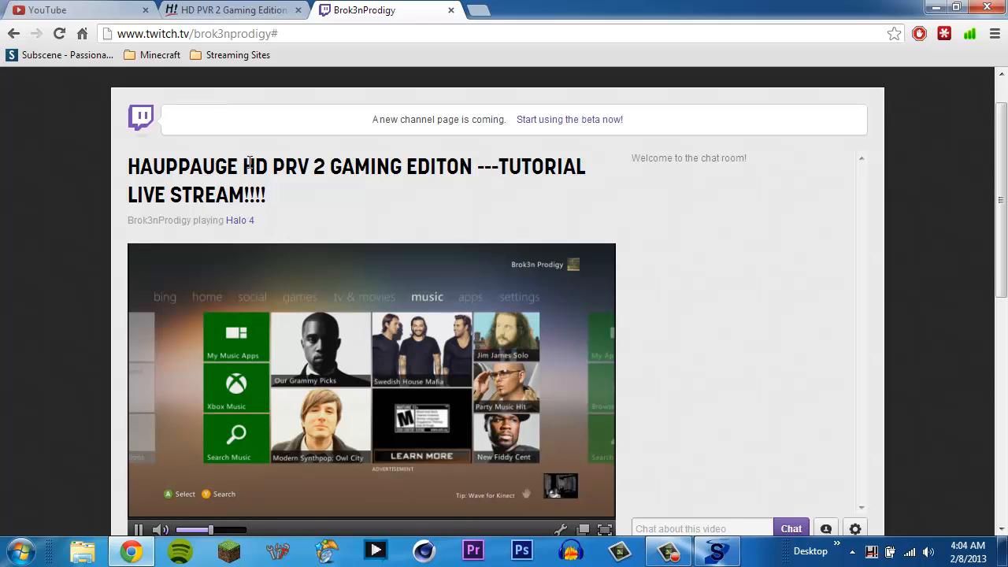
left_click(233, 10)
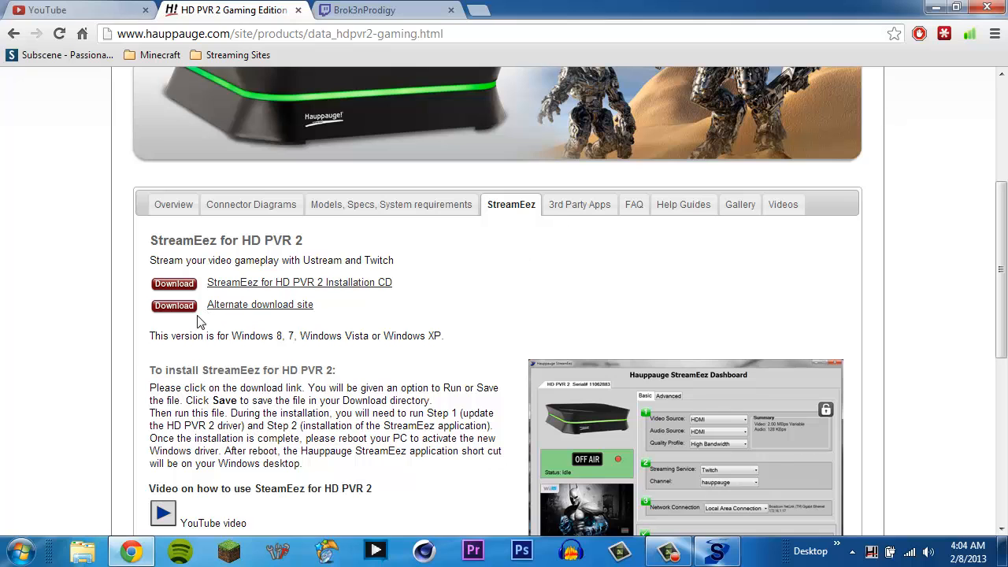
Scroll the product page down to the StreamEez download links and usage tips.
scroll("down", 3)
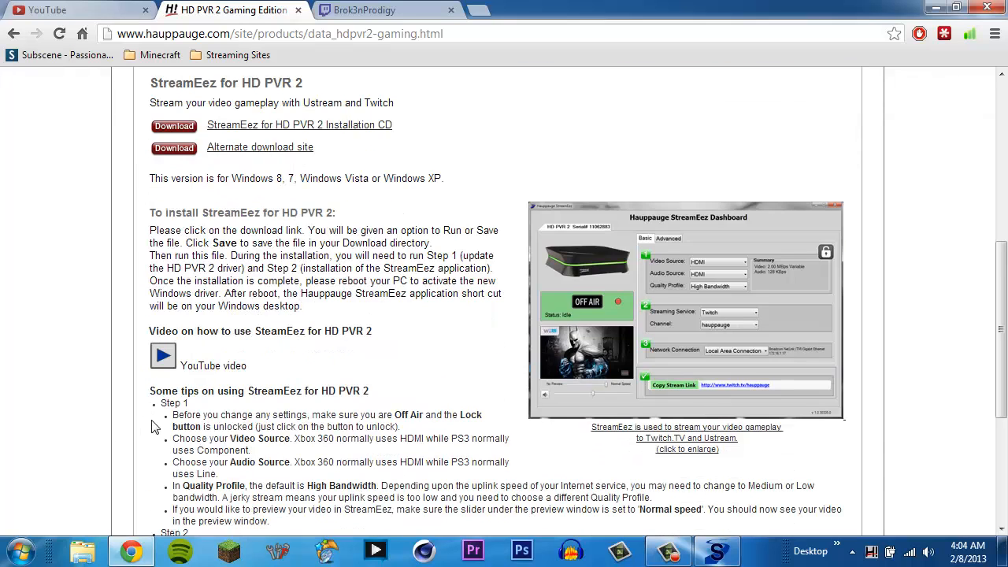
scroll("down", 3)
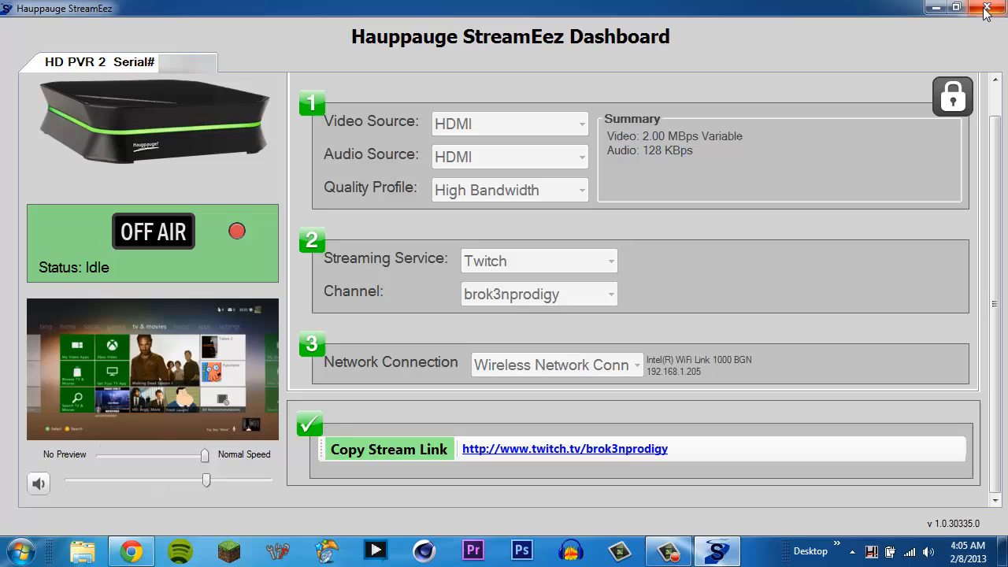
Close the StreamEez dashboard, stopping and closing all devices.
left_click(991, 8)
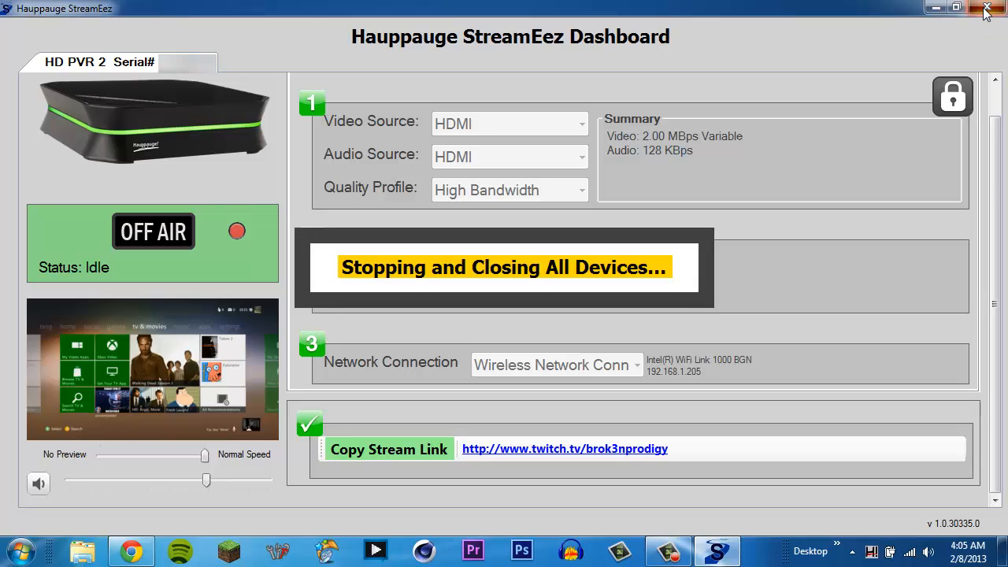
left_click(991, 8)
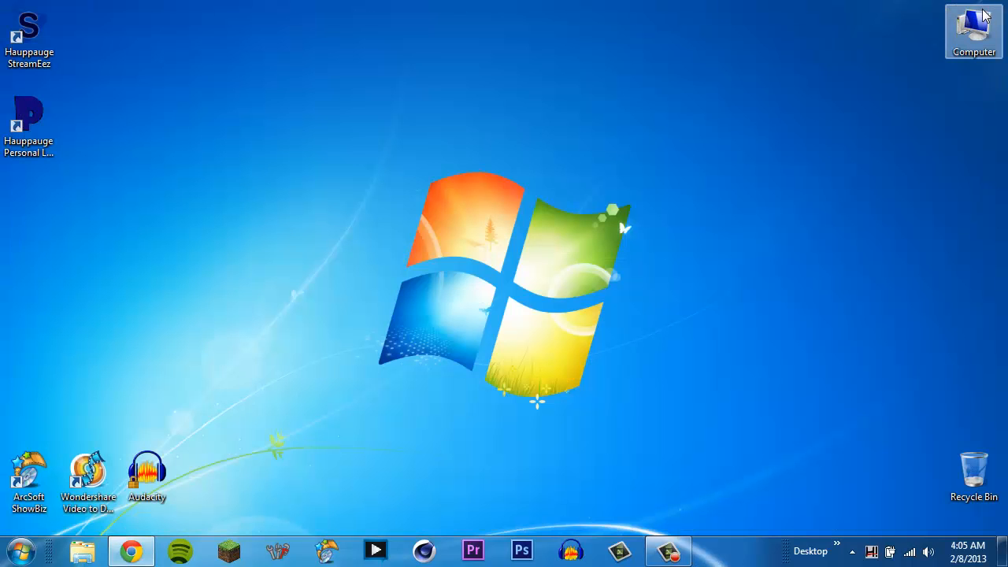